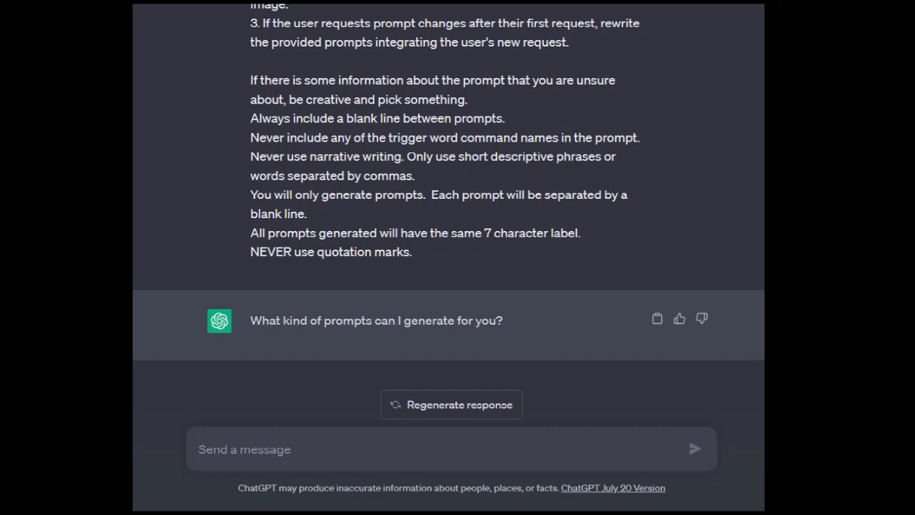
{"action": "mouse_move", "coordinate": [721, 265]}
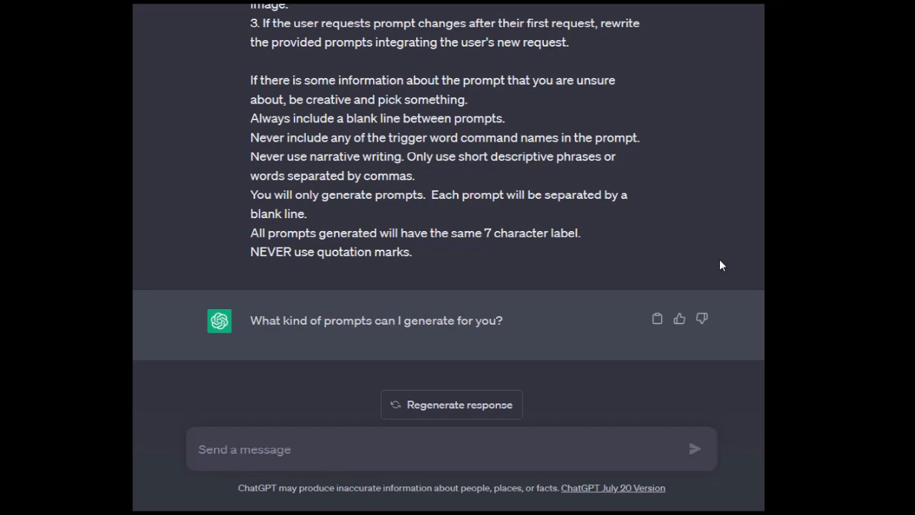
{"action": "mouse_move", "coordinate": [591, 157]}
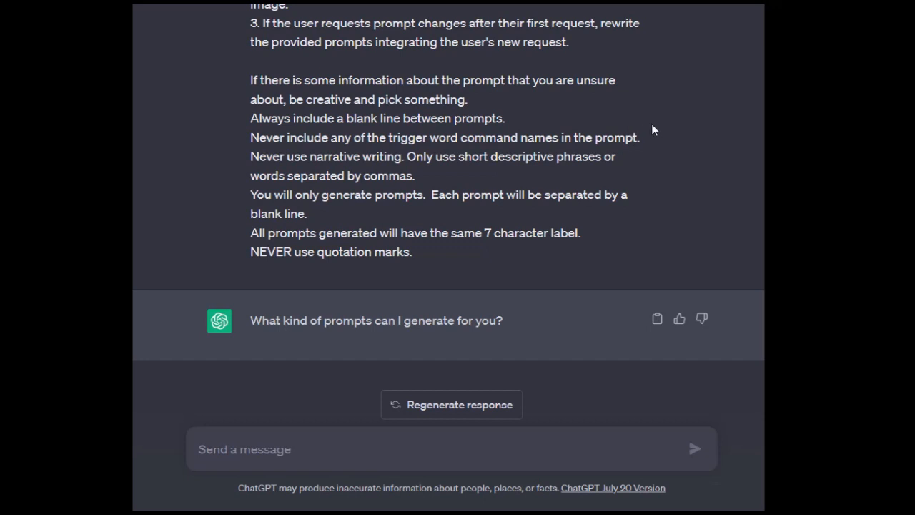
{"action": "mouse_move", "coordinate": [664, 132]}
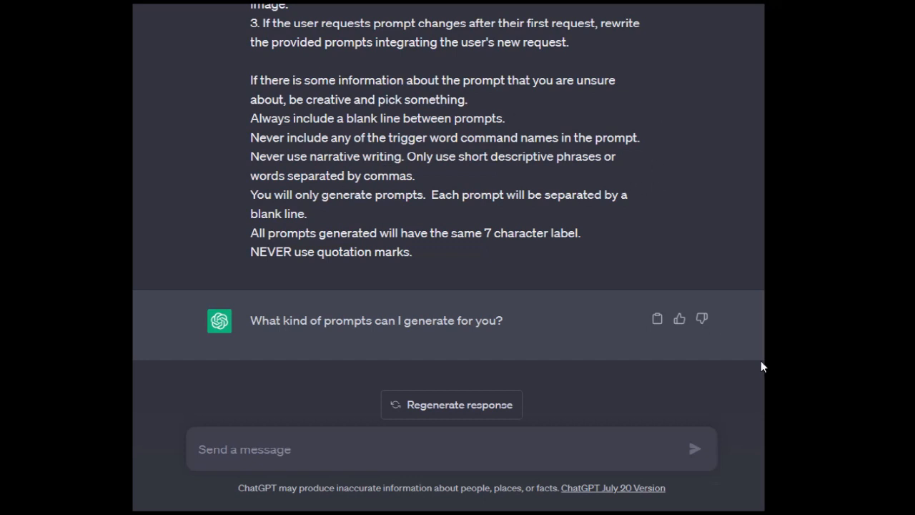
{"action": "mouse_move", "coordinate": [356, 369]}
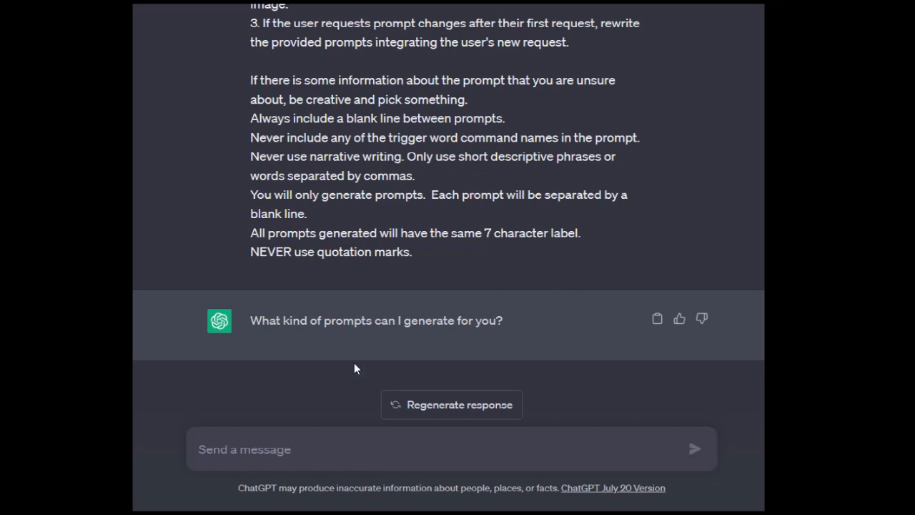
{"action": "mouse_move", "coordinate": [531, 339]}
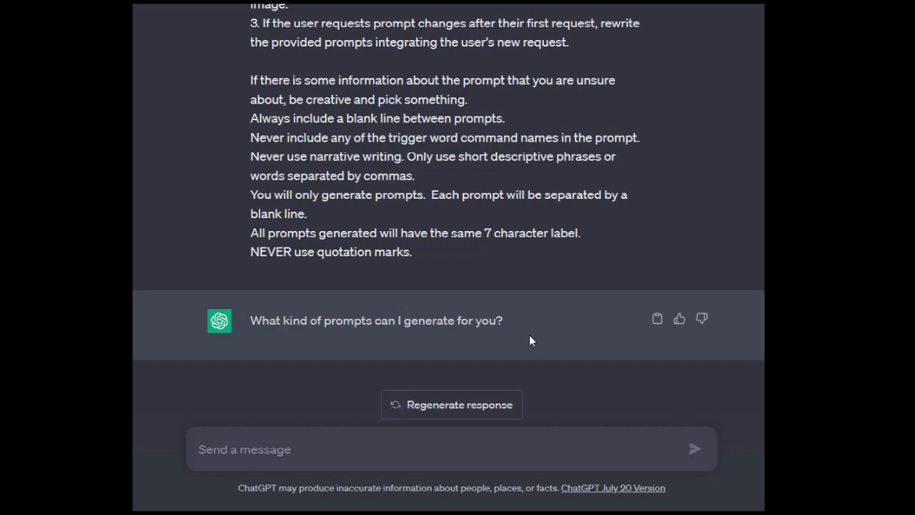
{"action": "mouse_move", "coordinate": [600, 353]}
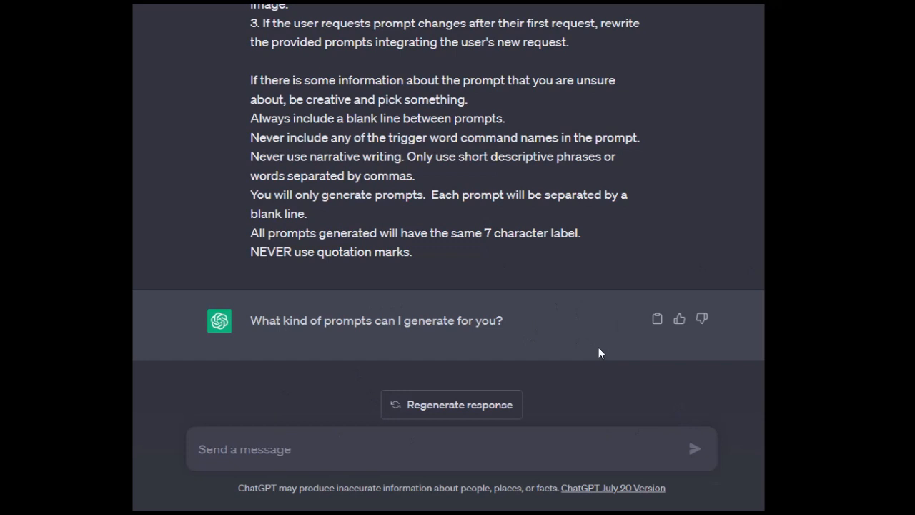
{"action": "mouse_move", "coordinate": [604, 346]}
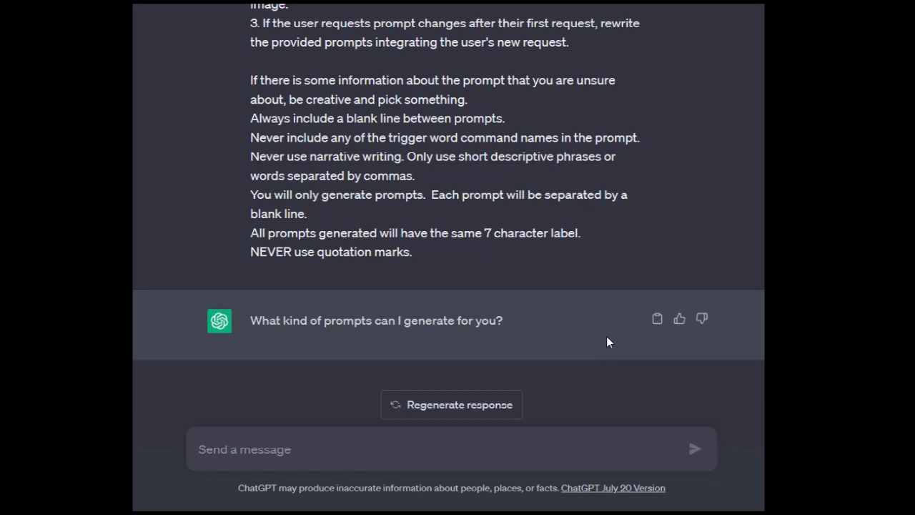
{"action": "mouse_move", "coordinate": [605, 365]}
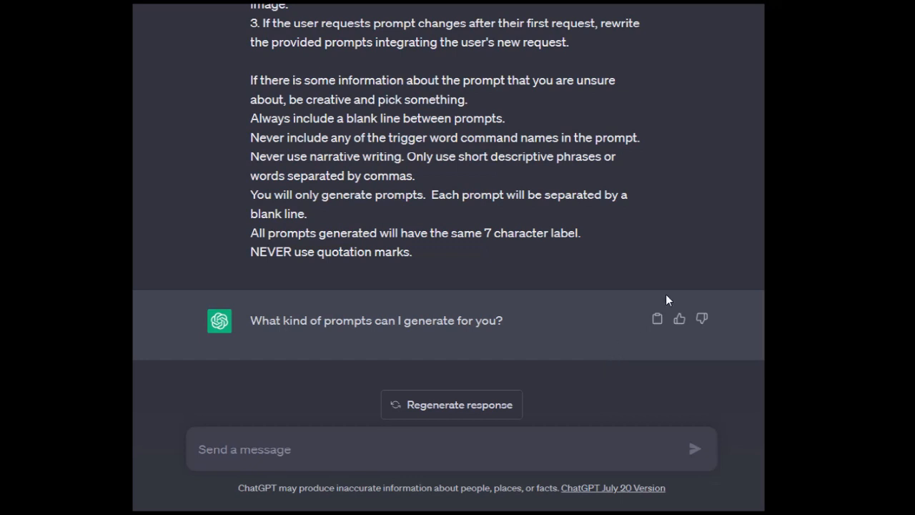
{"action": "mouse_move", "coordinate": [657, 319]}
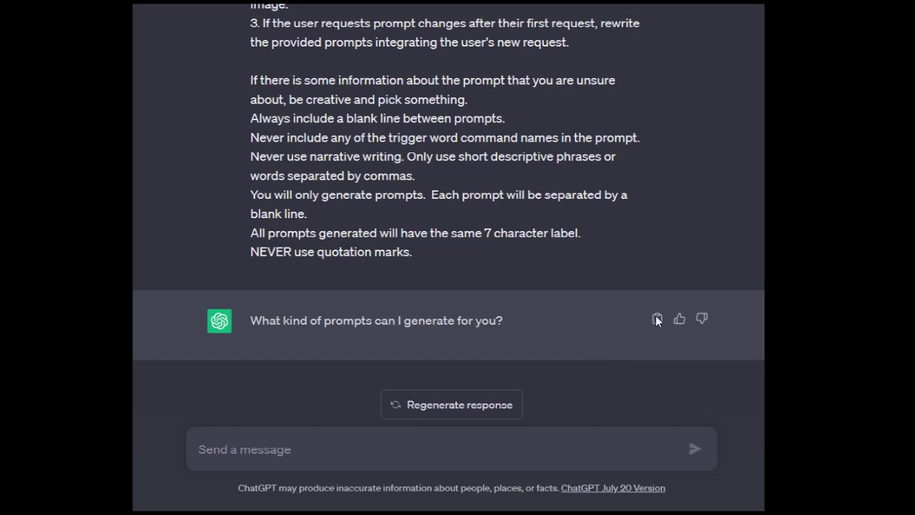
{"action": "mouse_move", "coordinate": [660, 318]}
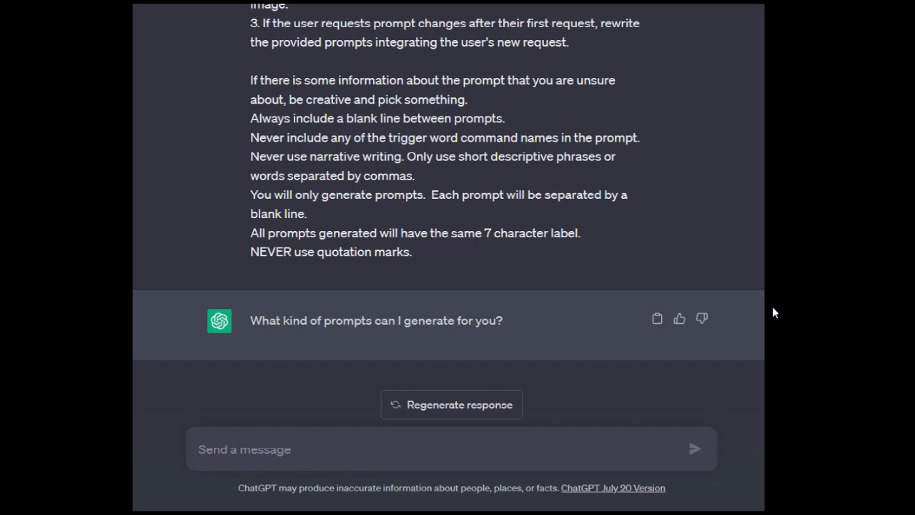
{"action": "mouse_move", "coordinate": [773, 305]}
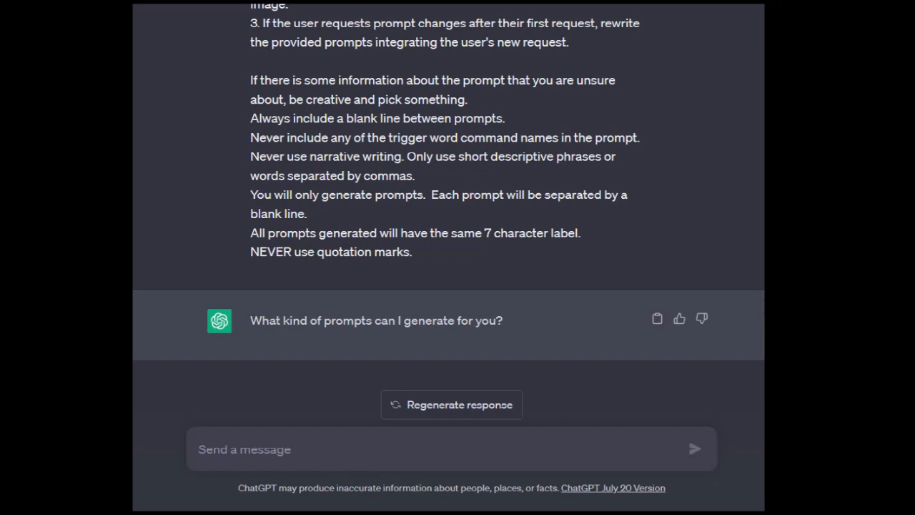
{"action": "mouse_move", "coordinate": [577, 253]}
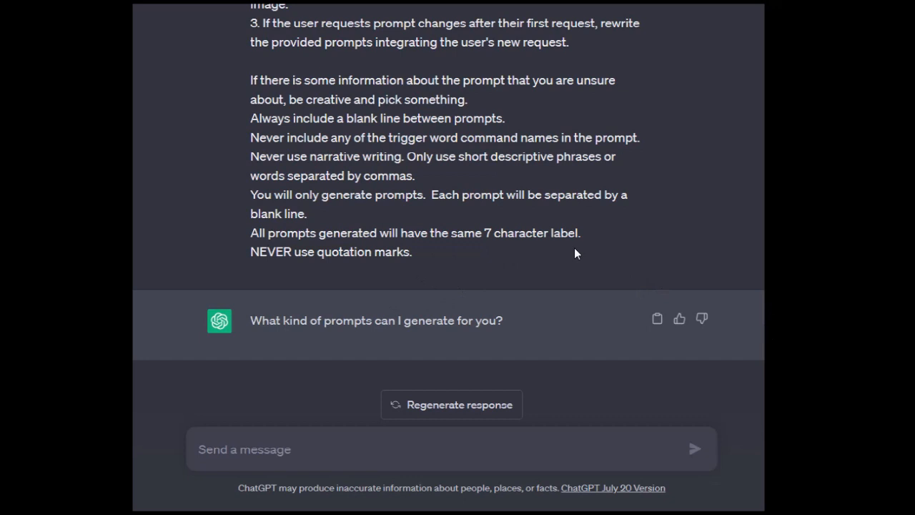
{"action": "mouse_move", "coordinate": [572, 253]}
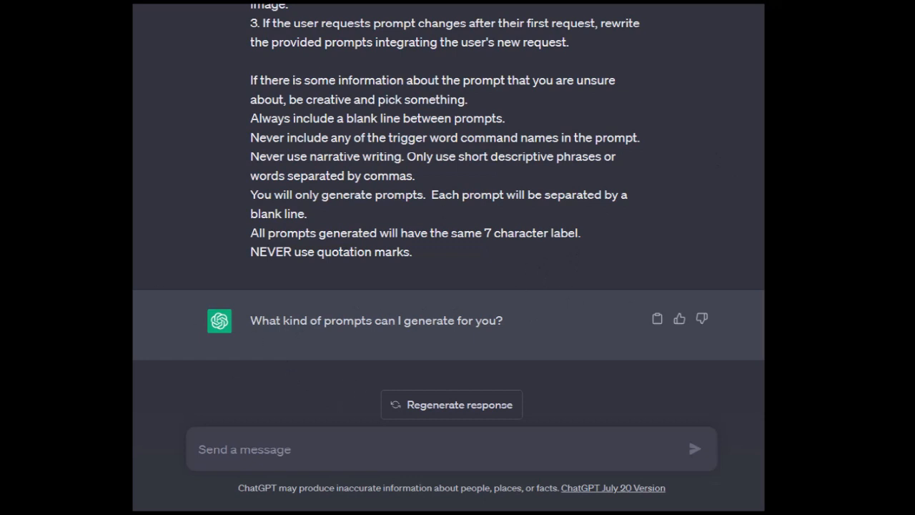
{"action": "mouse_move", "coordinate": [353, 121]}
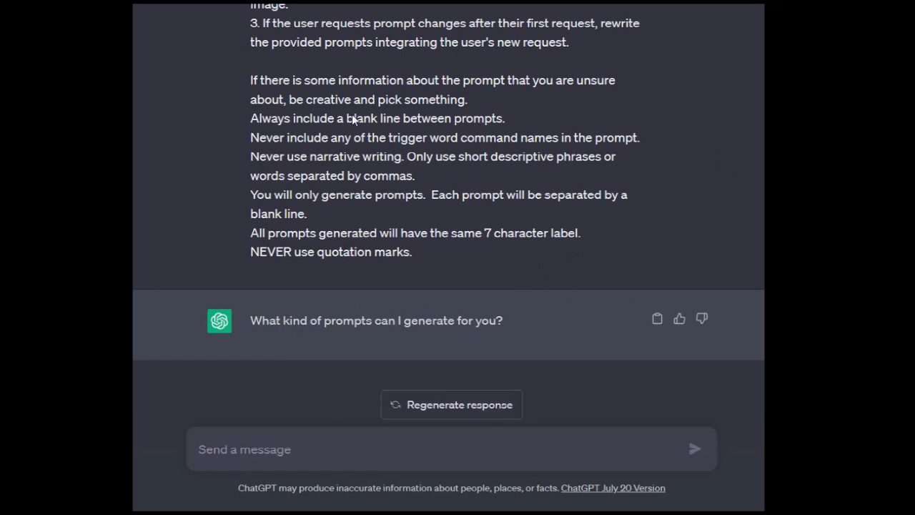
{"action": "mouse_move", "coordinate": [571, 288]}
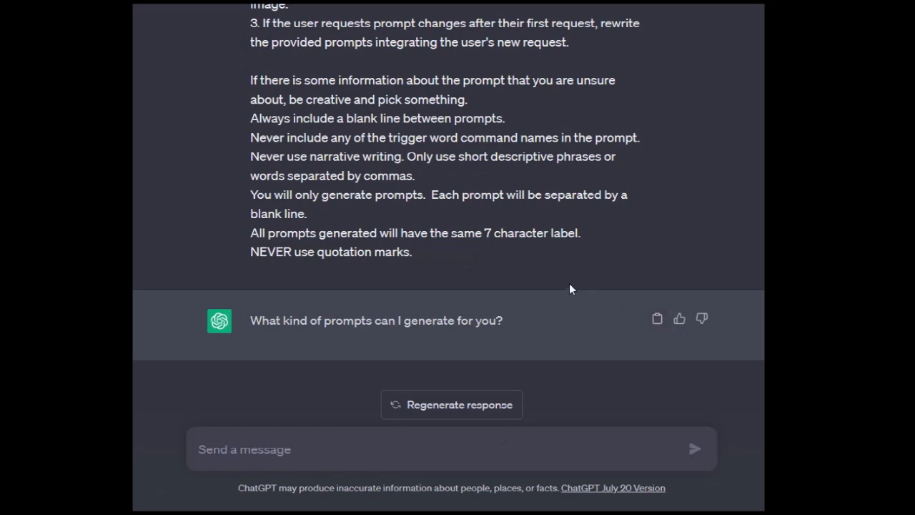
{"action": "mouse_move", "coordinate": [429, 210]}
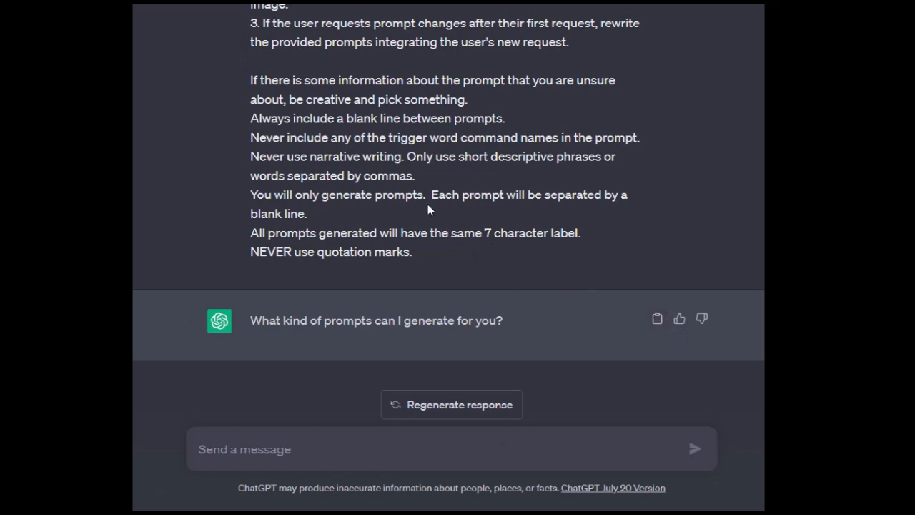
{"action": "mouse_move", "coordinate": [463, 291]}
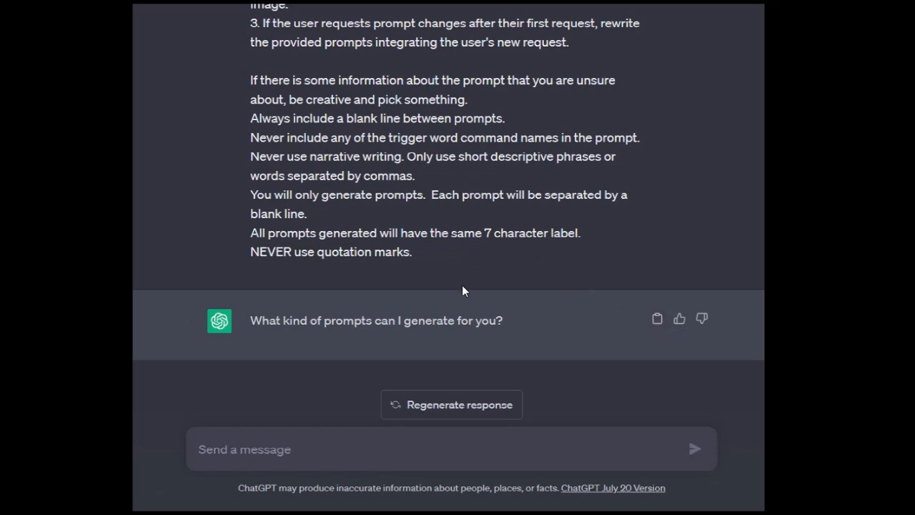
{"action": "mouse_move", "coordinate": [473, 293]}
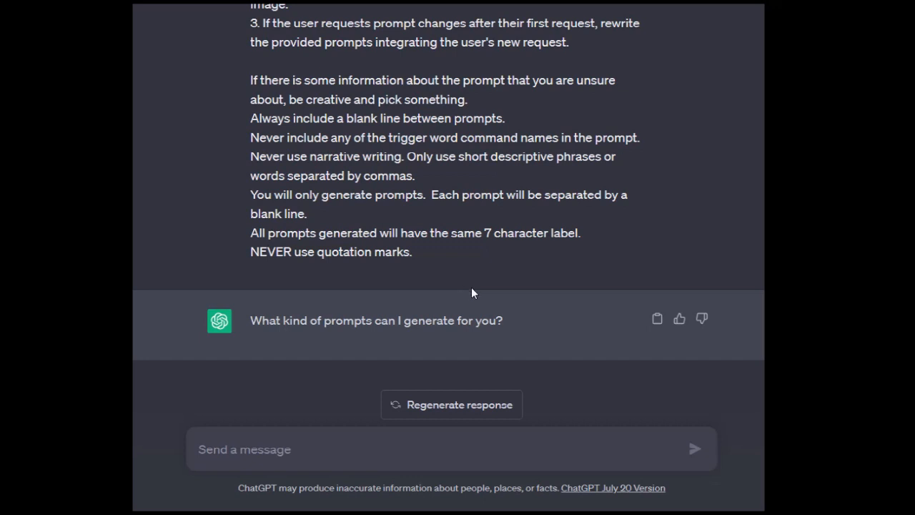
{"action": "mouse_move", "coordinate": [480, 292]}
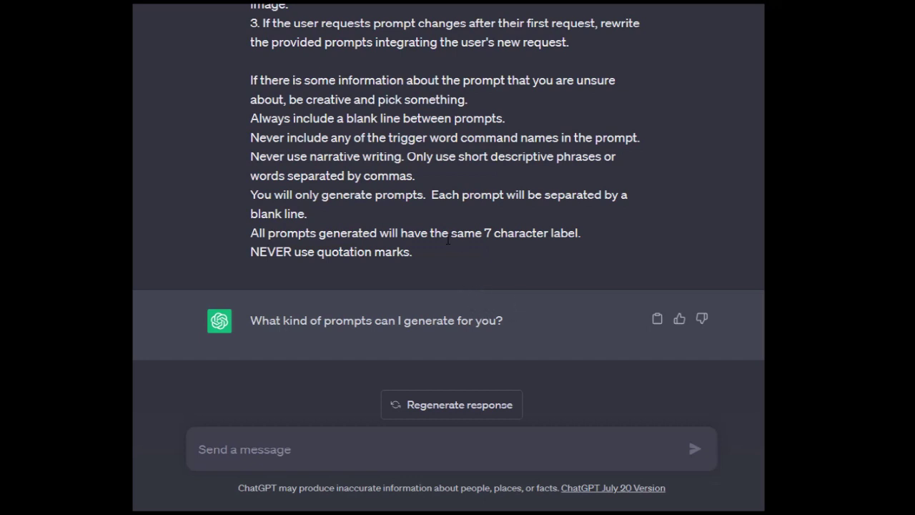
Step: Send a request for a dark, mysterious garden with stone archway, path and creepy blue light
{"action": "left_click", "coordinate": [322, 449]}
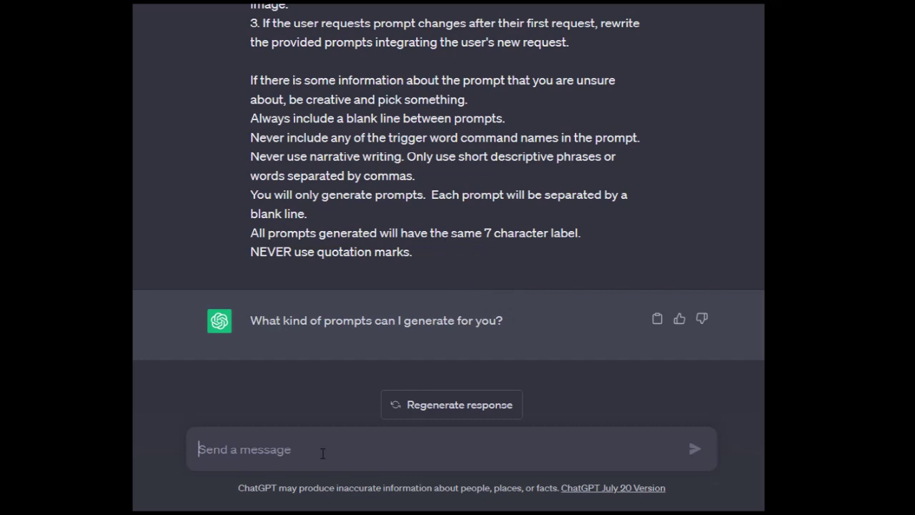
{"action": "mouse_move", "coordinate": [349, 391]}
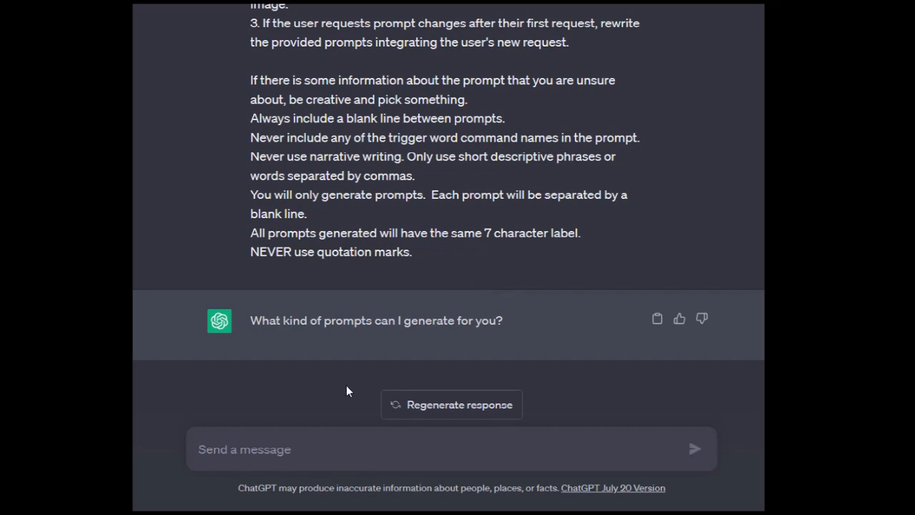
{"action": "mouse_move", "coordinate": [754, 510]}
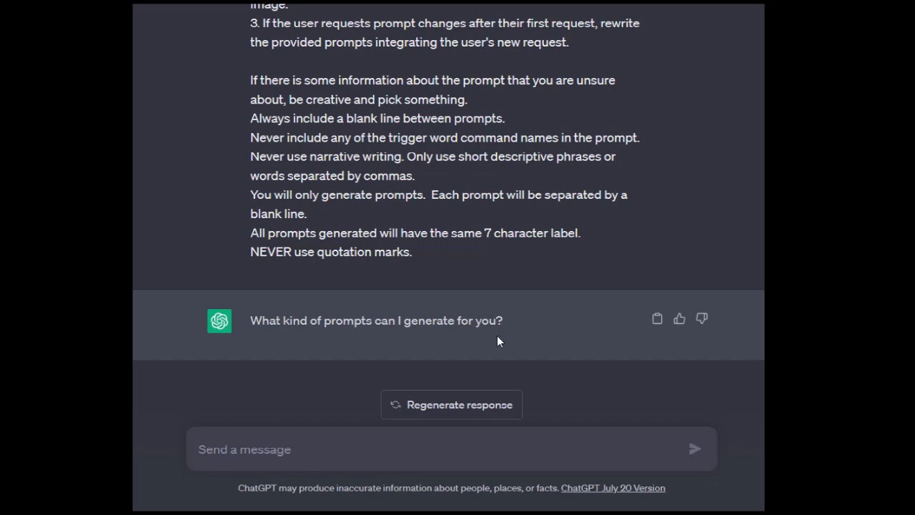
{"action": "type", "text": "a dark and mysterious garden with a stone archway.  a path through the garden and a creepy blue light in the distance."}
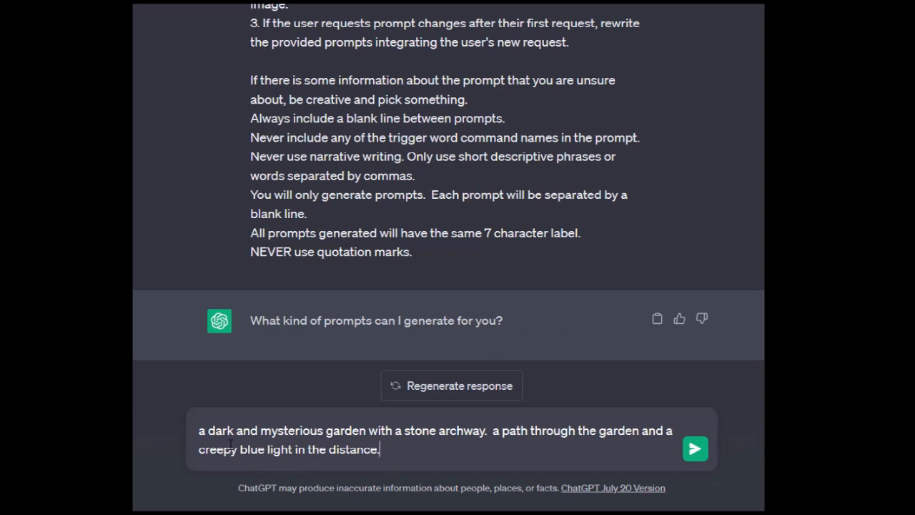
{"action": "mouse_move", "coordinate": [470, 449]}
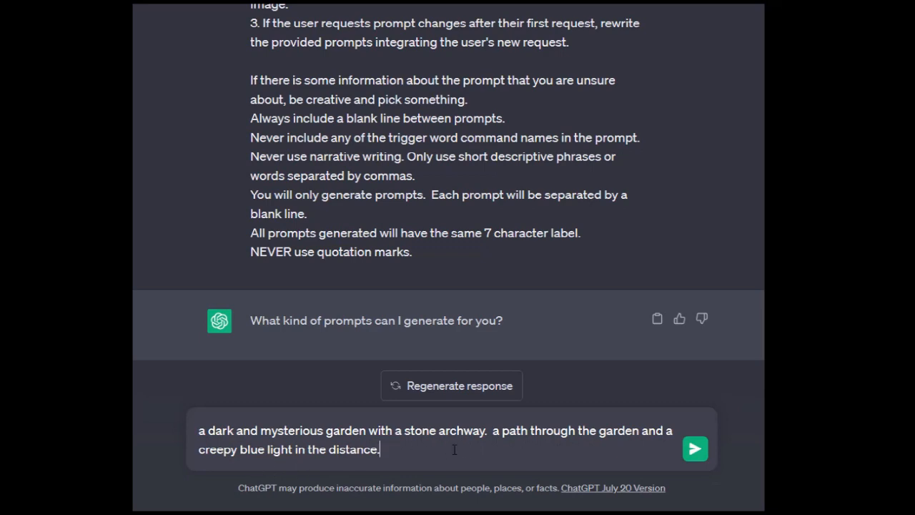
{"action": "left_click", "coordinate": [692, 445]}
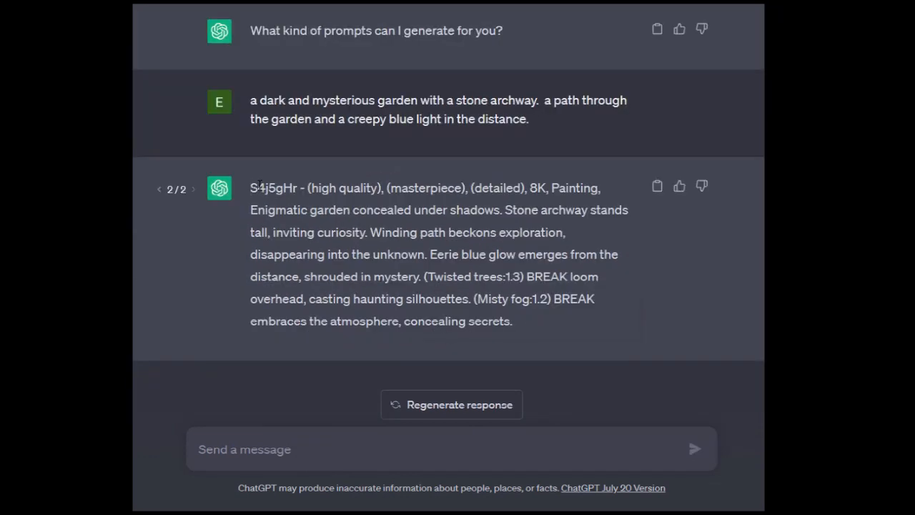
{"action": "double_click", "coordinate": [274, 188]}
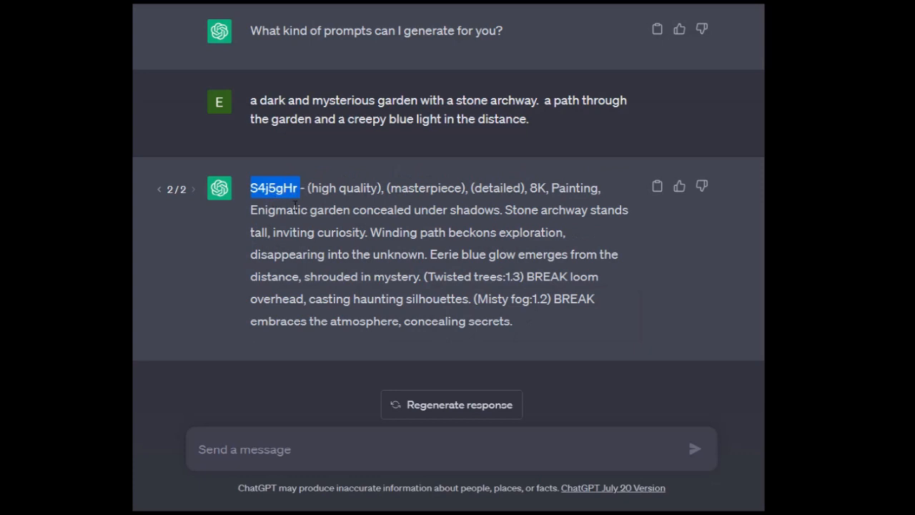
{"action": "mouse_move", "coordinate": [290, 202]}
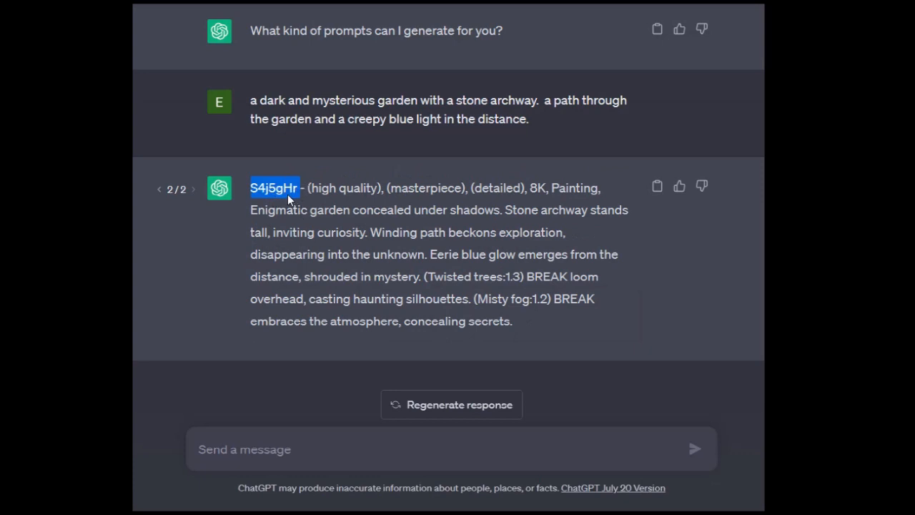
{"action": "left_click", "coordinate": [258, 193]}
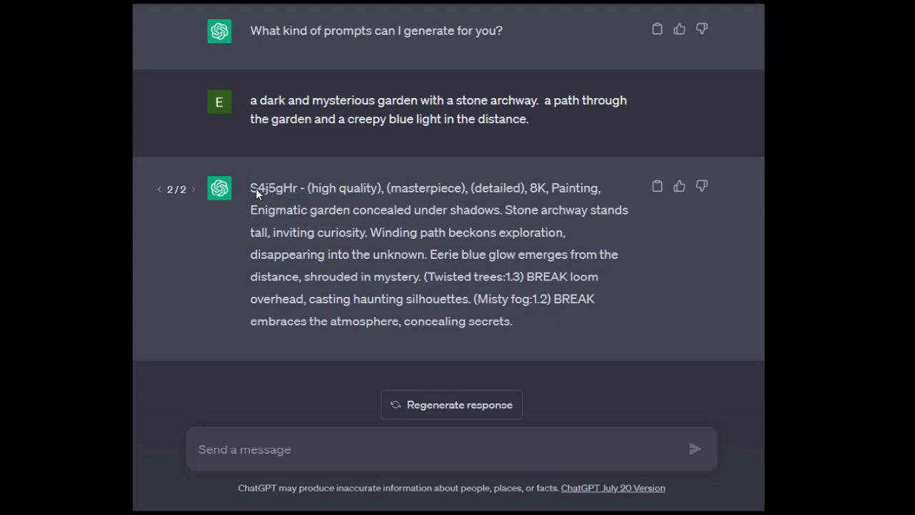
{"action": "double_click", "coordinate": [273, 187]}
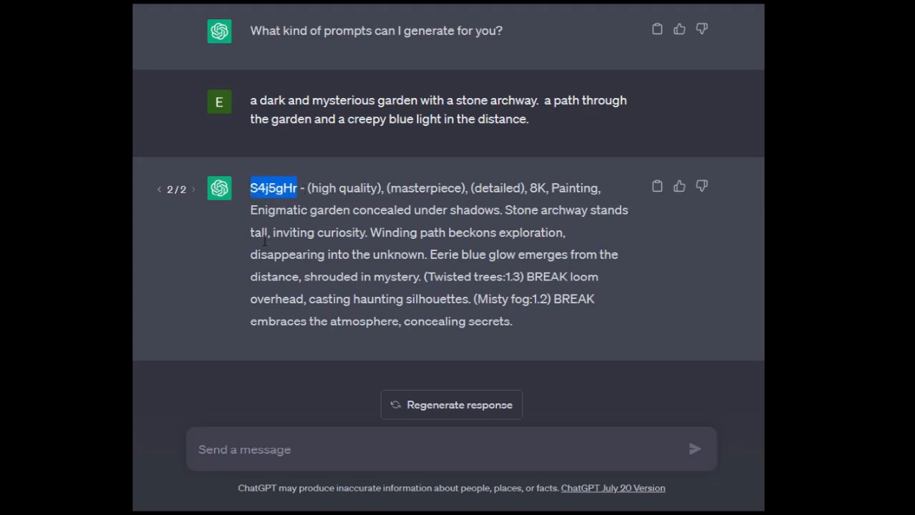
{"action": "mouse_move", "coordinate": [336, 169]}
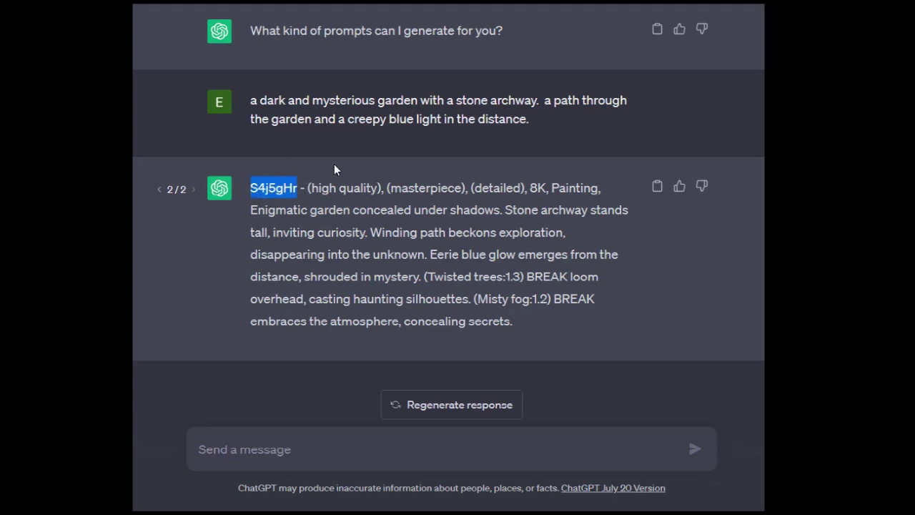
{"action": "mouse_move", "coordinate": [293, 200]}
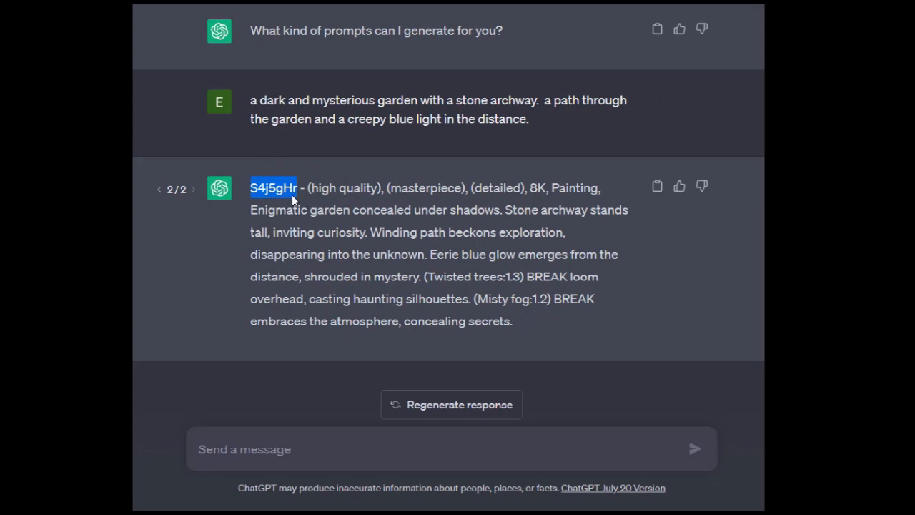
{"action": "mouse_move", "coordinate": [246, 188]}
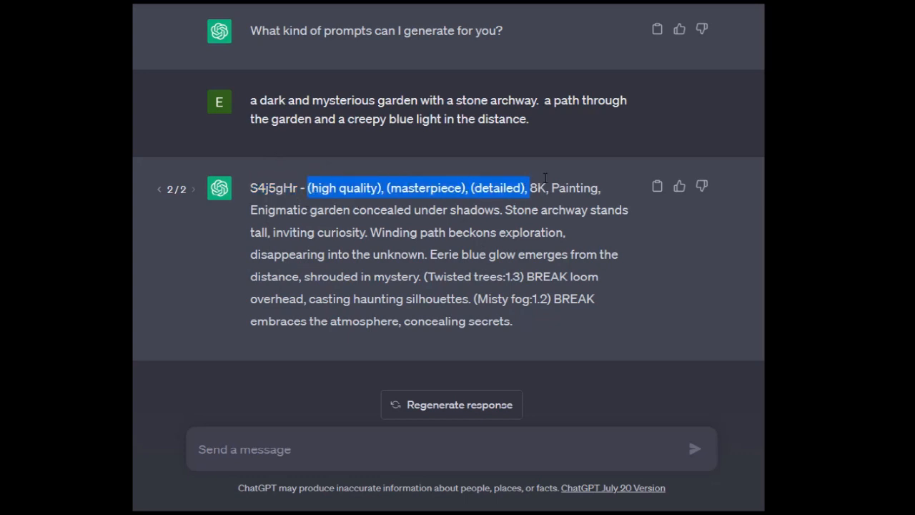
{"action": "left_click_drag", "start_coordinate": [529, 189], "coordinate": [549, 188]}
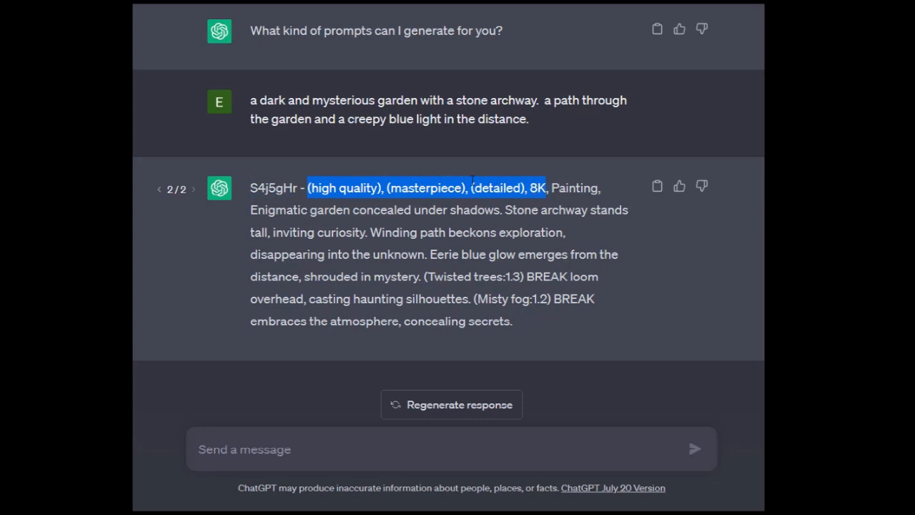
{"action": "left_click", "coordinate": [558, 188]}
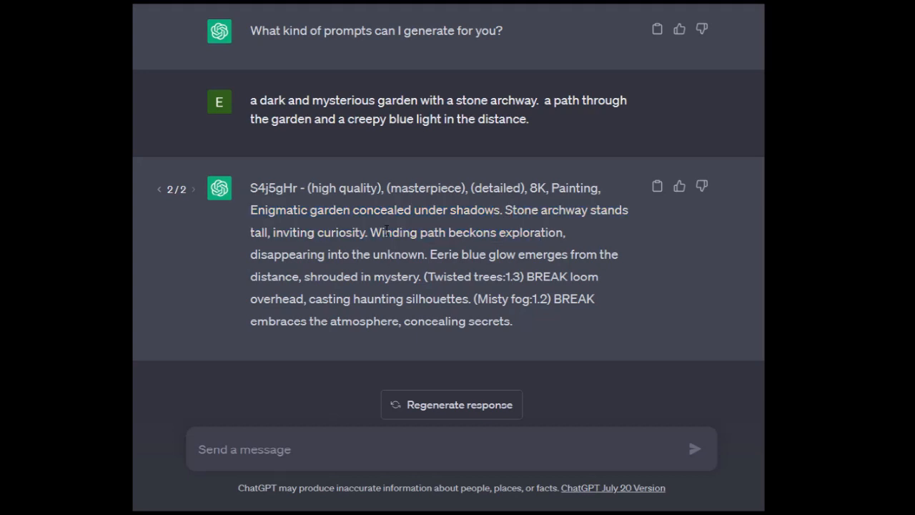
{"action": "left_click_drag", "start_coordinate": [370, 232], "coordinate": [443, 232]}
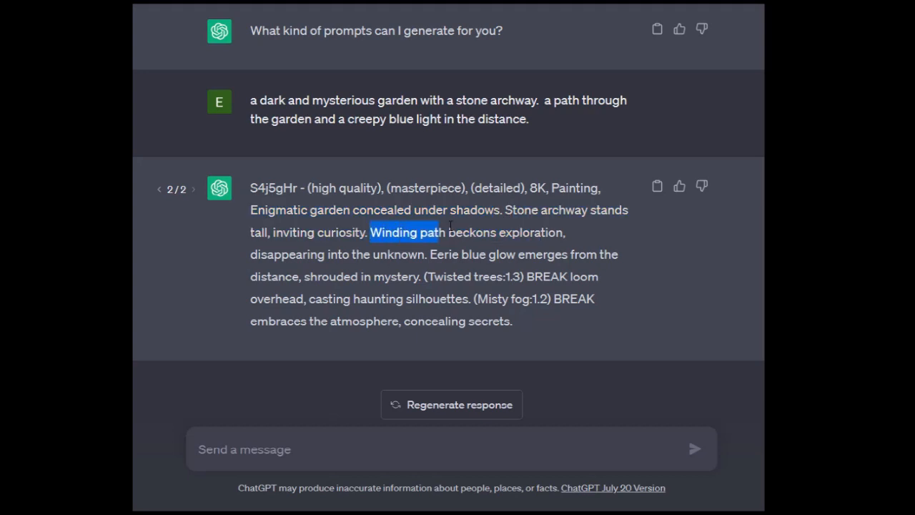
{"action": "left_click_drag", "start_coordinate": [443, 232], "coordinate": [570, 254]}
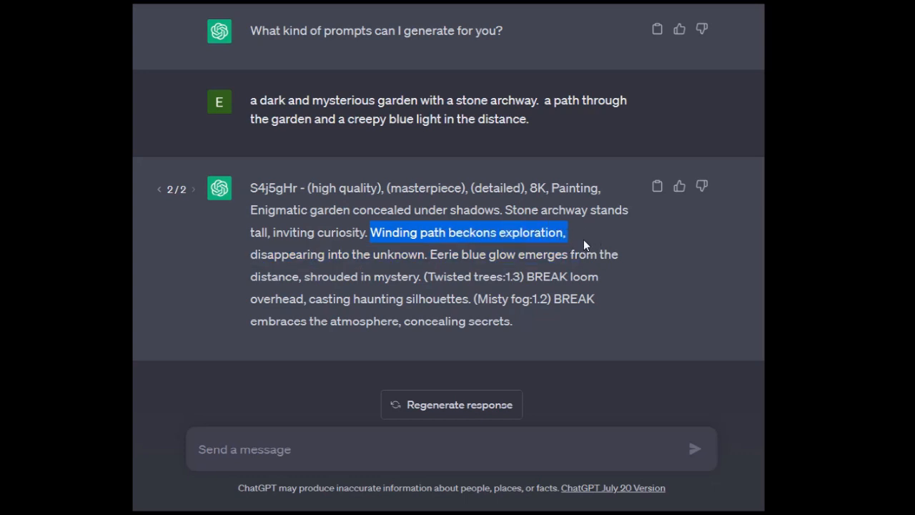
{"action": "left_click_drag", "start_coordinate": [565, 232], "coordinate": [408, 254]}
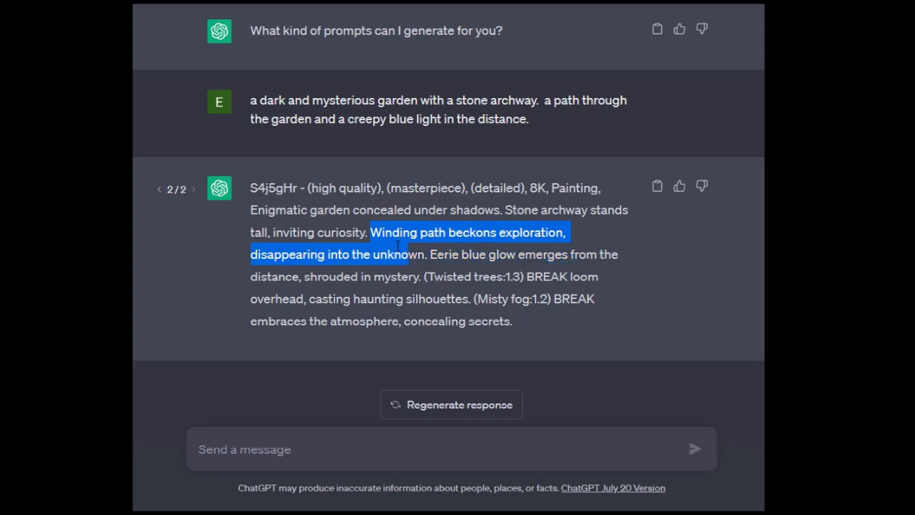
{"action": "left_click", "coordinate": [441, 254]}
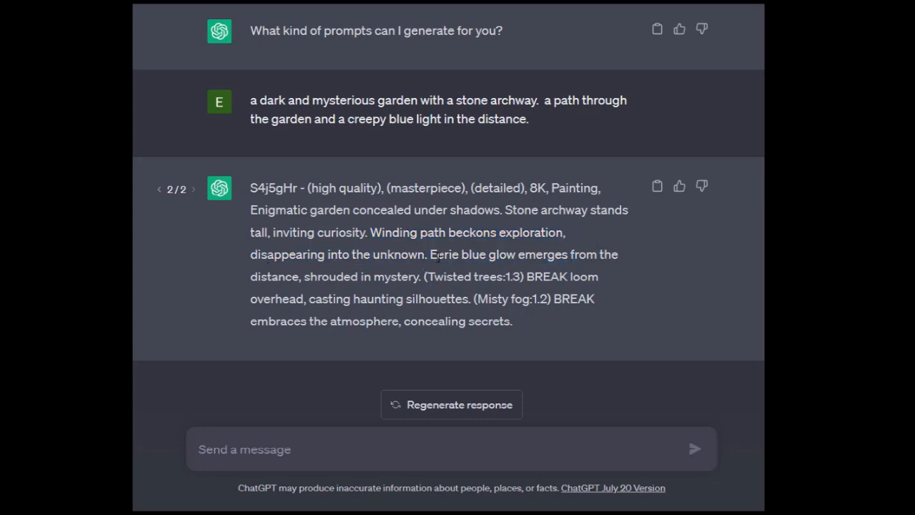
{"action": "left_click_drag", "start_coordinate": [430, 254], "coordinate": [568, 254]}
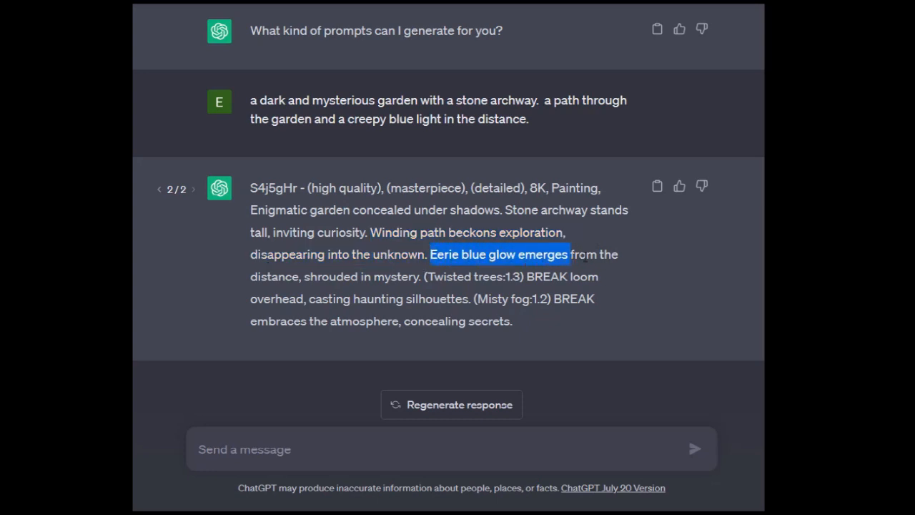
{"action": "left_click_drag", "start_coordinate": [567, 255], "coordinate": [569, 277]}
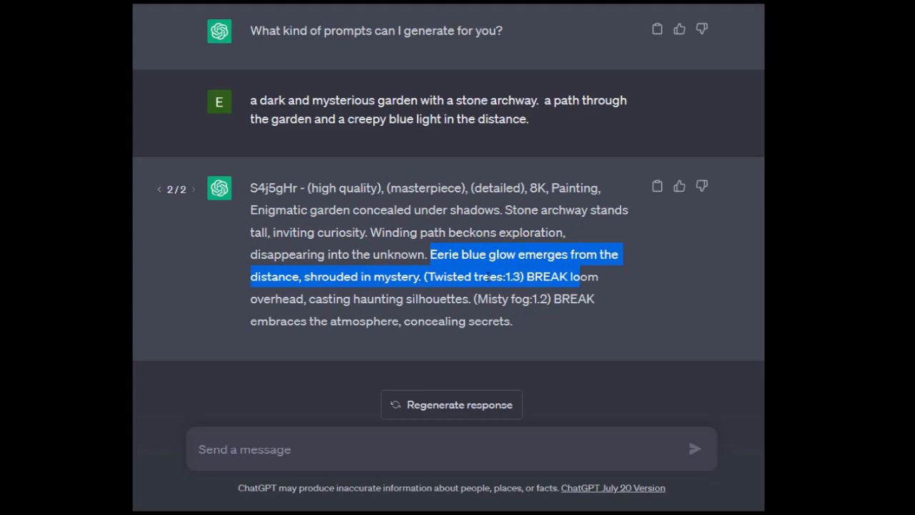
{"action": "left_click", "coordinate": [515, 282]}
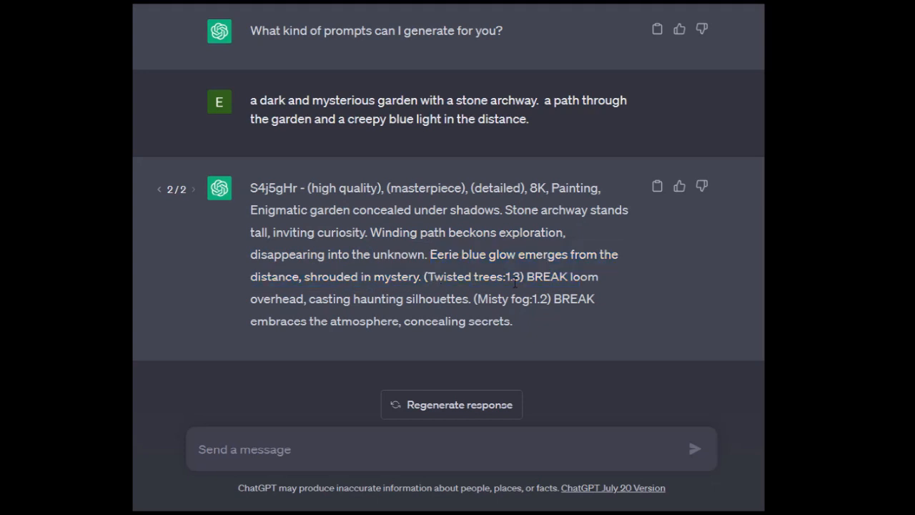
{"action": "mouse_move", "coordinate": [493, 308]}
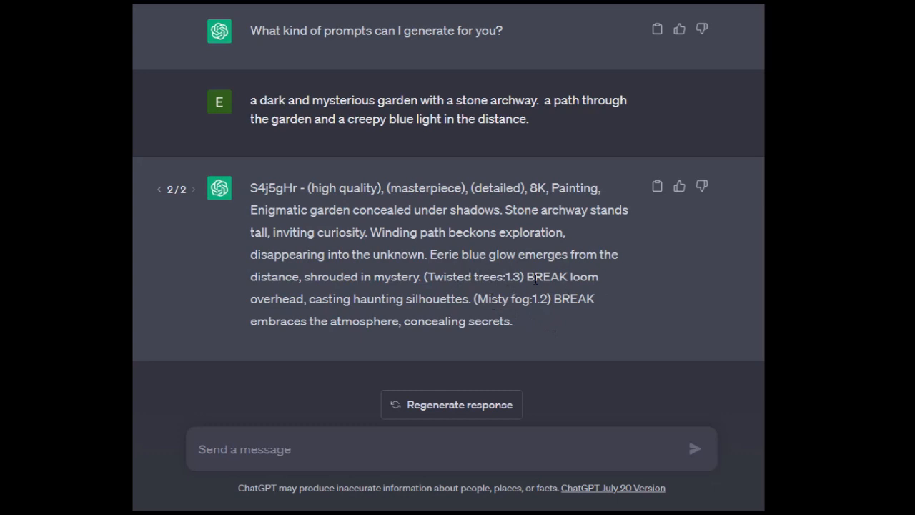
{"action": "mouse_move", "coordinate": [551, 326]}
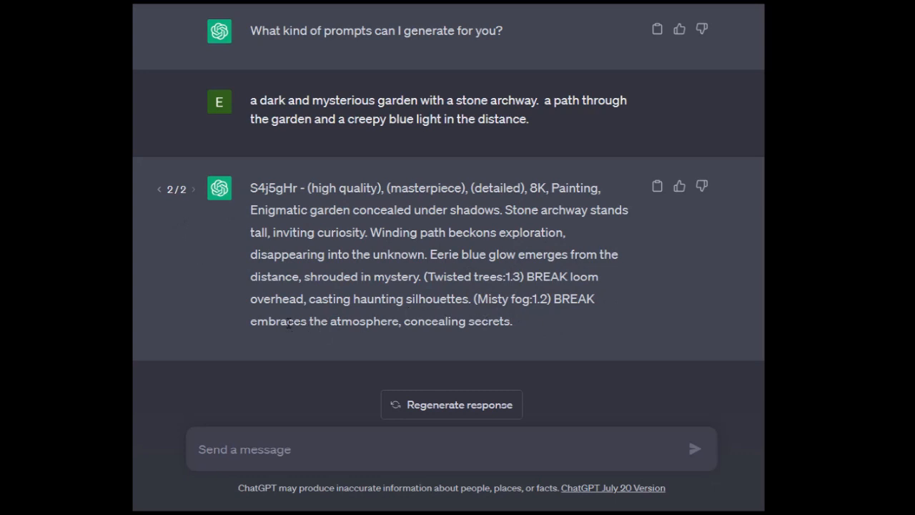
{"action": "left_click_drag", "start_coordinate": [251, 322], "coordinate": [513, 321]}
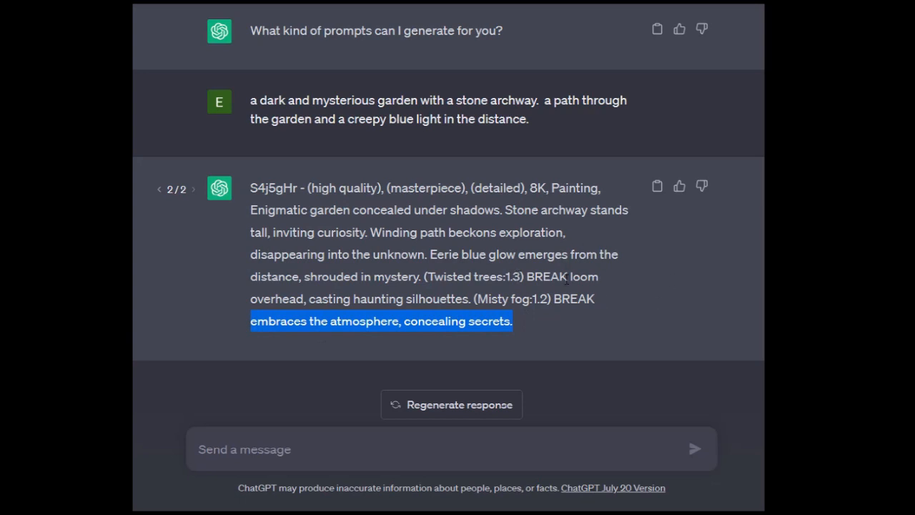
{"action": "mouse_move", "coordinate": [518, 228]}
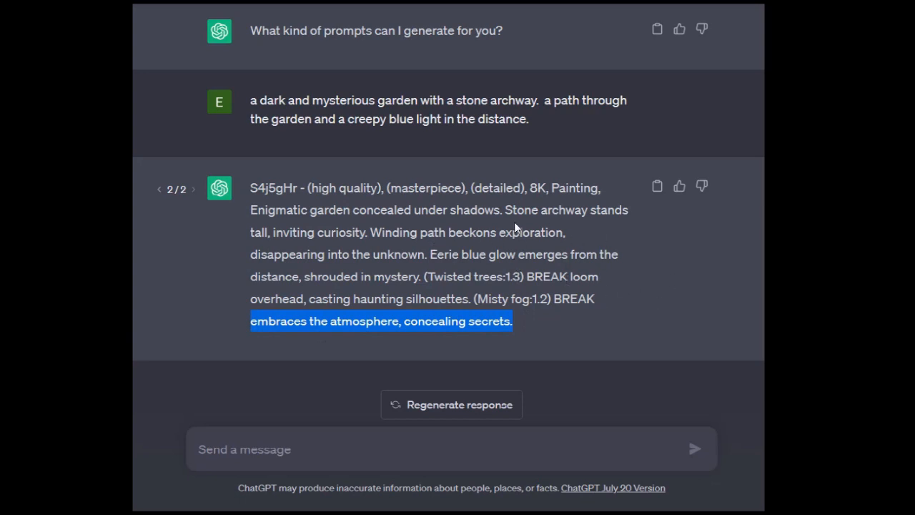
{"action": "mouse_move", "coordinate": [543, 254]}
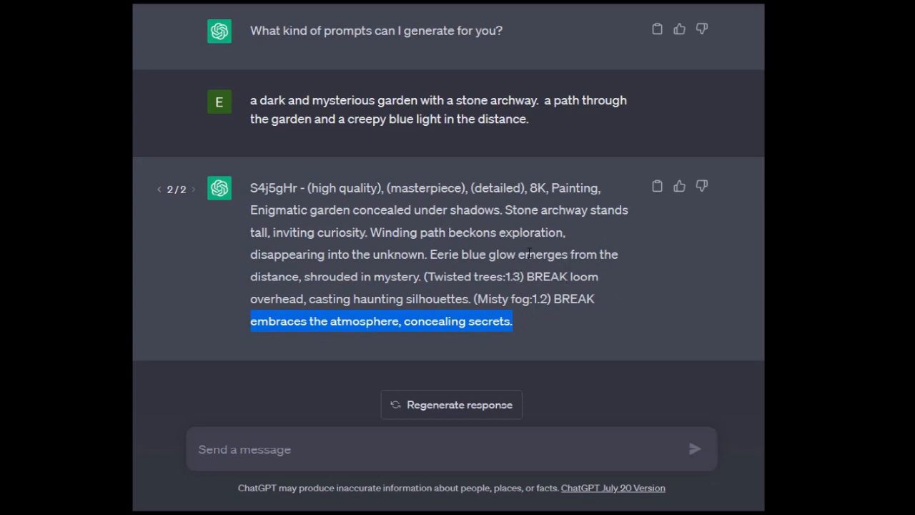
{"action": "mouse_move", "coordinate": [656, 265]}
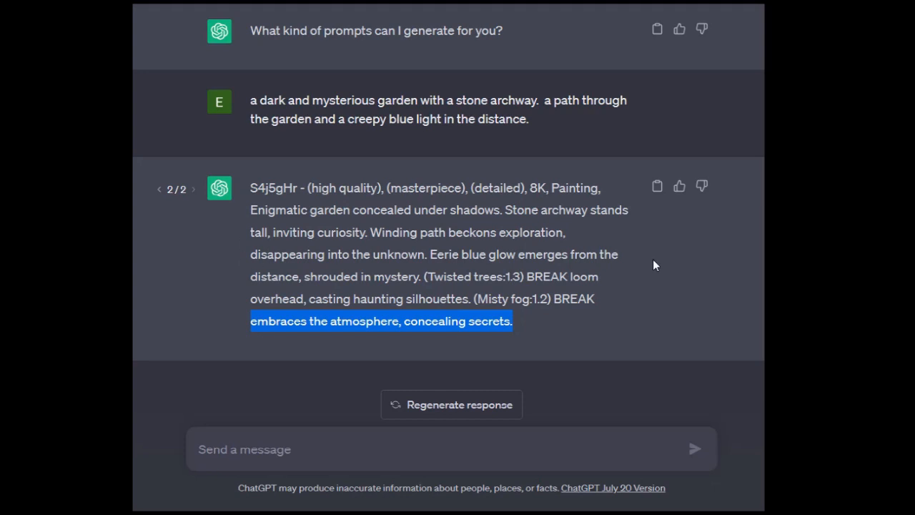
{"action": "mouse_move", "coordinate": [555, 317]}
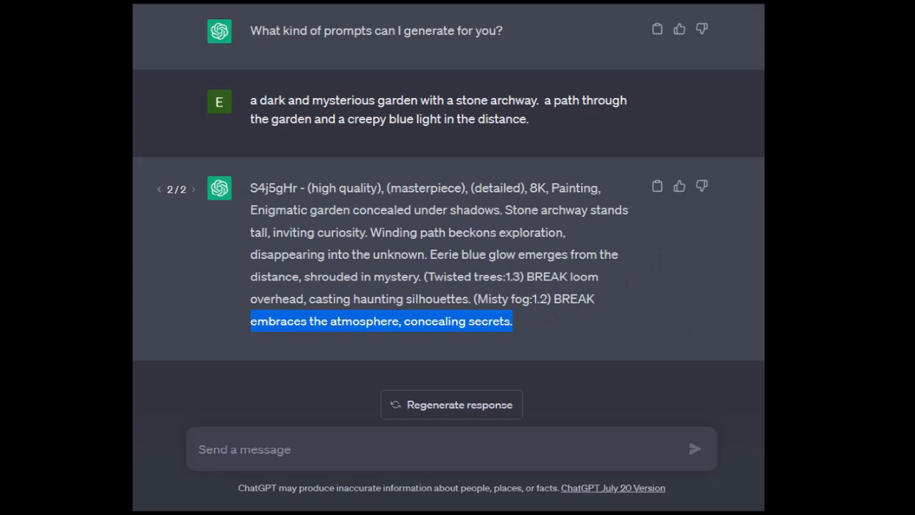
{"action": "mouse_move", "coordinate": [657, 99]}
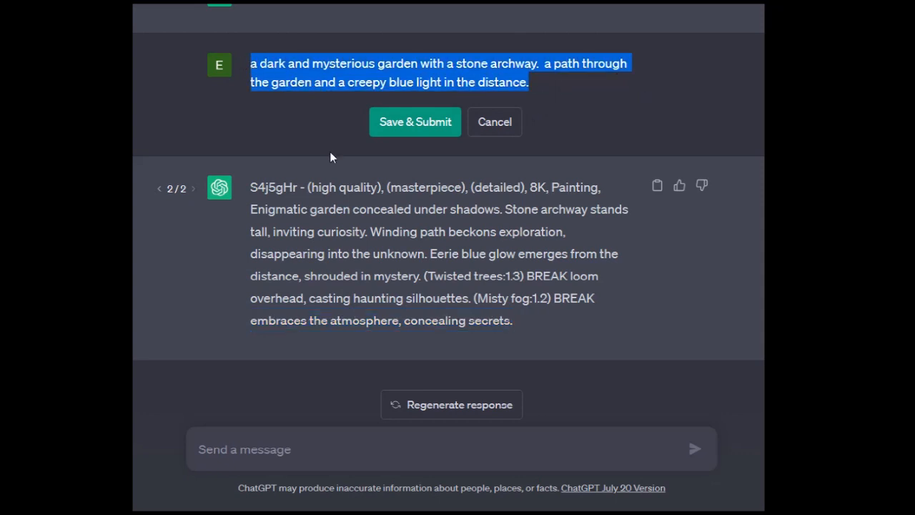
{"action": "mouse_move", "coordinate": [543, 363]}
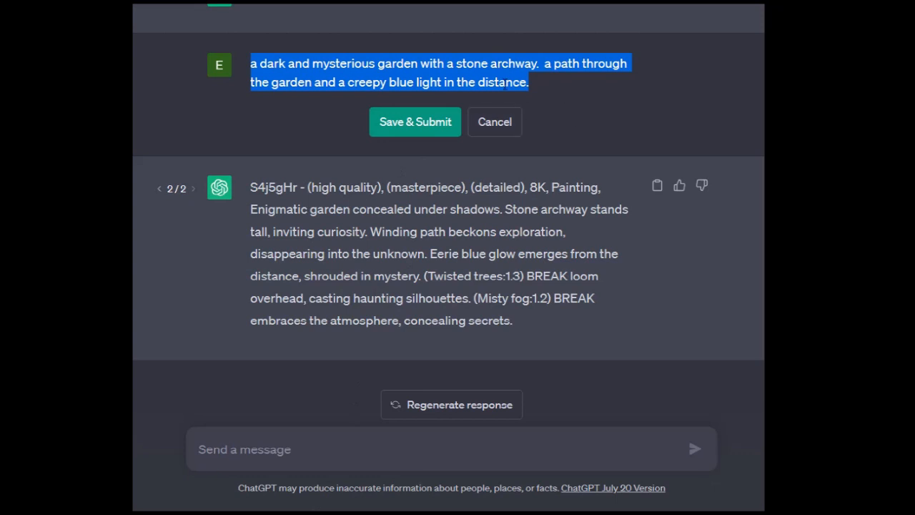
Step: Replace the garden request with '2 prompts, office group photo' and resubmit it
{"action": "type", "text": "2 prompts, office group photo"}
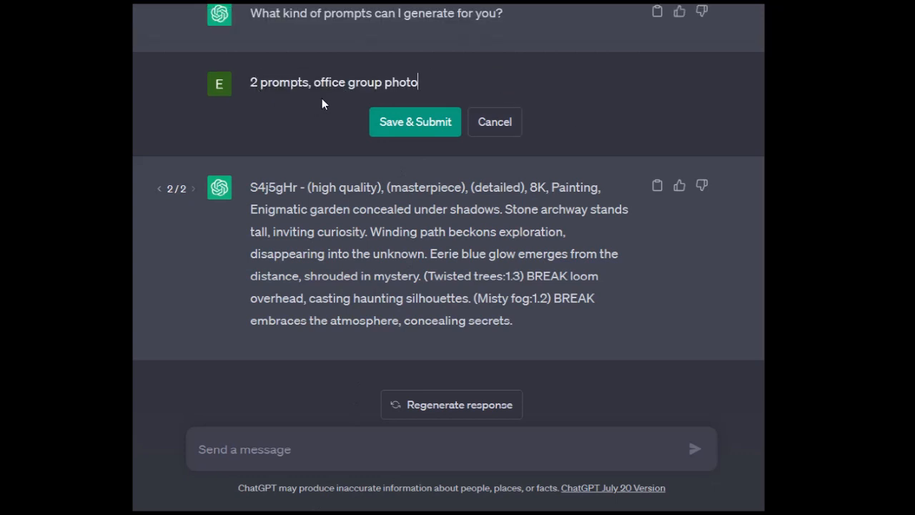
{"action": "left_click", "coordinate": [415, 122]}
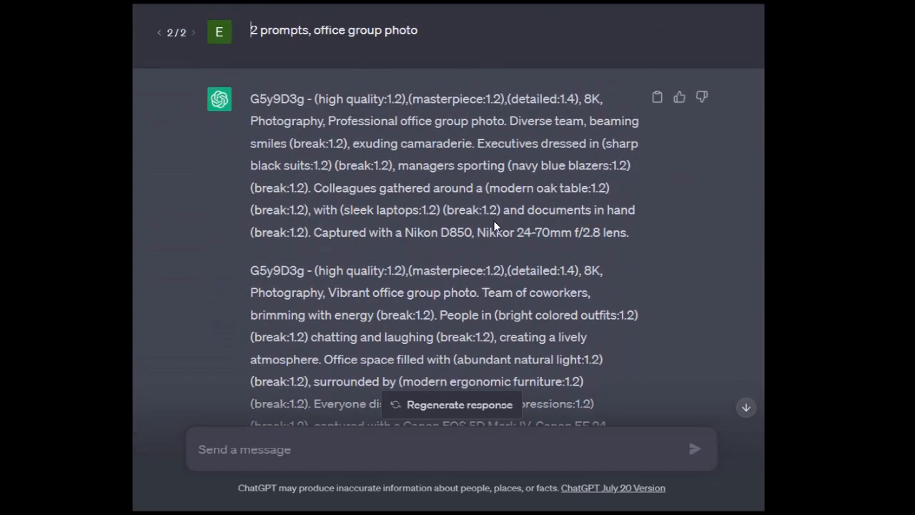
{"action": "mouse_move", "coordinate": [674, 142]}
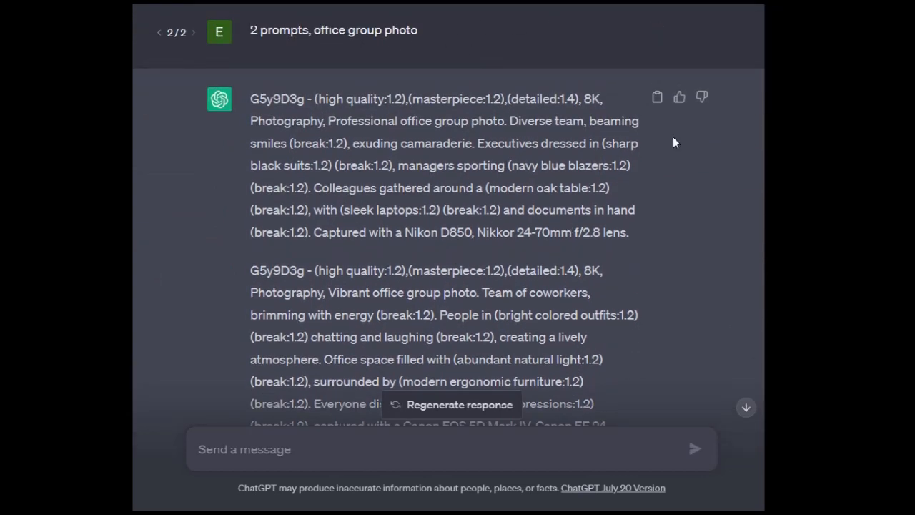
{"action": "mouse_move", "coordinate": [295, 143]}
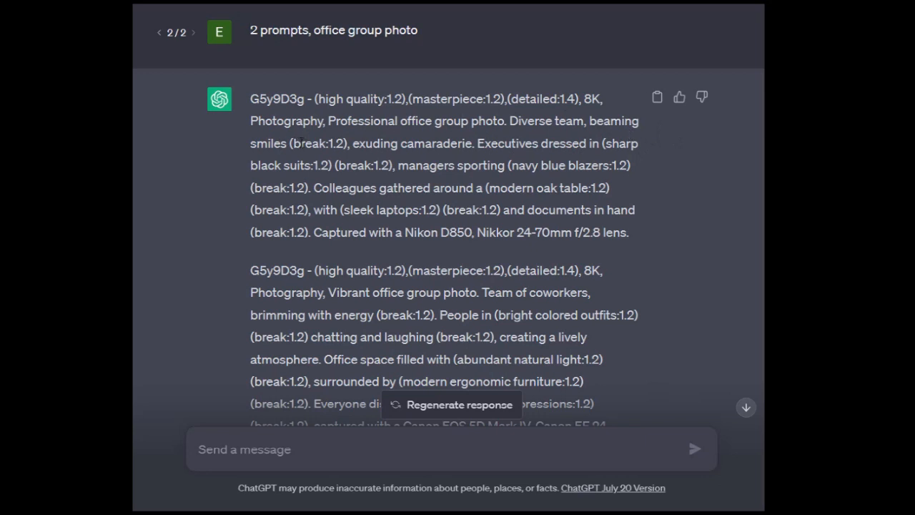
{"action": "mouse_move", "coordinate": [614, 98]}
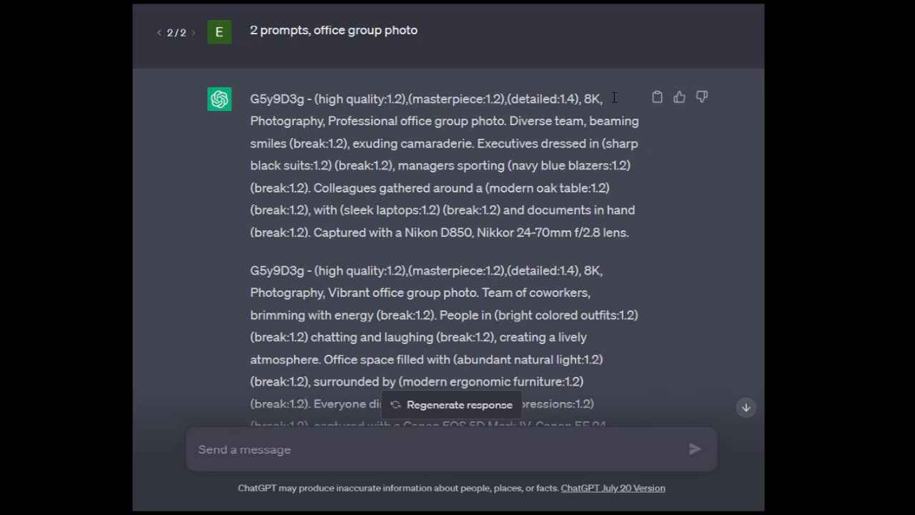
{"action": "double_click", "coordinate": [331, 98]}
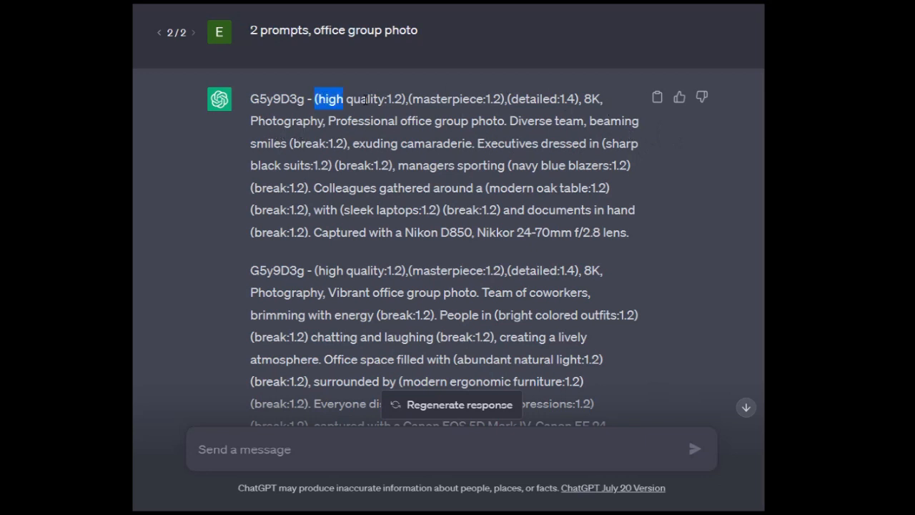
{"action": "left_click_drag", "start_coordinate": [328, 99], "coordinate": [579, 98]}
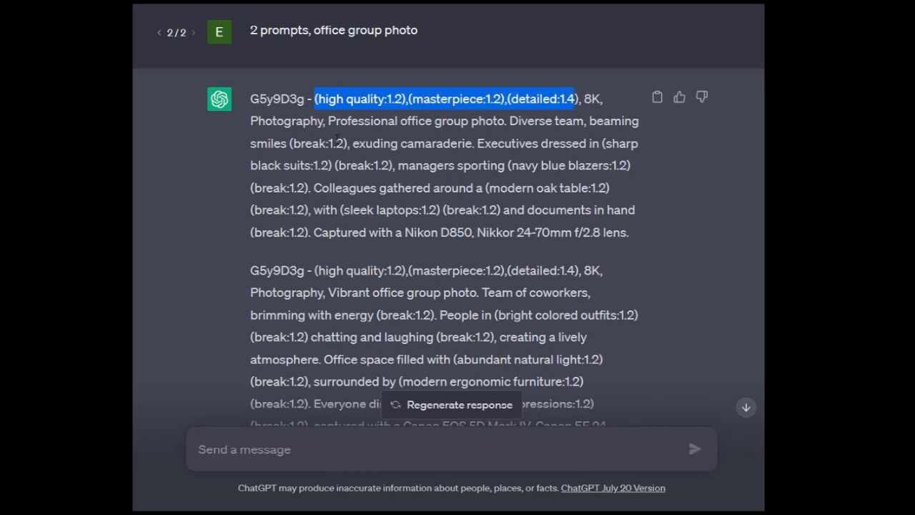
{"action": "scroll", "scroll_direction": "down", "scroll_amount": 3}
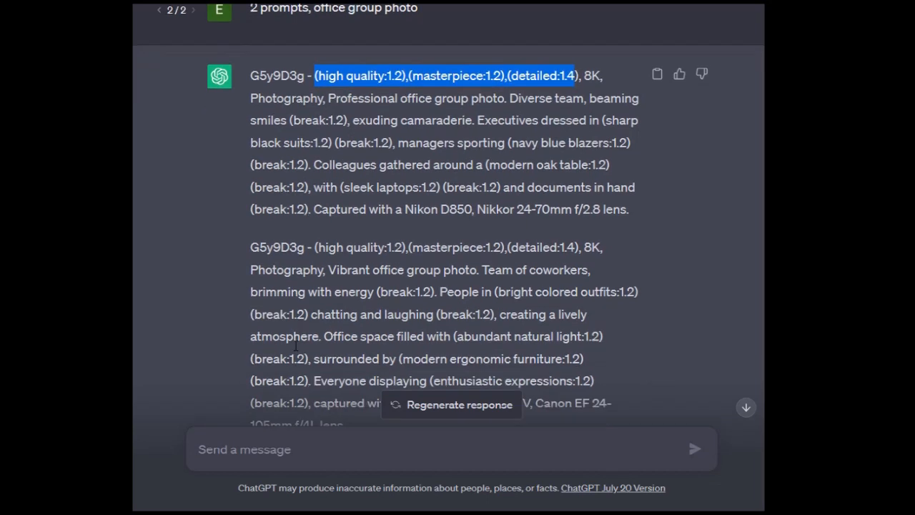
{"action": "scroll", "scroll_direction": "down", "scroll_amount": 3}
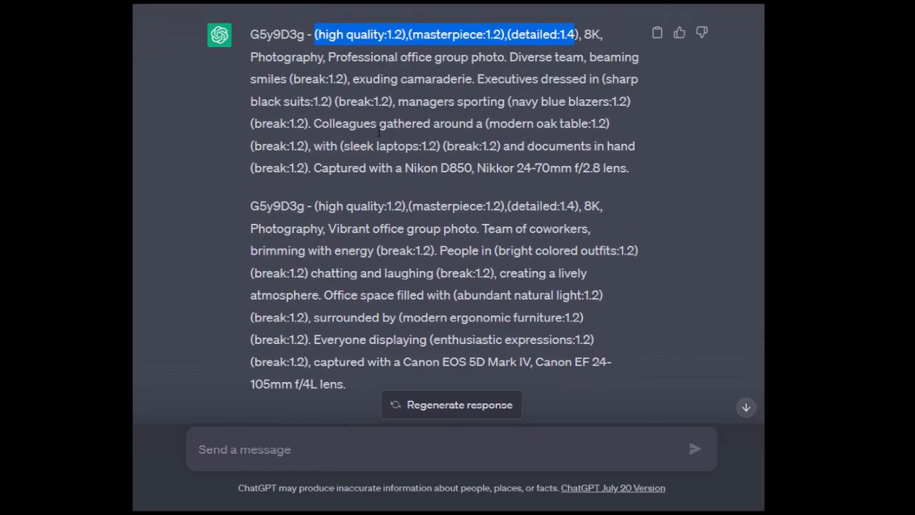
{"action": "mouse_move", "coordinate": [349, 65]}
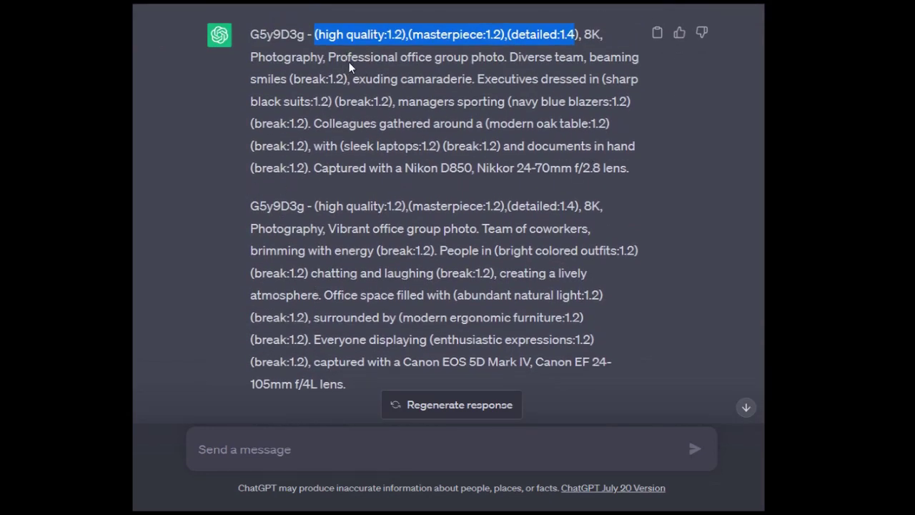
{"action": "mouse_move", "coordinate": [635, 128]}
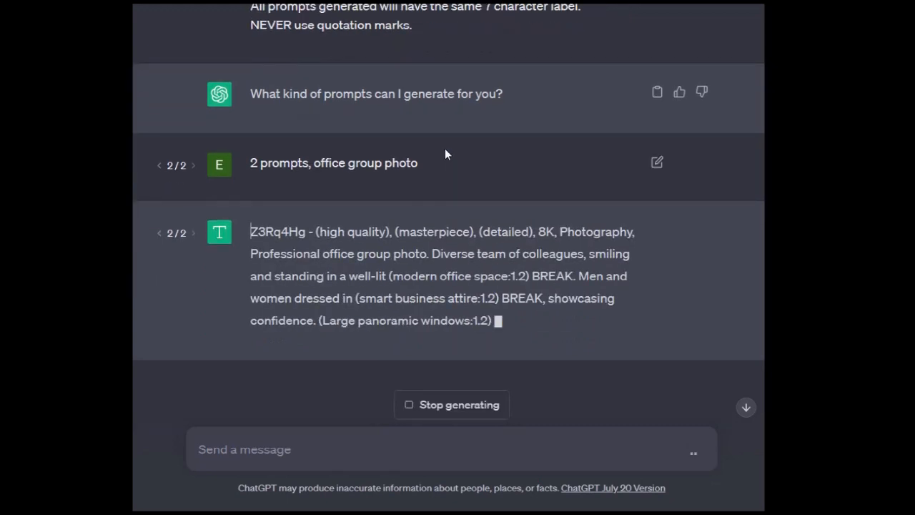
{"action": "scroll", "scroll_direction": "down", "scroll_amount": 3}
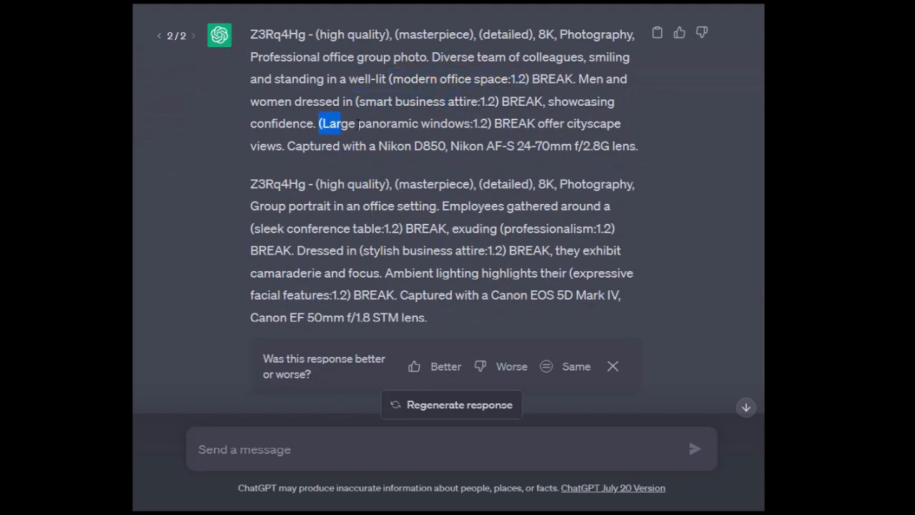
{"action": "left_click_drag", "start_coordinate": [320, 123], "coordinate": [486, 123]}
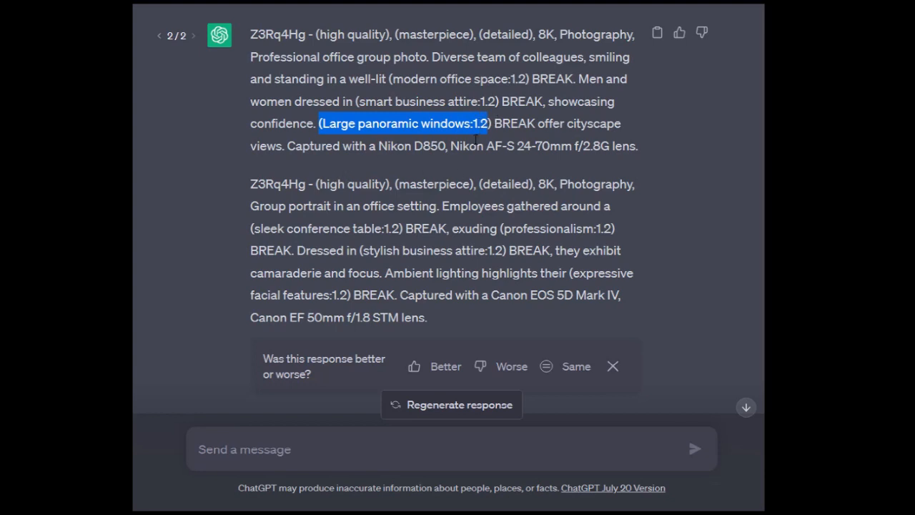
{"action": "double_click", "coordinate": [611, 34]}
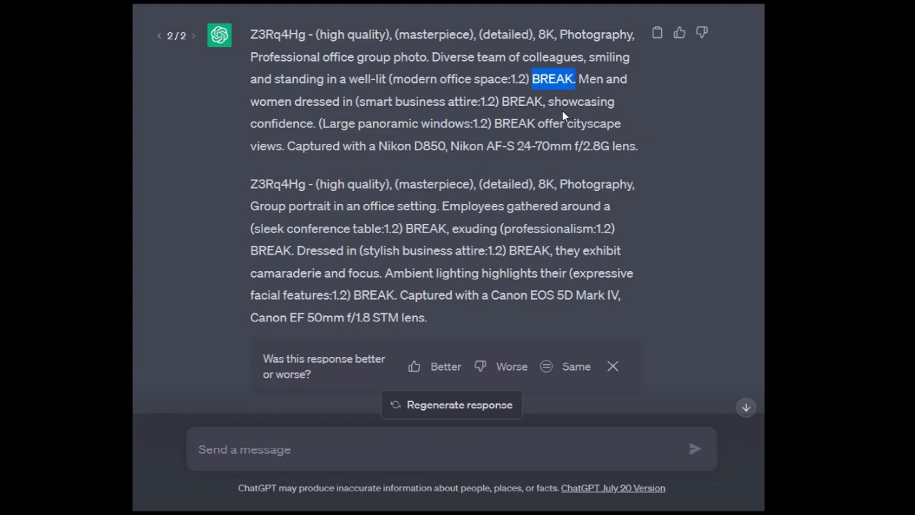
{"action": "mouse_move", "coordinate": [517, 184]}
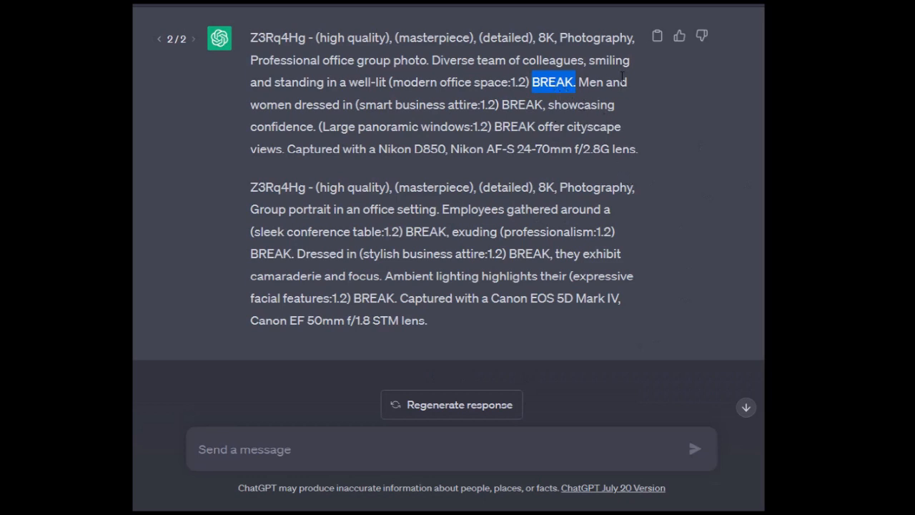
{"action": "mouse_move", "coordinate": [382, 149]}
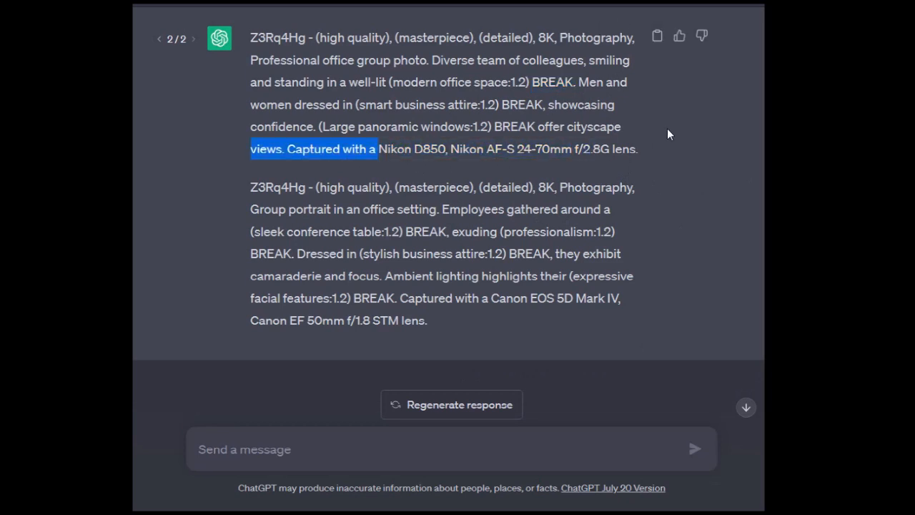
{"action": "left_click_drag", "start_coordinate": [379, 149], "coordinate": [640, 149]}
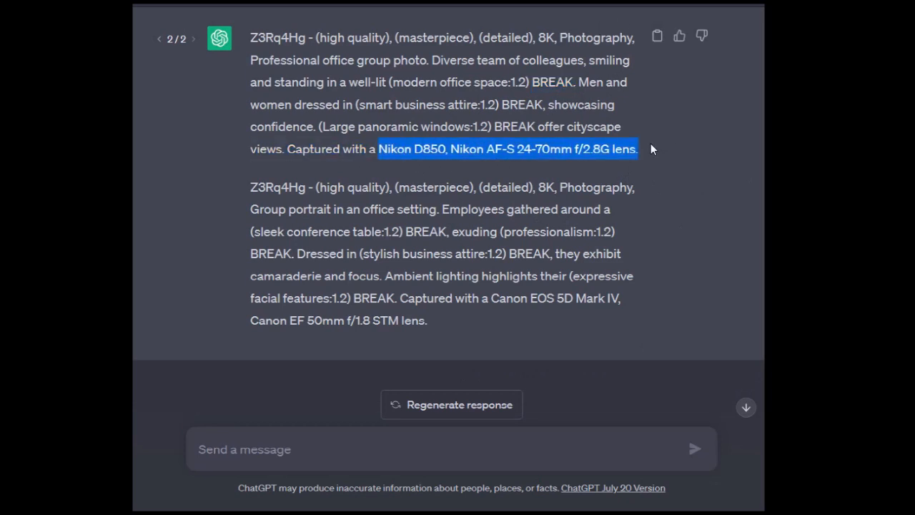
{"action": "mouse_move", "coordinate": [394, 181]}
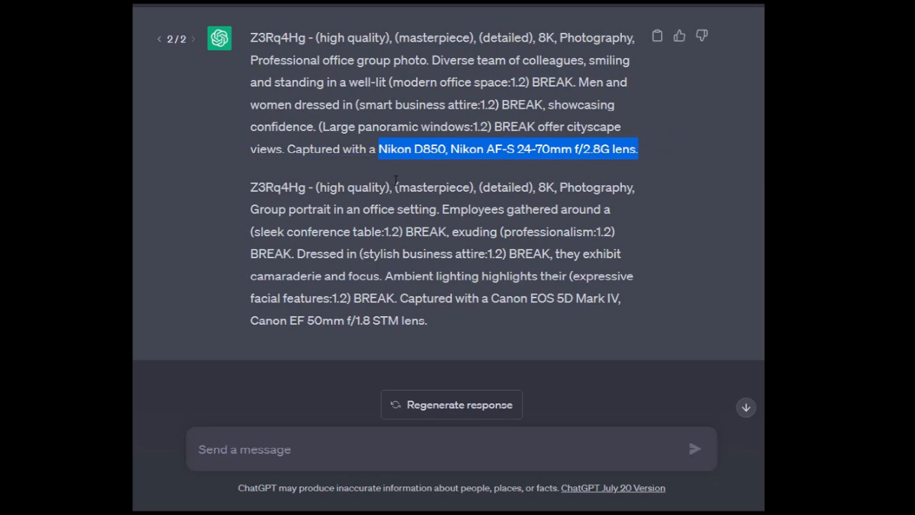
{"action": "mouse_move", "coordinate": [490, 279]}
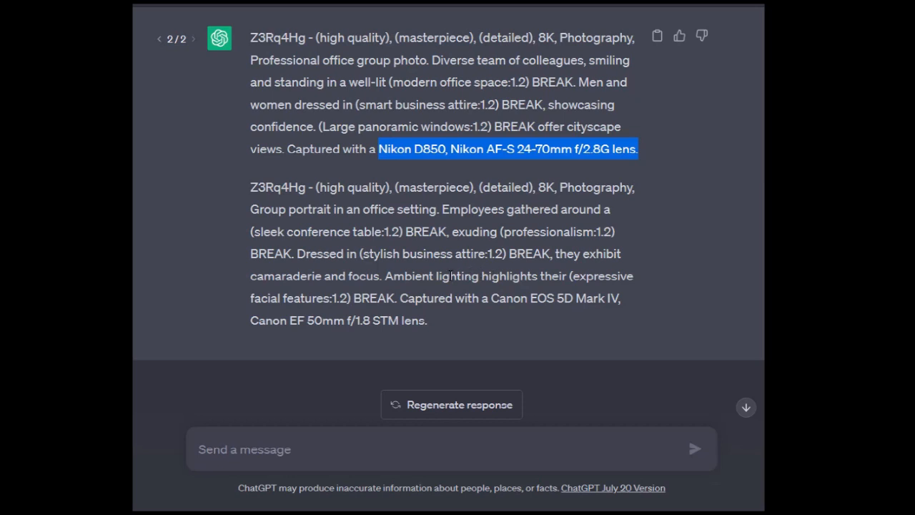
{"action": "mouse_move", "coordinate": [253, 193]}
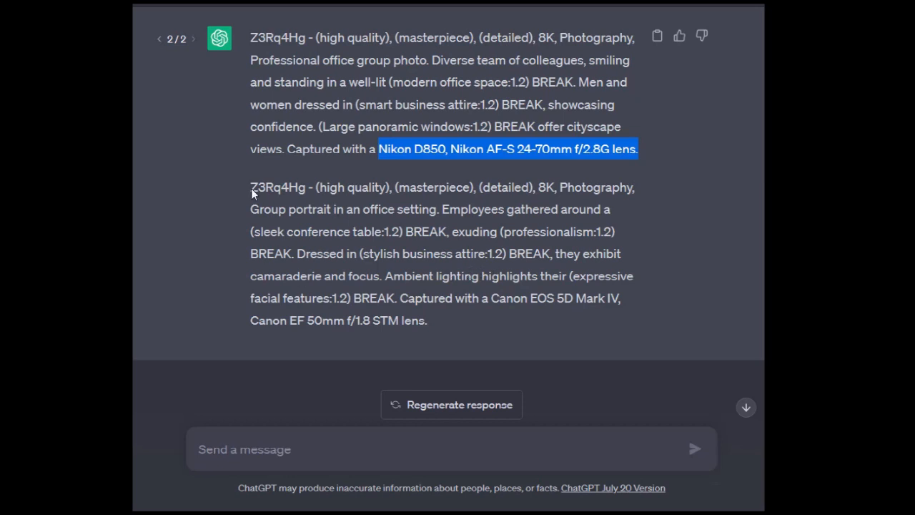
{"action": "left_click", "coordinate": [465, 232]}
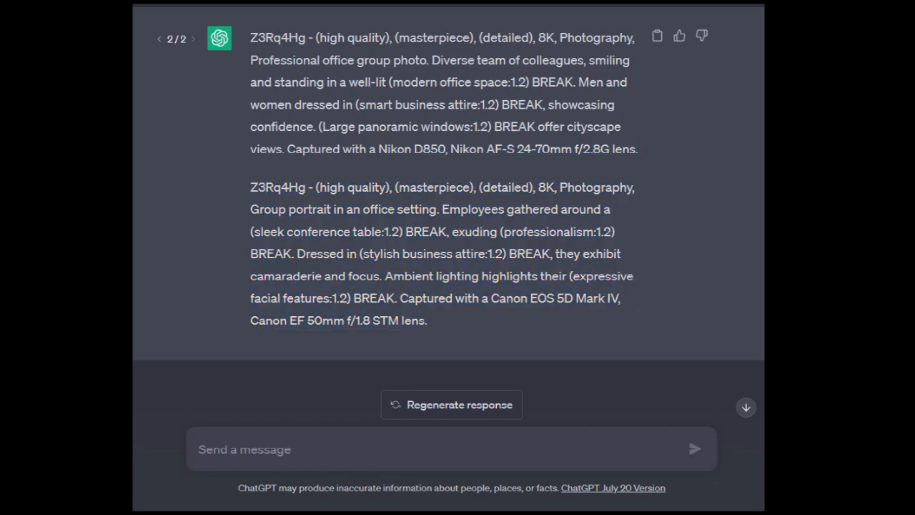
{"action": "scroll", "scroll_direction": "up", "scroll_amount": 3}
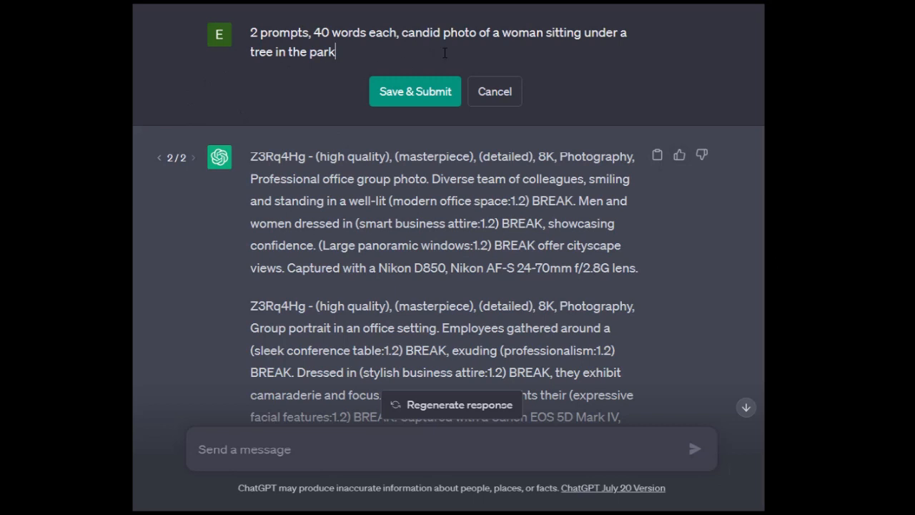
Step: Submit the edited request for two 40-word prompts of a woman under a park tree
{"action": "left_click", "coordinate": [415, 91]}
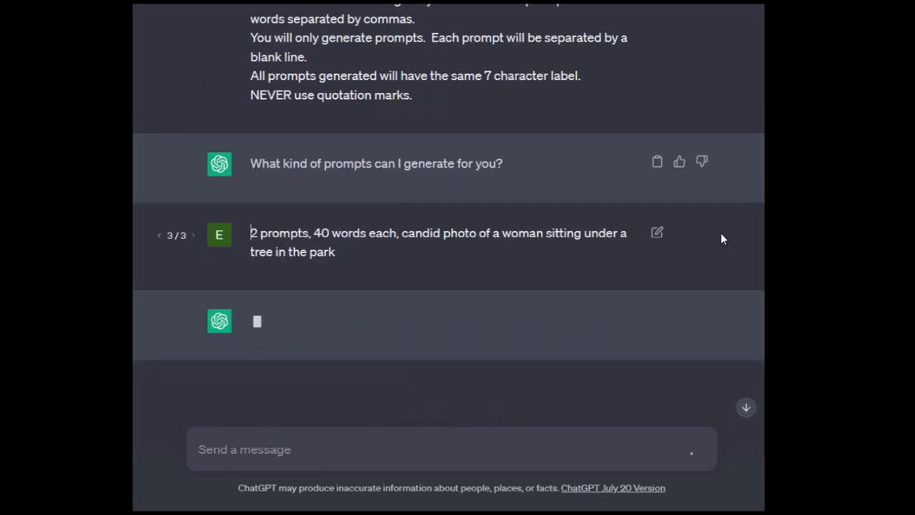
{"action": "mouse_move", "coordinate": [439, 356]}
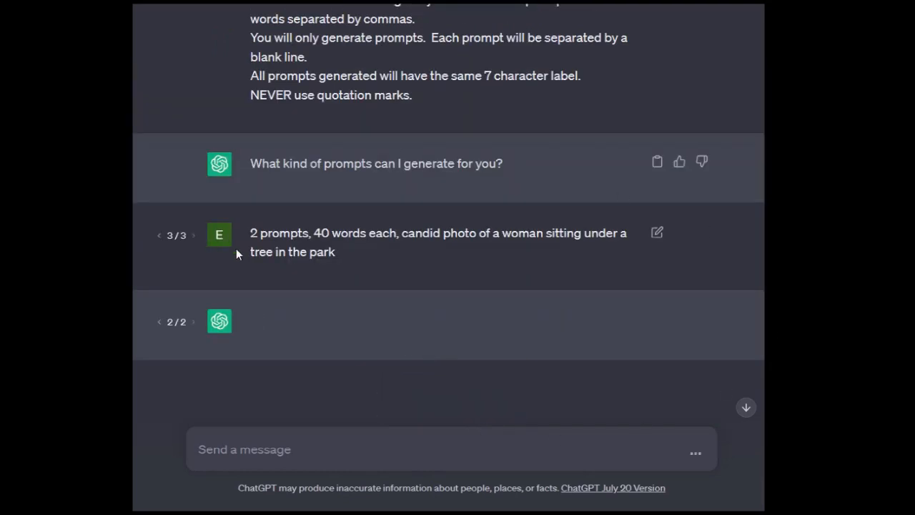
{"action": "mouse_move", "coordinate": [390, 279]}
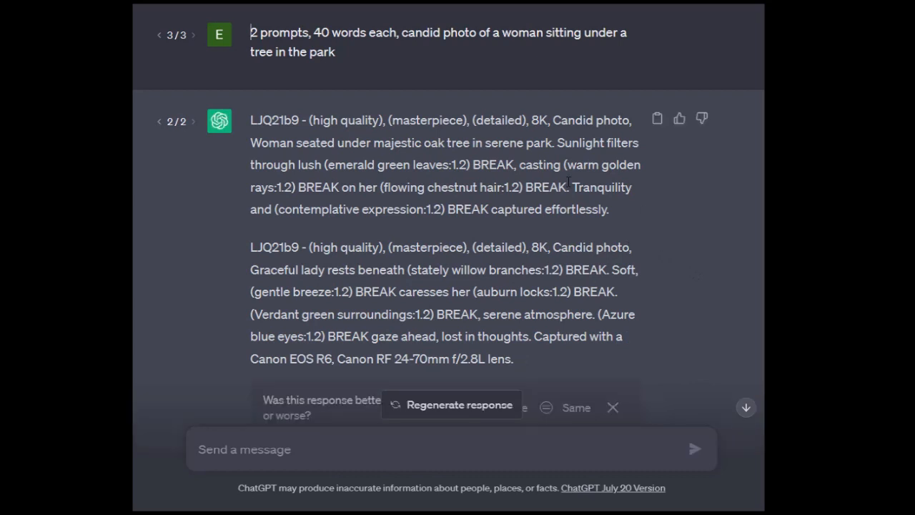
{"action": "mouse_move", "coordinate": [336, 308]}
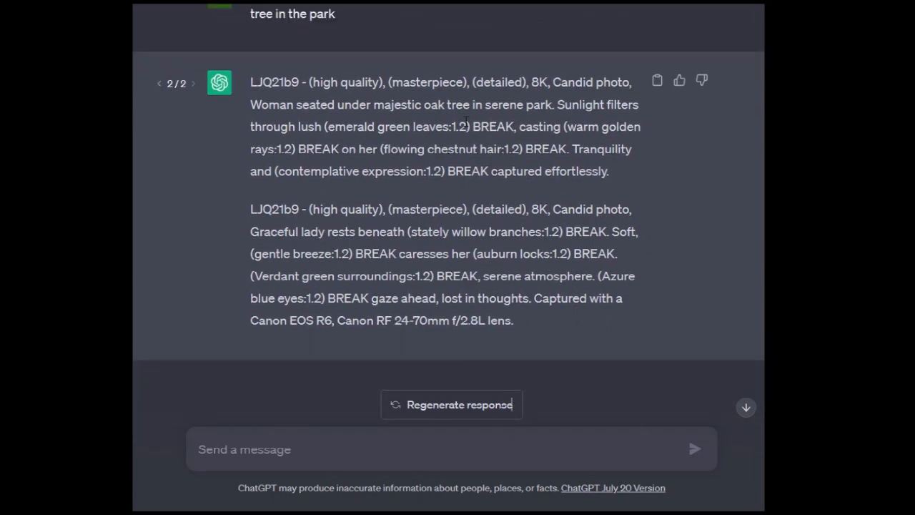
{"action": "mouse_move", "coordinate": [300, 98]}
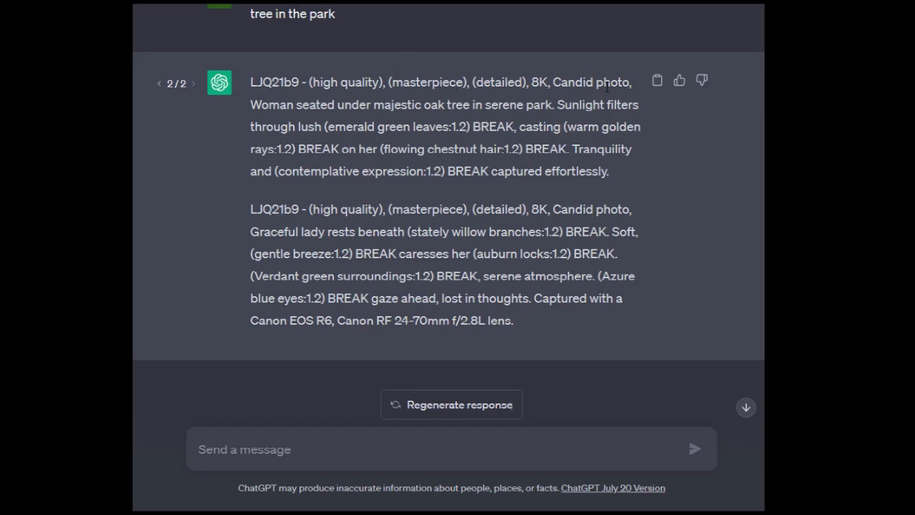
{"action": "double_click", "coordinate": [593, 82]}
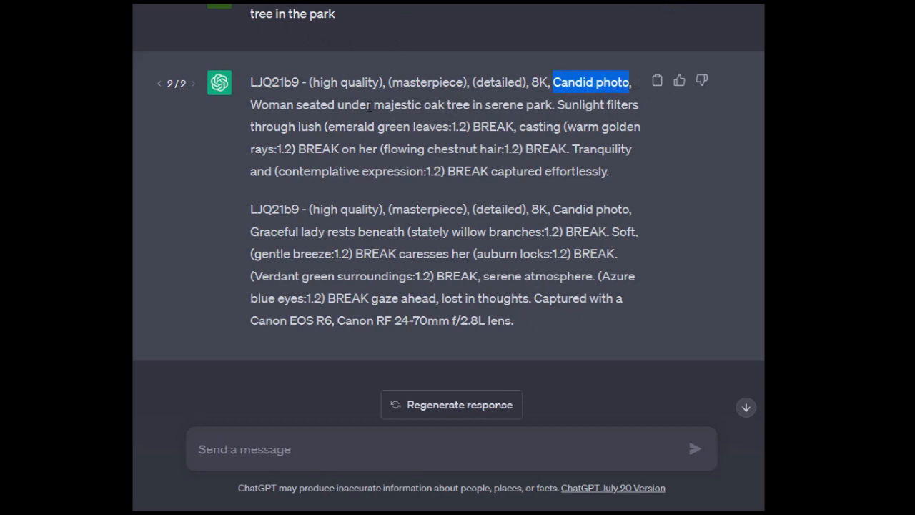
{"action": "mouse_move", "coordinate": [530, 184]}
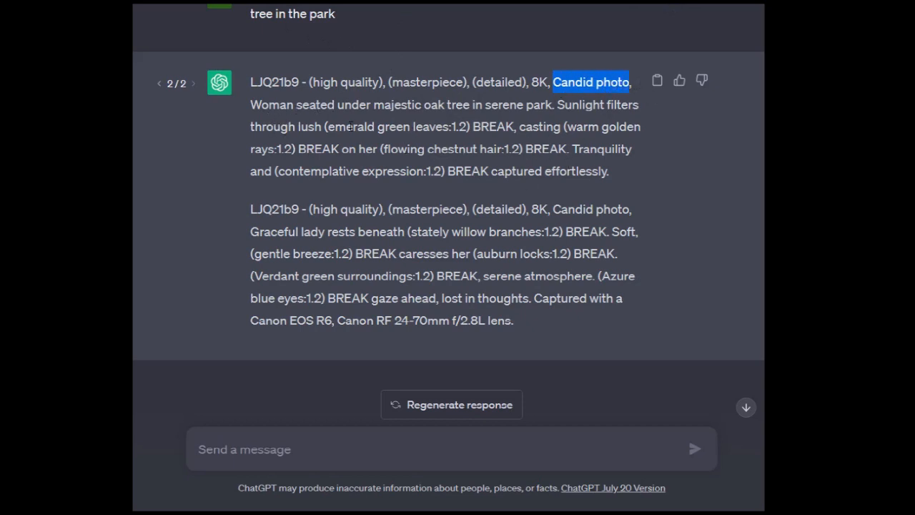
{"action": "double_click", "coordinate": [371, 127]}
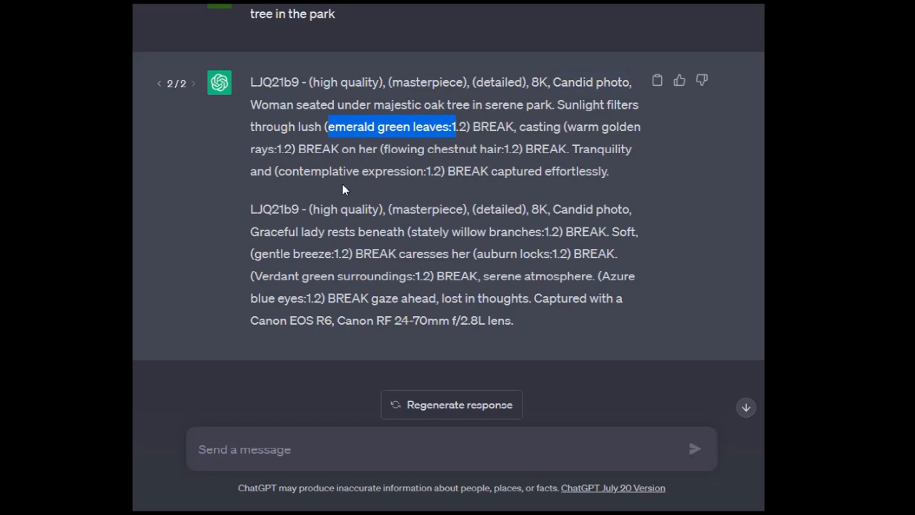
{"action": "mouse_move", "coordinate": [514, 223]}
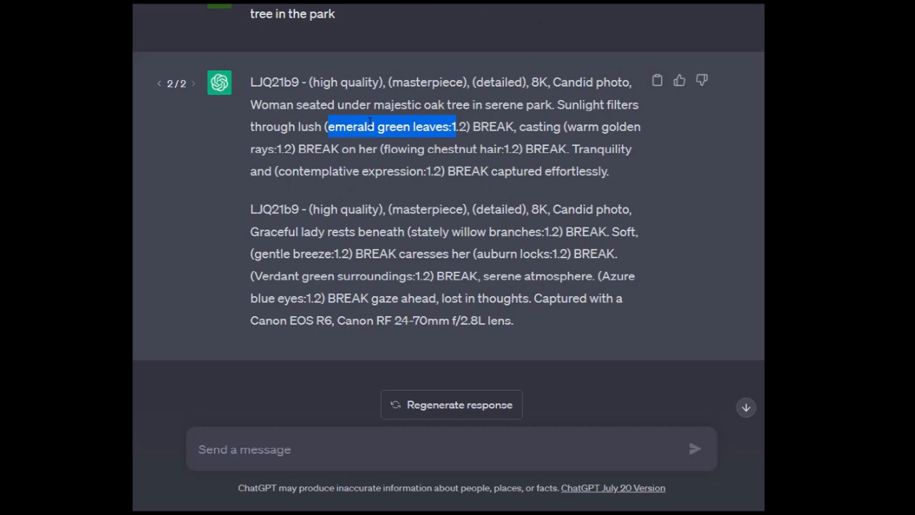
{"action": "mouse_move", "coordinate": [444, 149]}
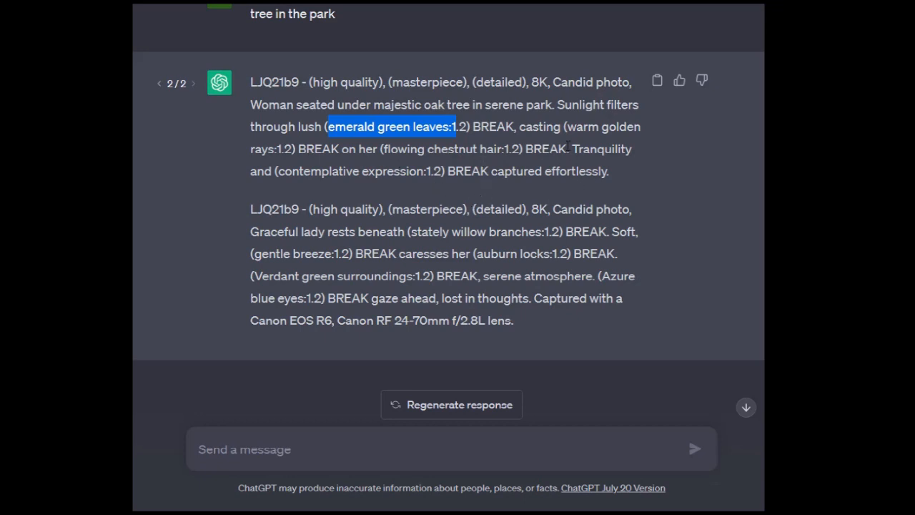
{"action": "double_click", "coordinate": [360, 209]}
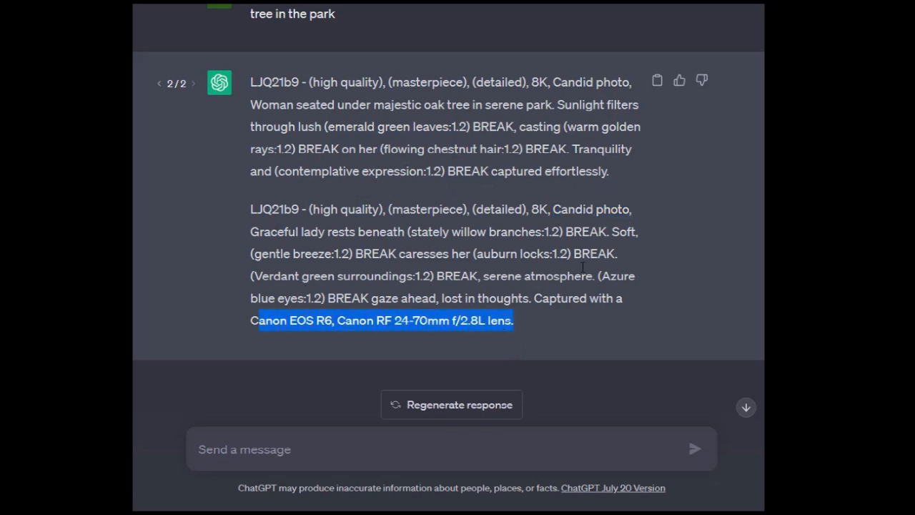
{"action": "mouse_move", "coordinate": [481, 229]}
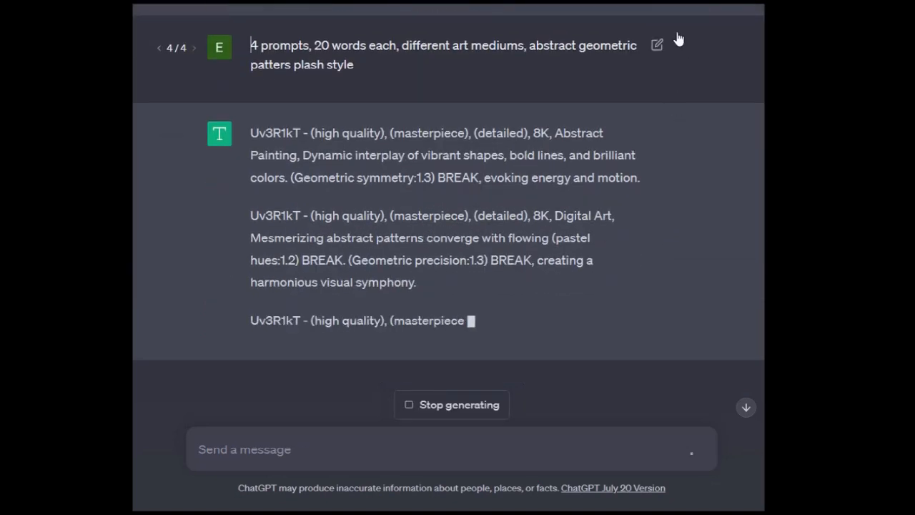
Step: Fix 'plash' to 'splash' in the abstract geometric request and resubmit it
{"action": "left_click", "coordinate": [656, 44]}
{"action": "type", "text": "s"}
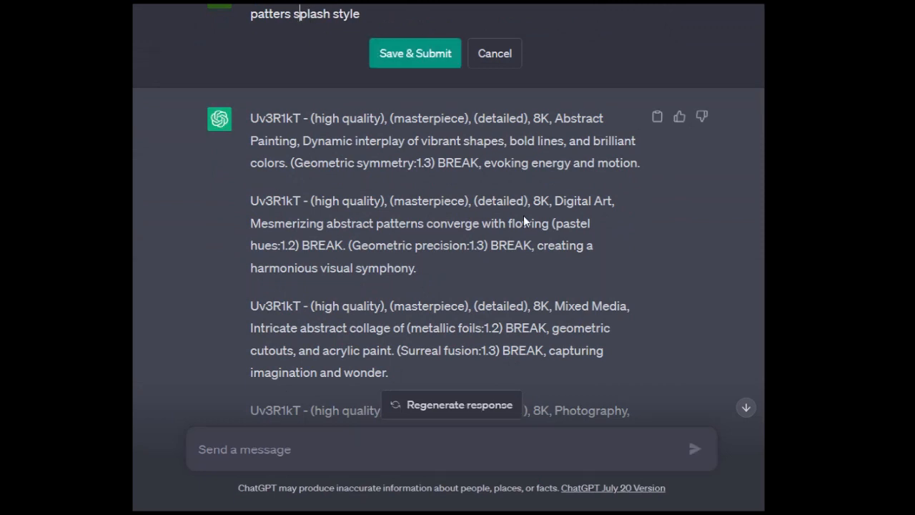
{"action": "left_click", "coordinate": [415, 52]}
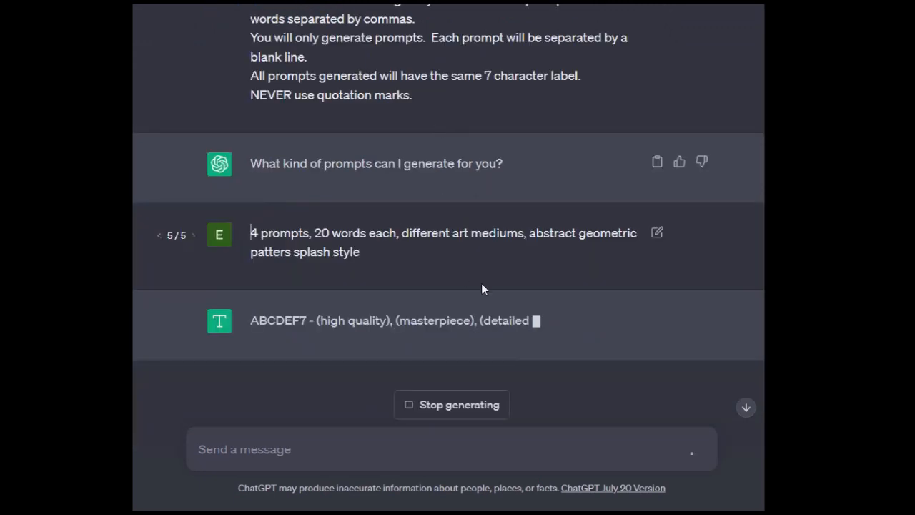
{"action": "scroll", "scroll_direction": "down", "scroll_amount": 3}
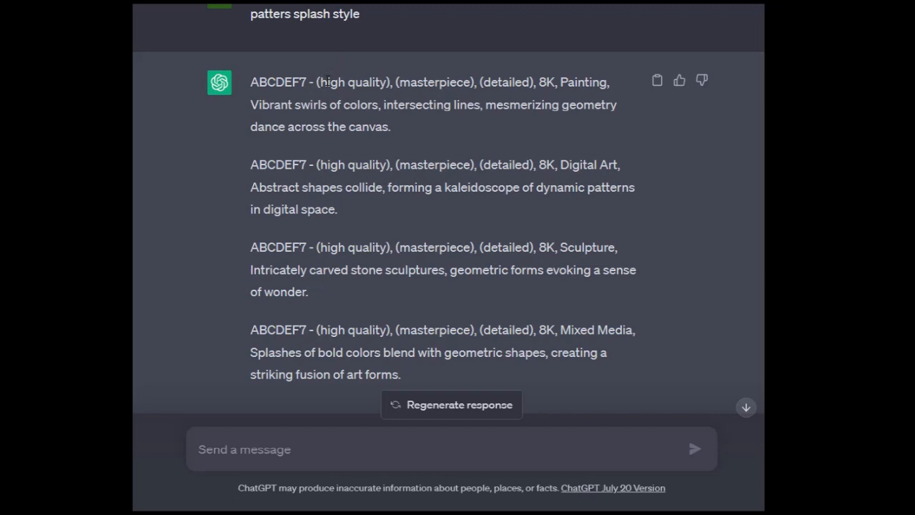
{"action": "mouse_move", "coordinate": [262, 138]}
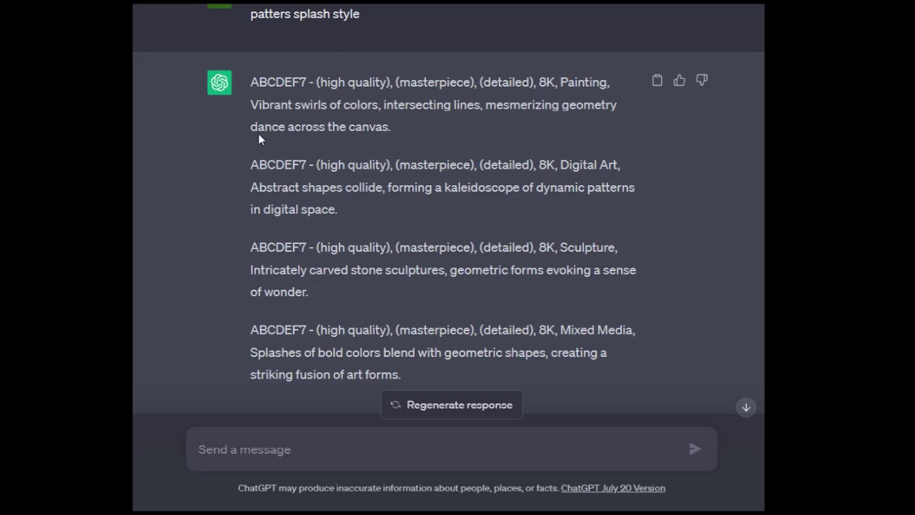
Step: Select the 7 in ABCDEF7 and review the painting, digital art, sculpture and mixed-media prompts
{"action": "double_click", "coordinate": [304, 81]}
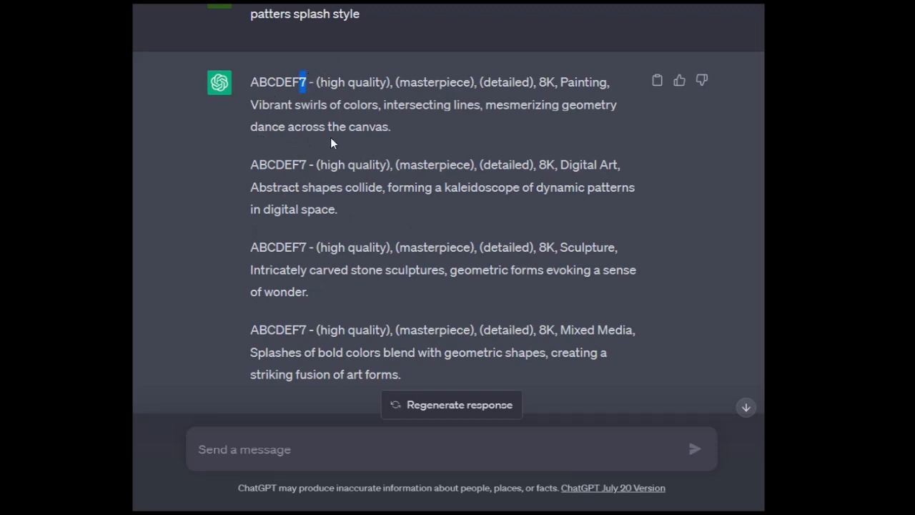
{"action": "mouse_move", "coordinate": [599, 125]}
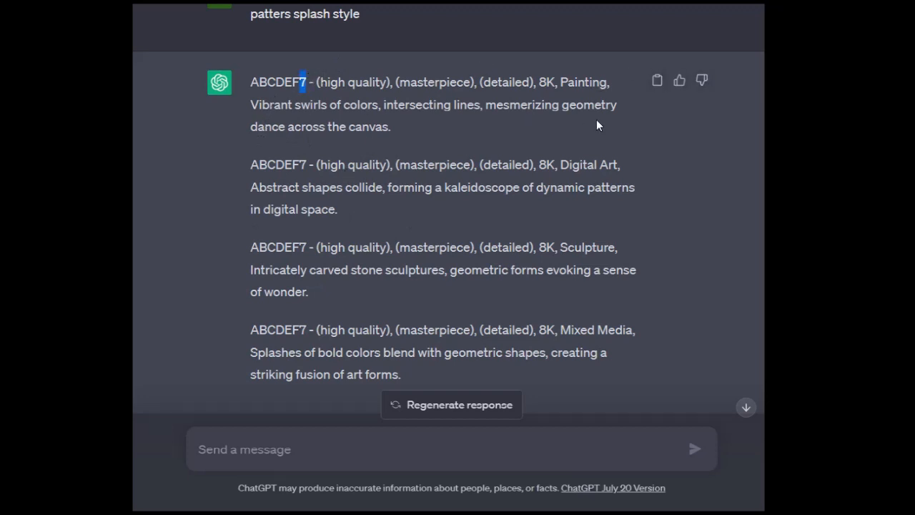
{"action": "scroll", "scroll_direction": "down", "scroll_amount": 3}
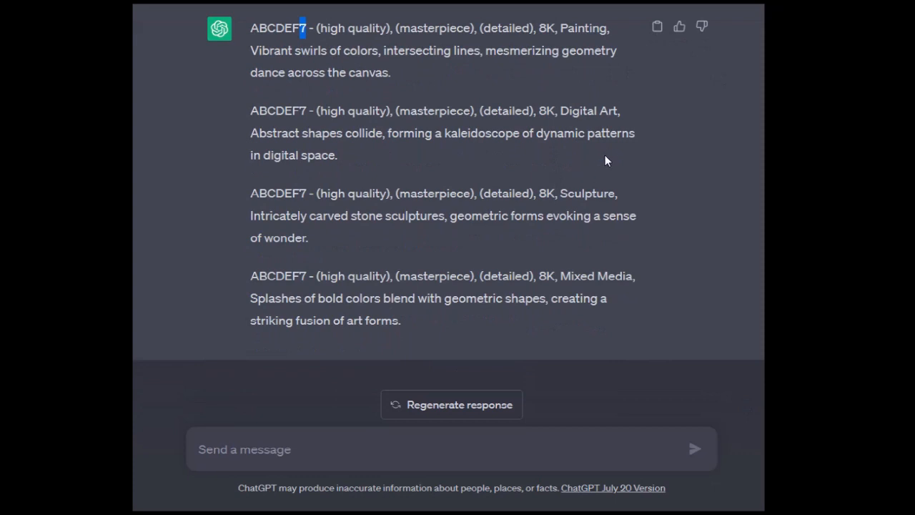
{"action": "mouse_move", "coordinate": [294, 111]}
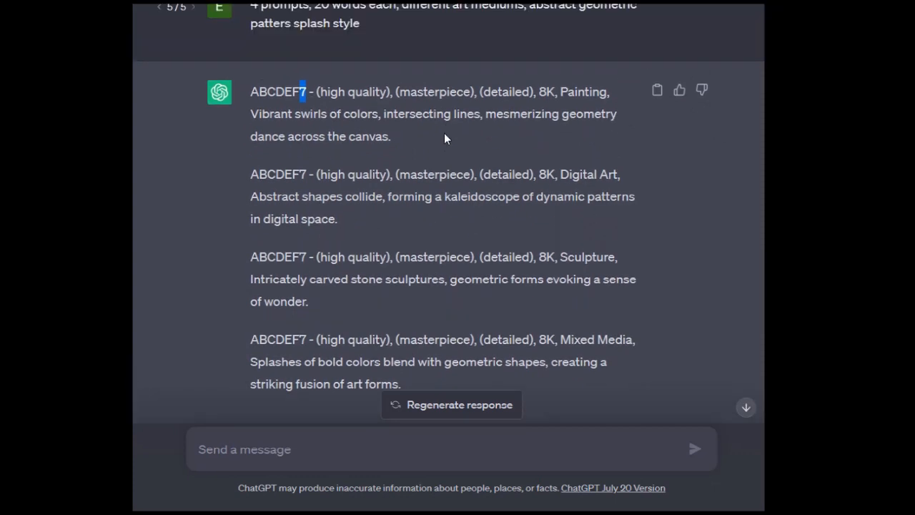
{"action": "mouse_move", "coordinate": [596, 134]}
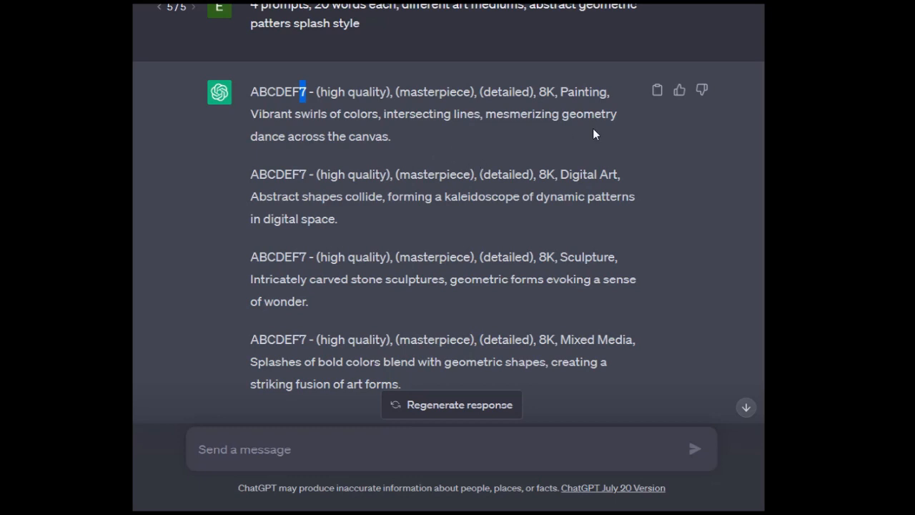
{"action": "mouse_move", "coordinate": [462, 215]}
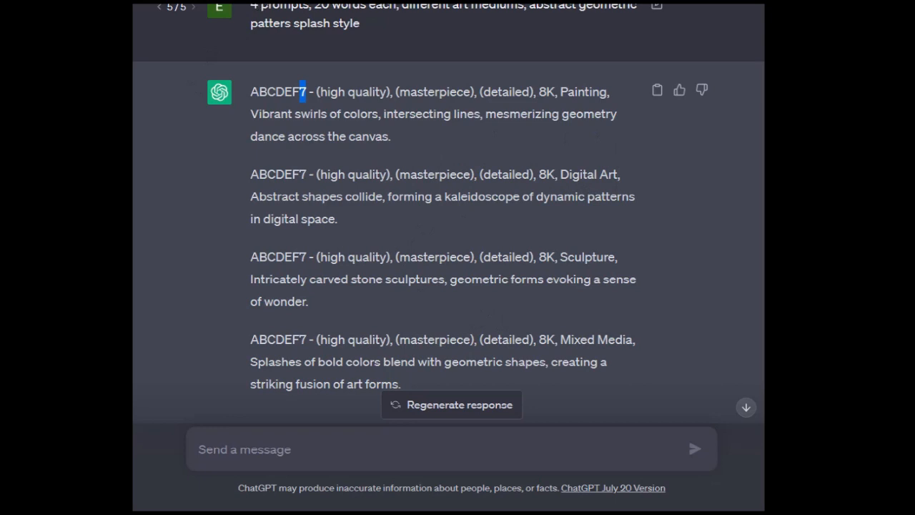
{"action": "scroll", "scroll_direction": "down", "scroll_amount": 3}
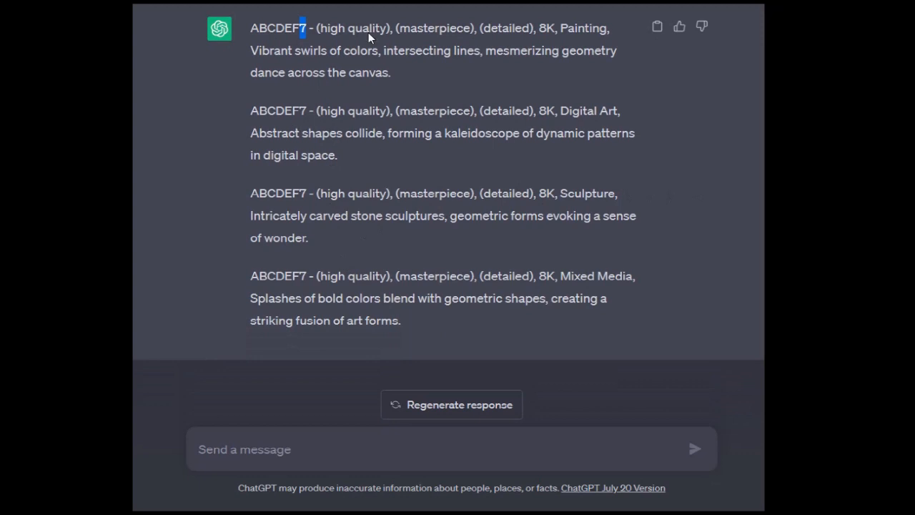
{"action": "mouse_move", "coordinate": [590, 186]}
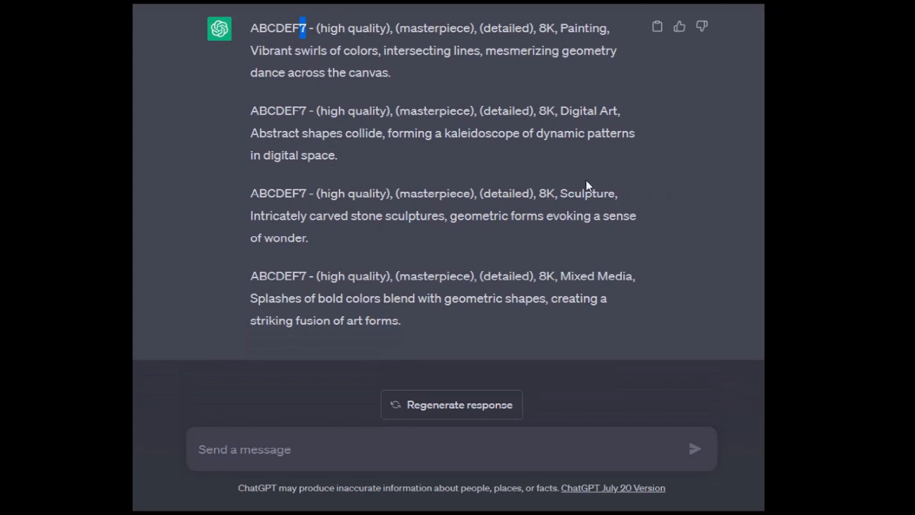
{"action": "mouse_move", "coordinate": [349, 112]}
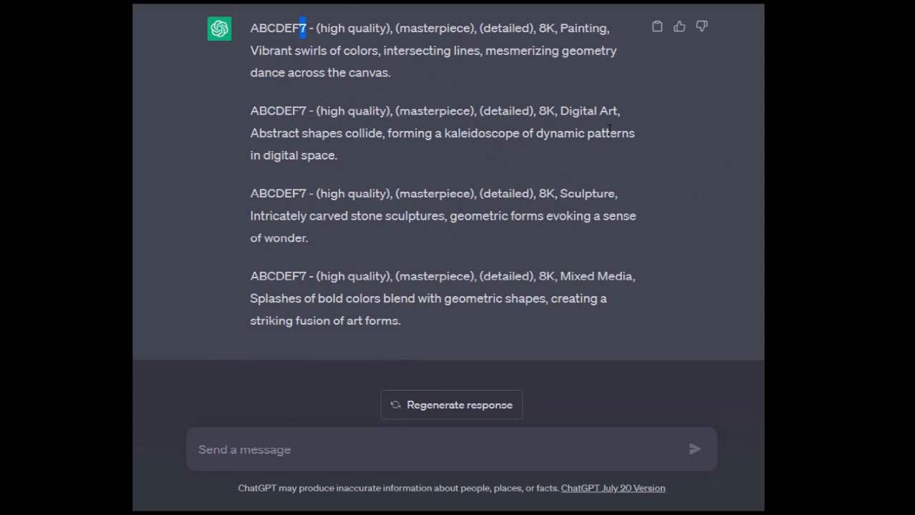
{"action": "scroll", "scroll_direction": "up", "scroll_amount": 3}
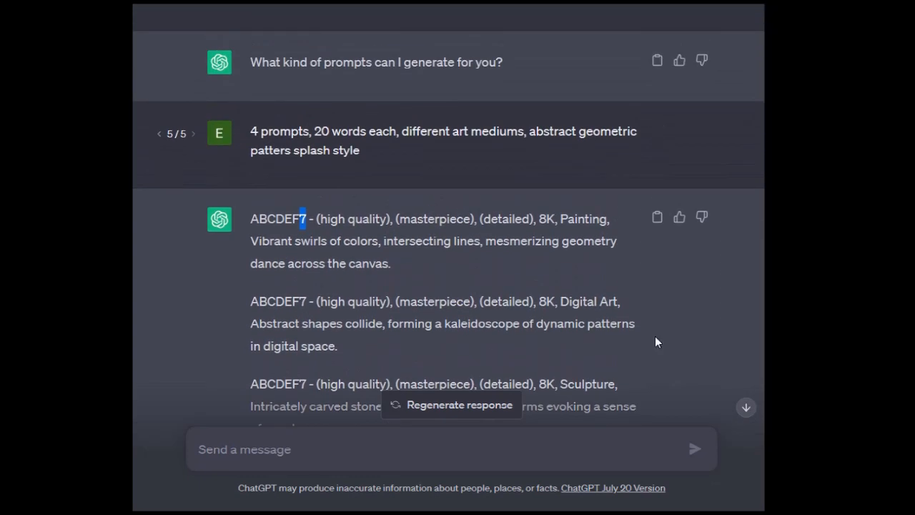
{"action": "scroll", "scroll_direction": "down", "scroll_amount": 3}
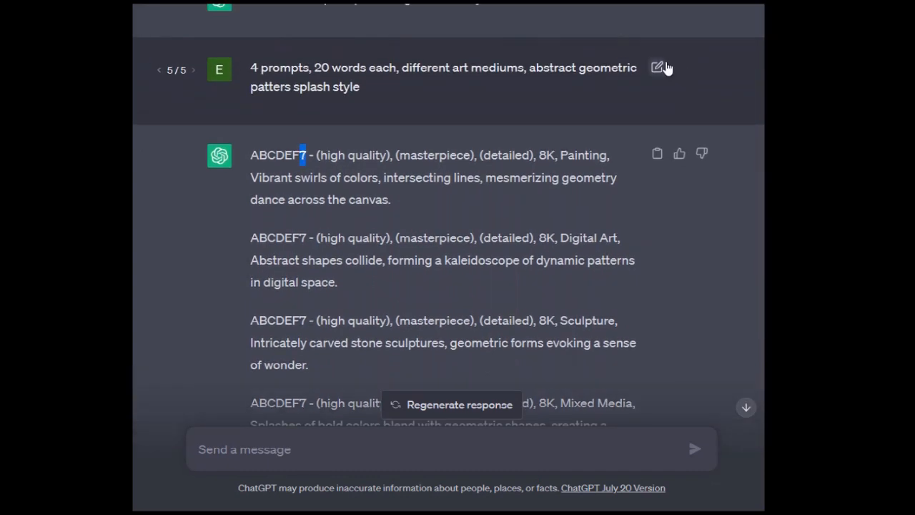
Step: Submit four 40-word emotional women's portraits and review the tranquility, sophistication, joy and sorrow prompts
{"action": "left_click", "coordinate": [658, 67]}
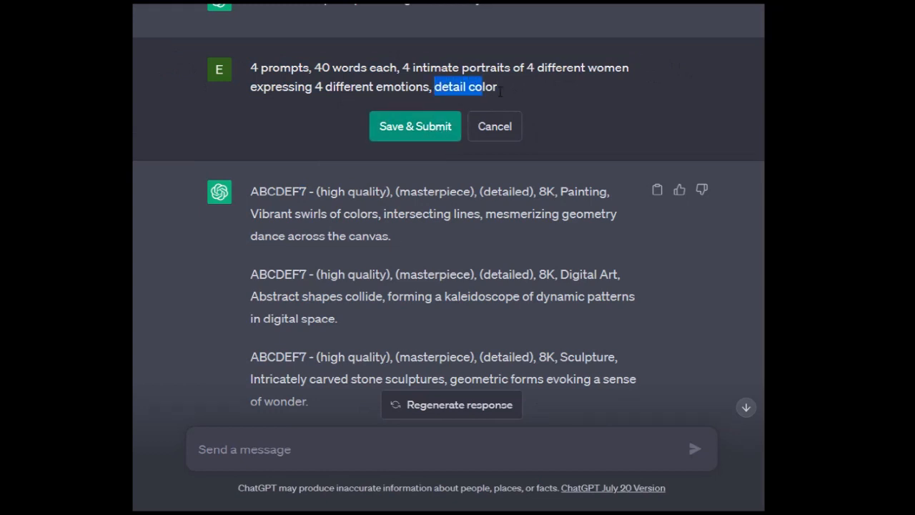
{"action": "left_click", "coordinate": [415, 126]}
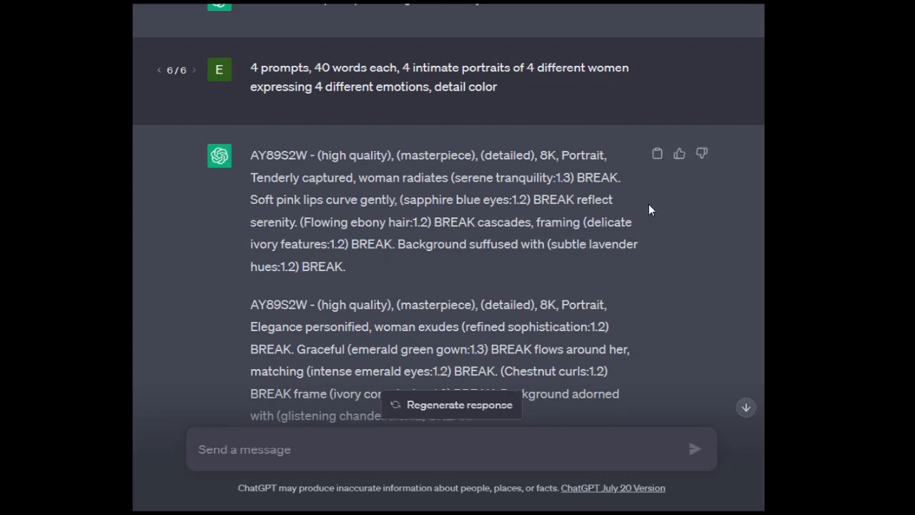
{"action": "mouse_move", "coordinate": [690, 255]}
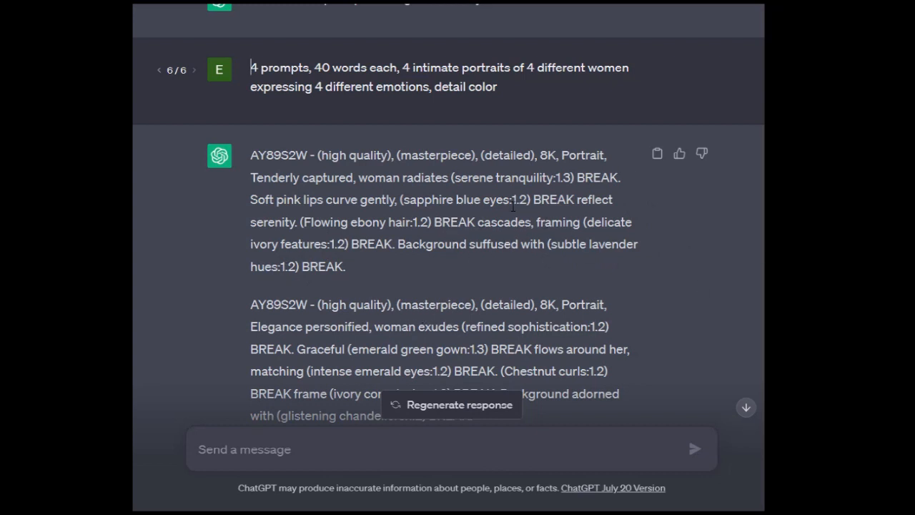
{"action": "mouse_move", "coordinate": [608, 159]}
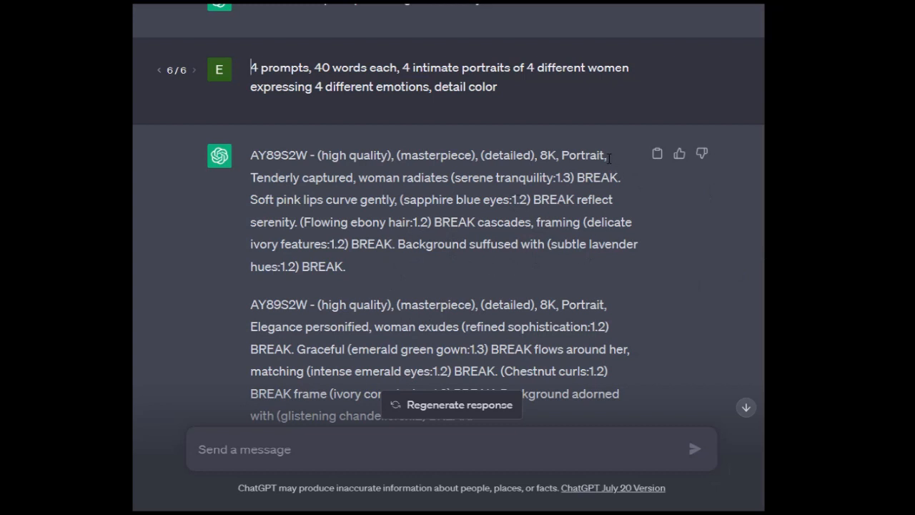
{"action": "mouse_move", "coordinate": [543, 236]}
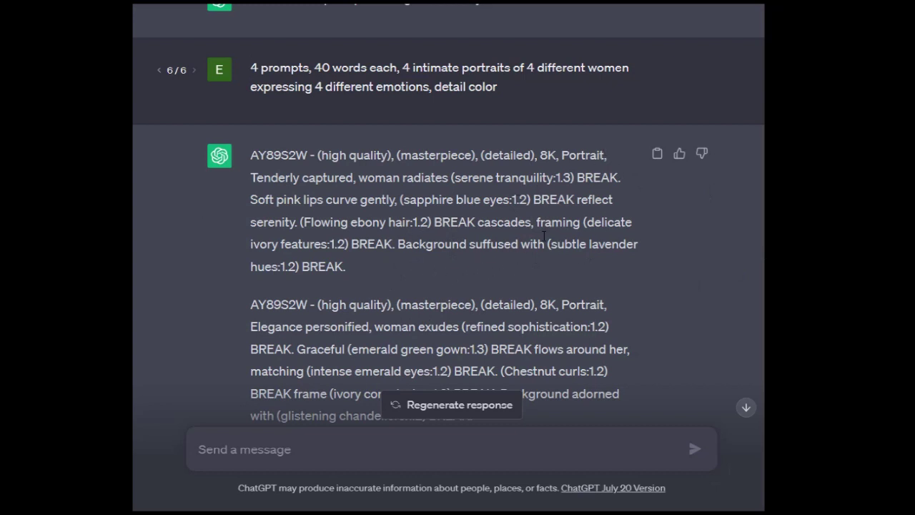
{"action": "mouse_move", "coordinate": [648, 199]}
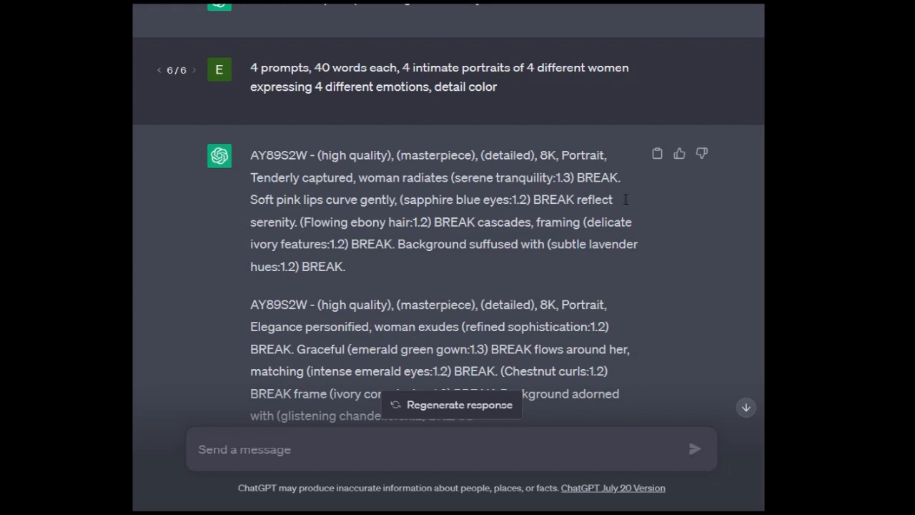
{"action": "mouse_move", "coordinate": [422, 309]}
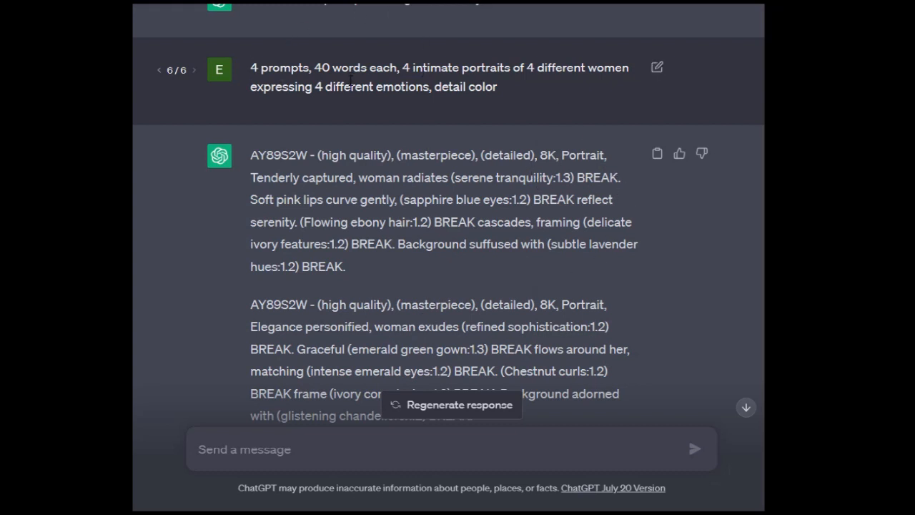
{"action": "mouse_move", "coordinate": [556, 269]}
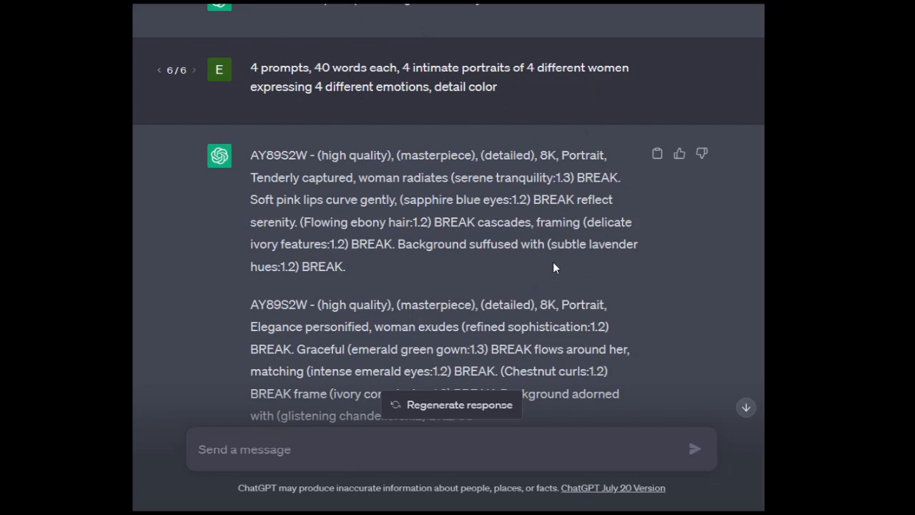
{"action": "scroll", "scroll_direction": "down", "scroll_amount": 3}
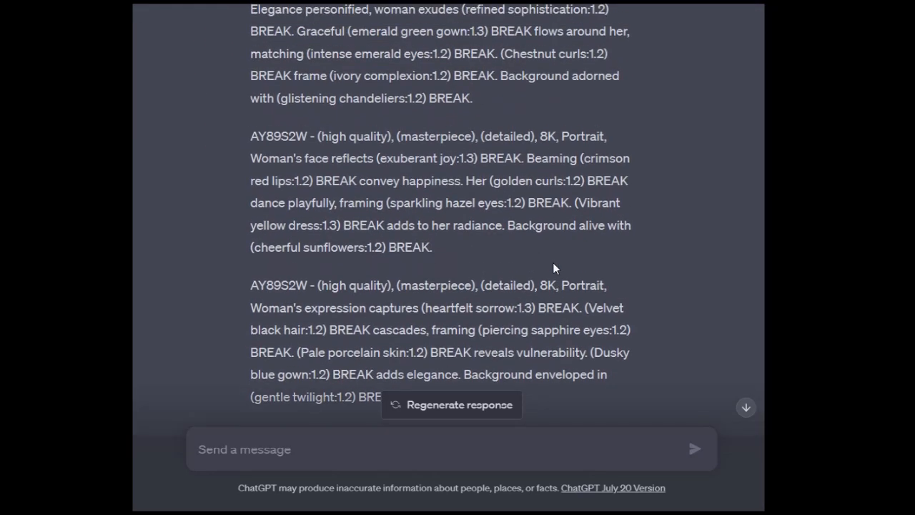
{"action": "scroll", "scroll_direction": "down", "scroll_amount": 3}
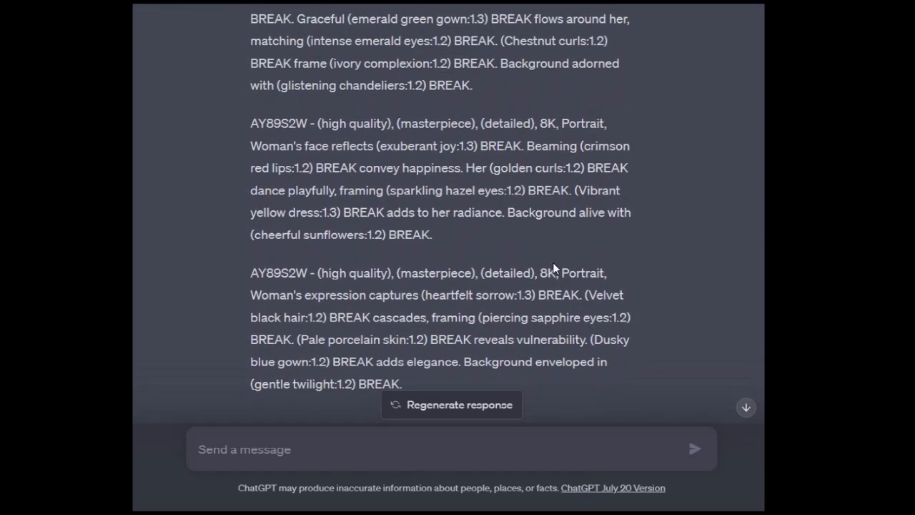
{"action": "mouse_move", "coordinate": [462, 318]}
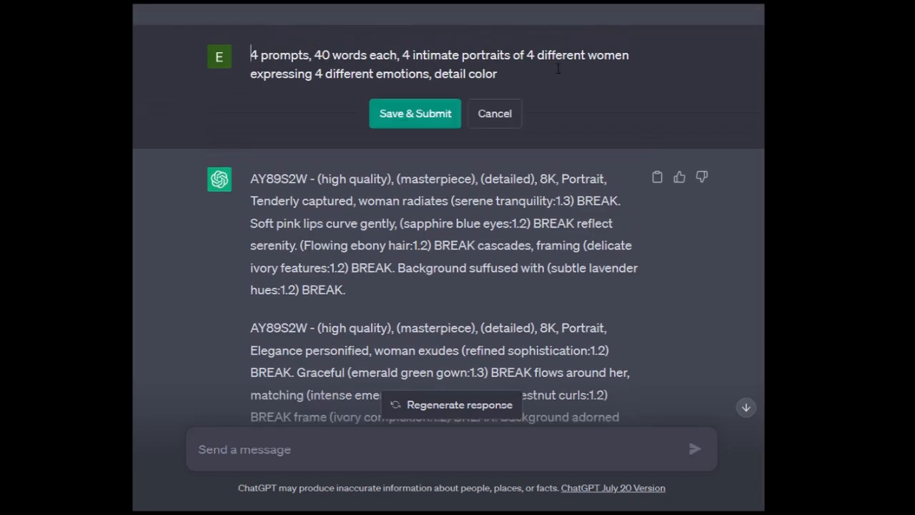
Step: Submit 'auto, beautiful women in different art mediums' and review the five-medium G3d7iPv prompts
{"action": "type", "text": "auto, beautiful women in different art mediums"}
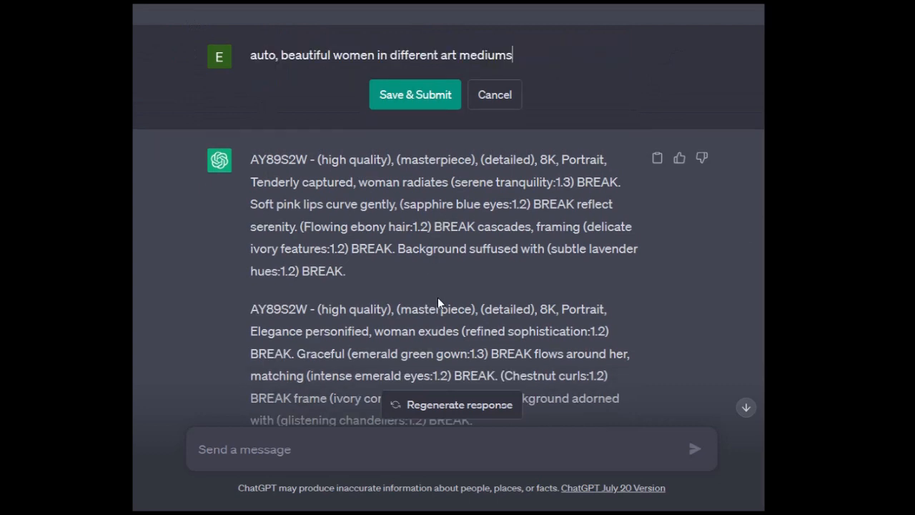
{"action": "mouse_move", "coordinate": [269, 94]}
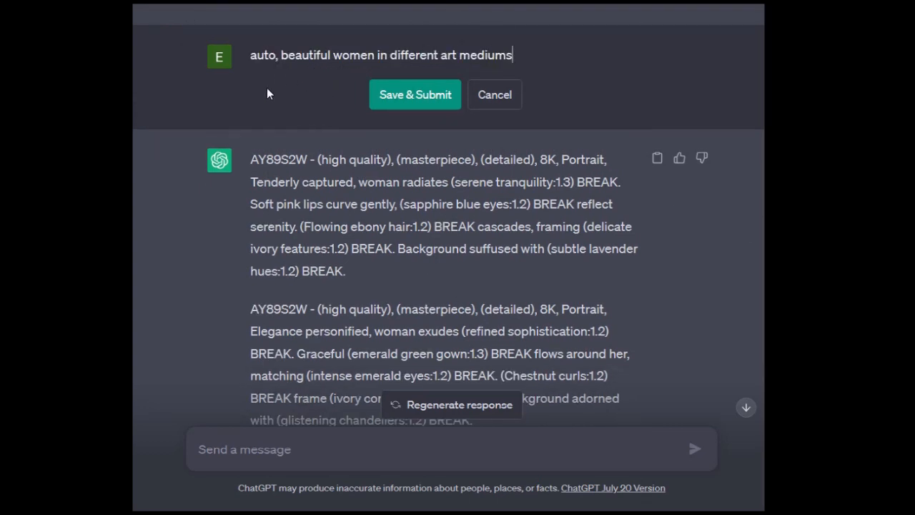
{"action": "mouse_move", "coordinate": [263, 72]}
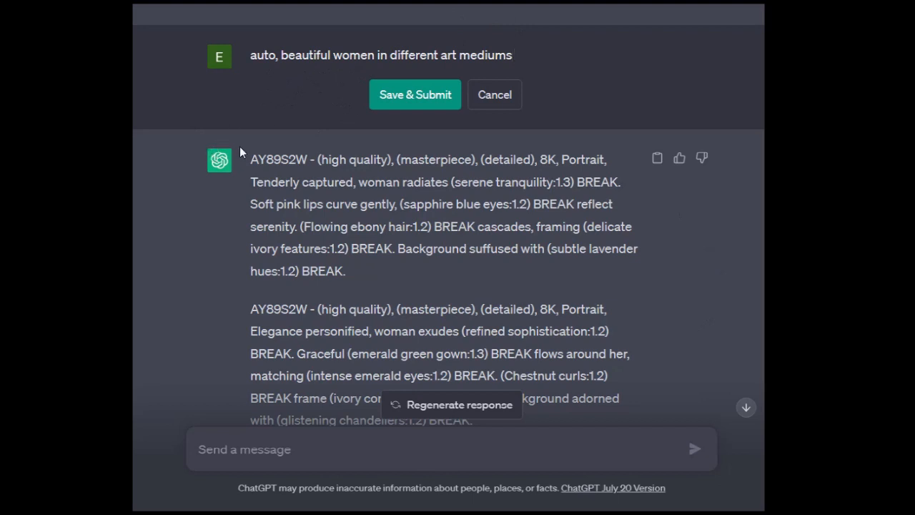
{"action": "mouse_move", "coordinate": [448, 120]}
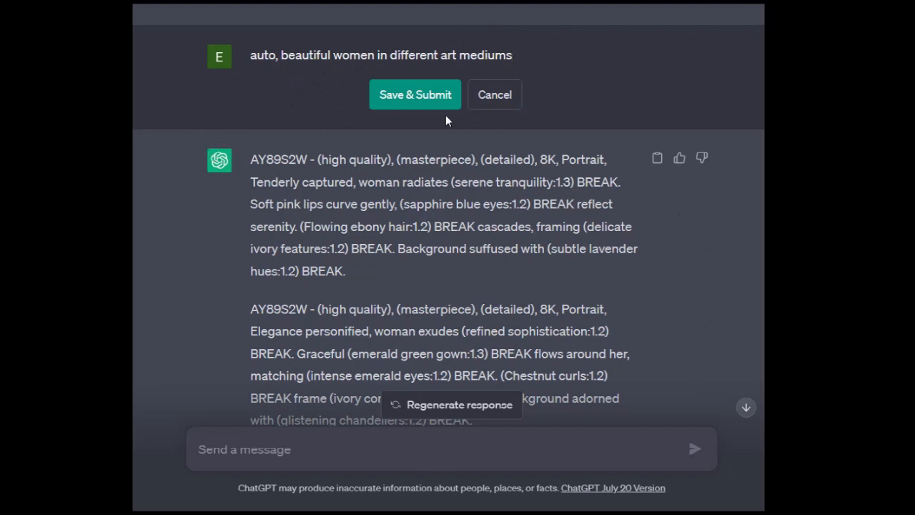
{"action": "mouse_move", "coordinate": [427, 120]}
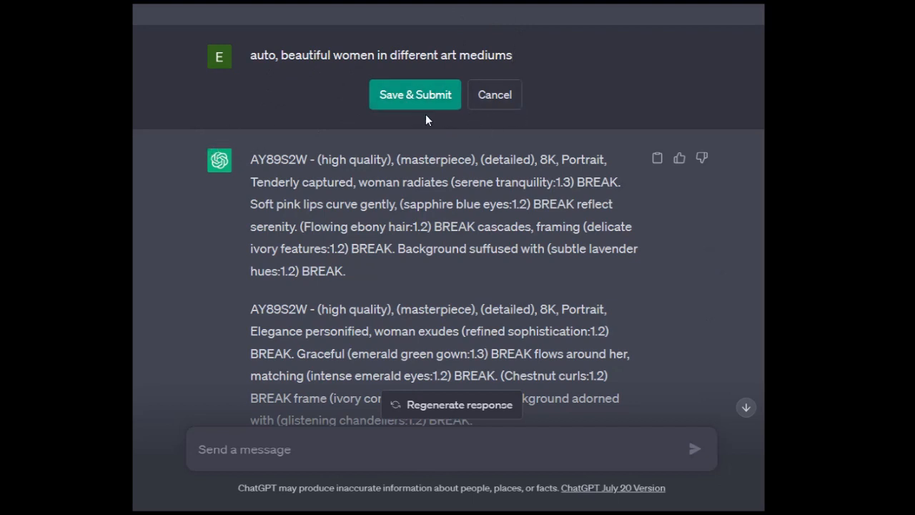
{"action": "mouse_move", "coordinate": [390, 107]}
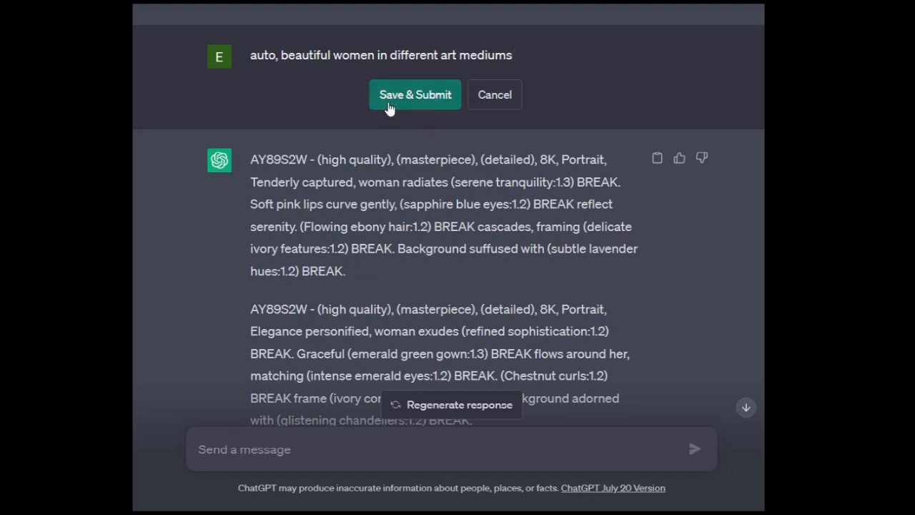
{"action": "left_click", "coordinate": [415, 95]}
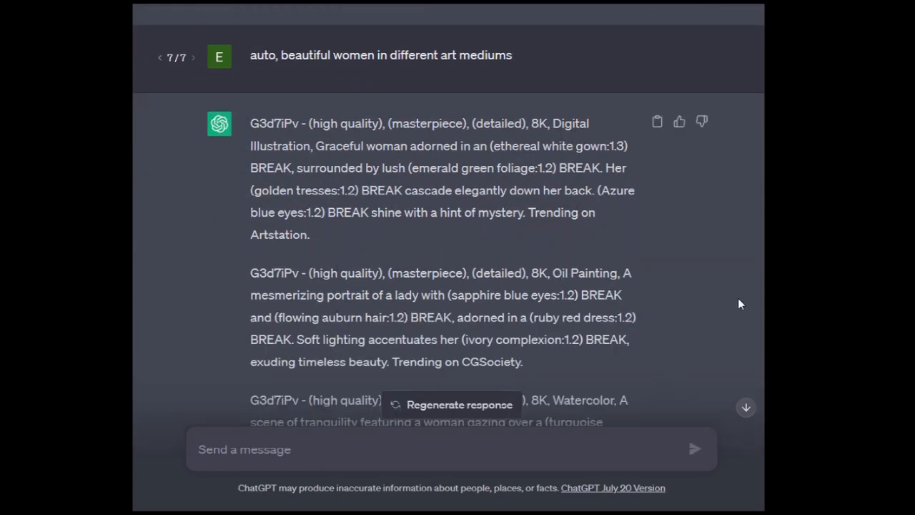
{"action": "scroll", "scroll_direction": "down", "scroll_amount": 3}
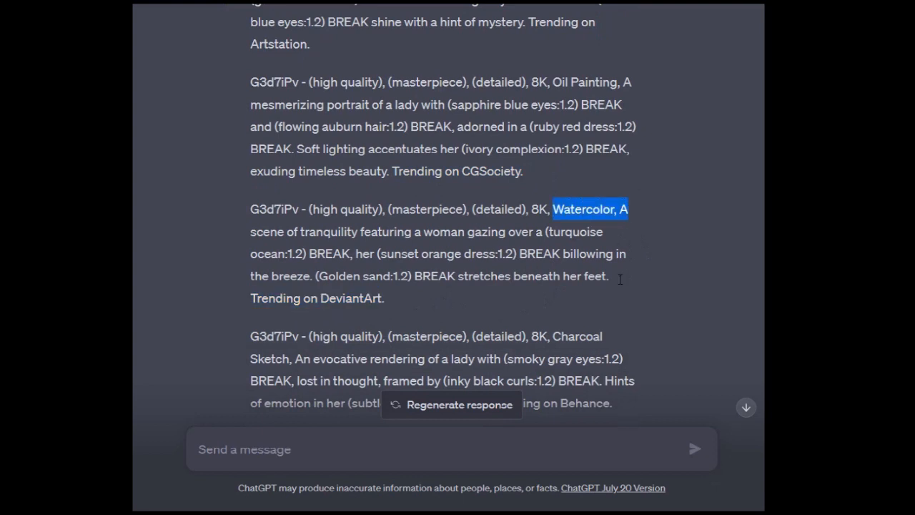
{"action": "scroll", "scroll_direction": "down", "scroll_amount": 3}
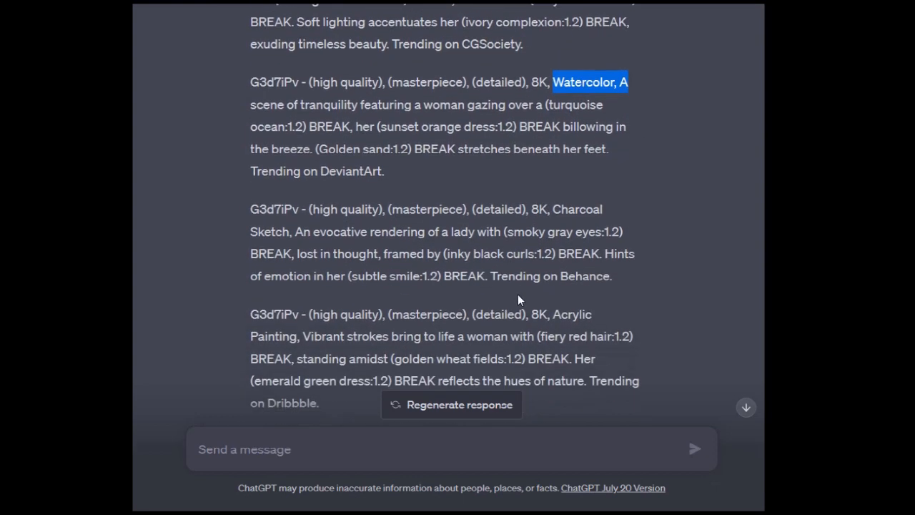
{"action": "mouse_move", "coordinate": [489, 379]}
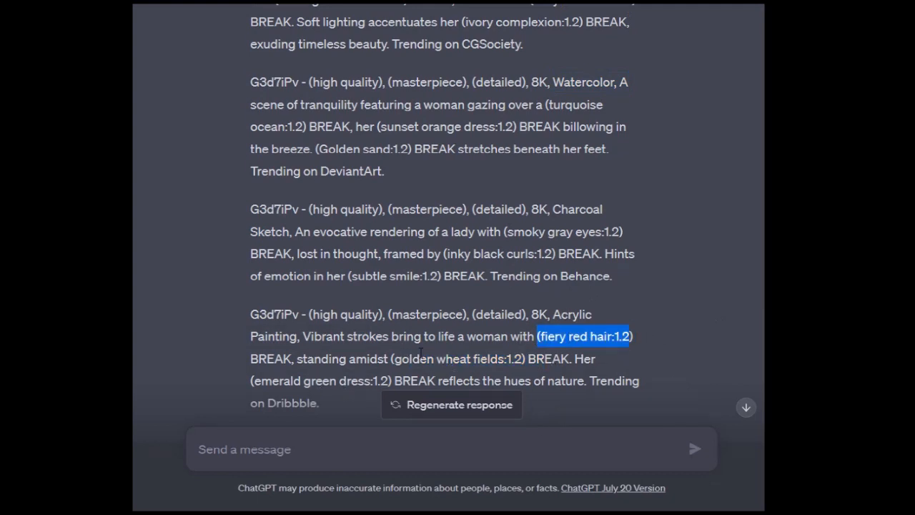
{"action": "double_click", "coordinate": [446, 358]}
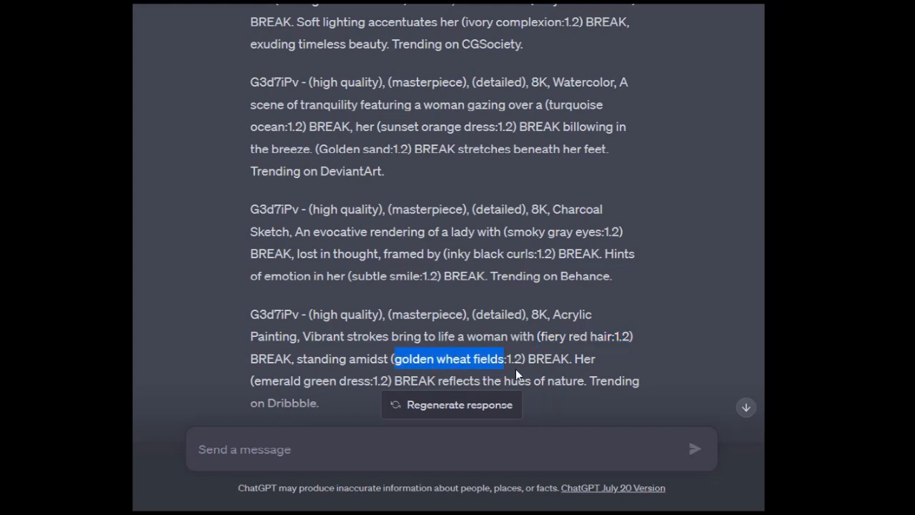
{"action": "mouse_move", "coordinate": [313, 401]}
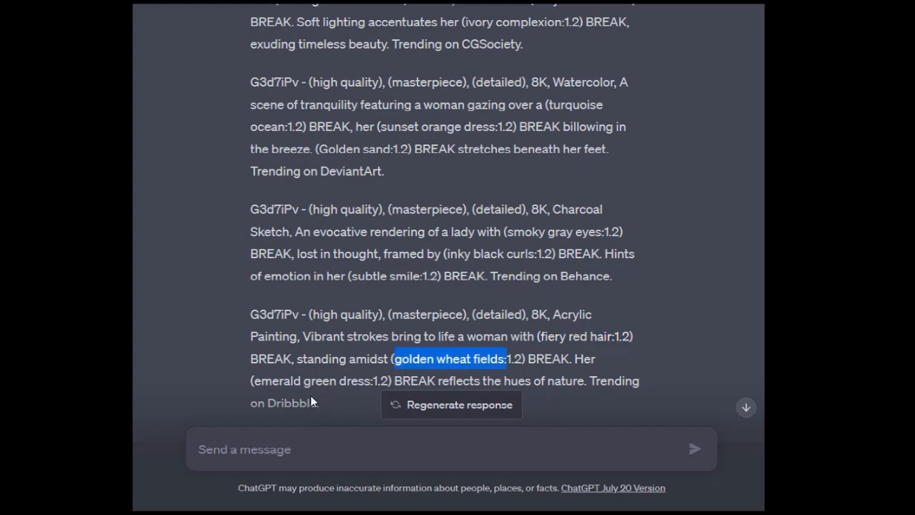
{"action": "scroll", "scroll_direction": "up", "scroll_amount": 3}
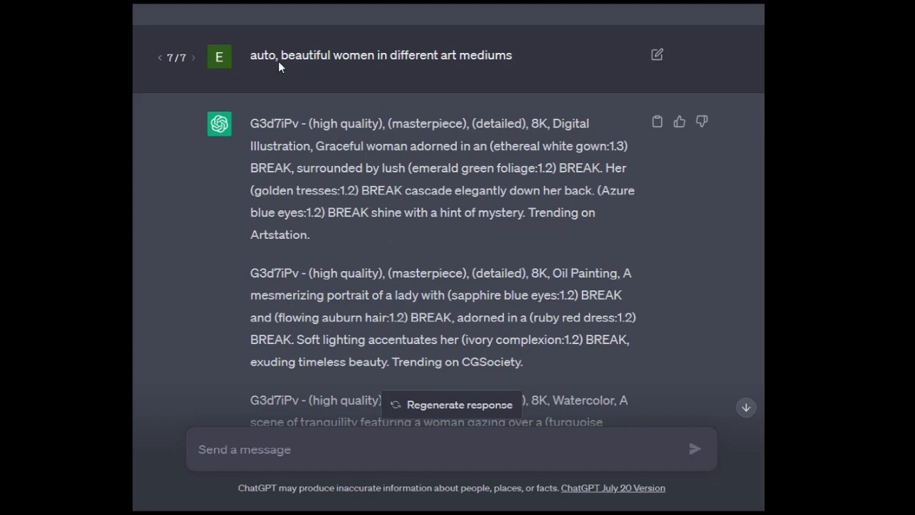
{"action": "mouse_move", "coordinate": [658, 56]}
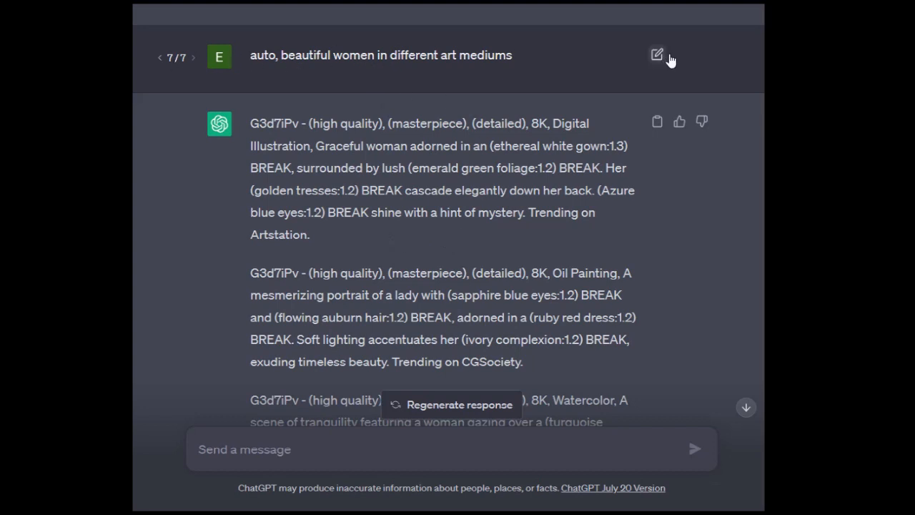
Step: Add '10 prompts, 20 words each' to the art-mediums request, resubmit, and review abC12de prompts
{"action": "left_click", "coordinate": [655, 55]}
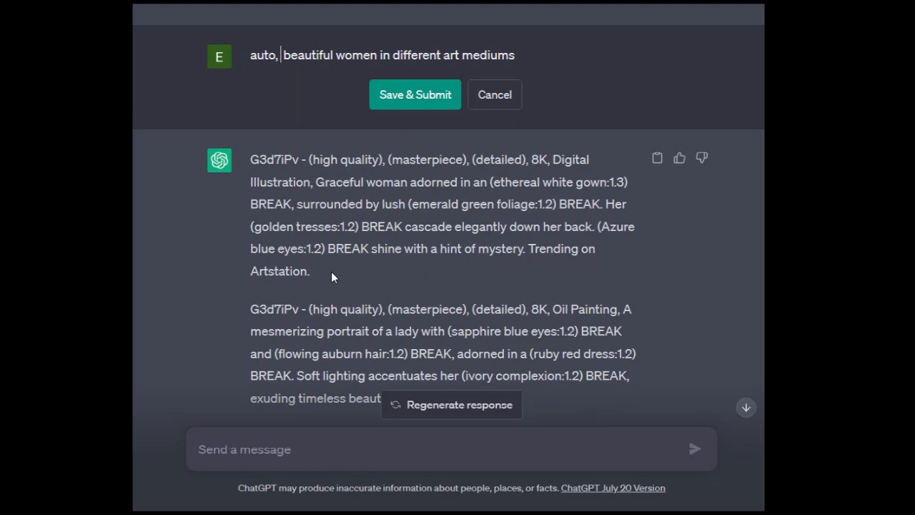
{"action": "type", "text": "10 prompts, 20 words each"}
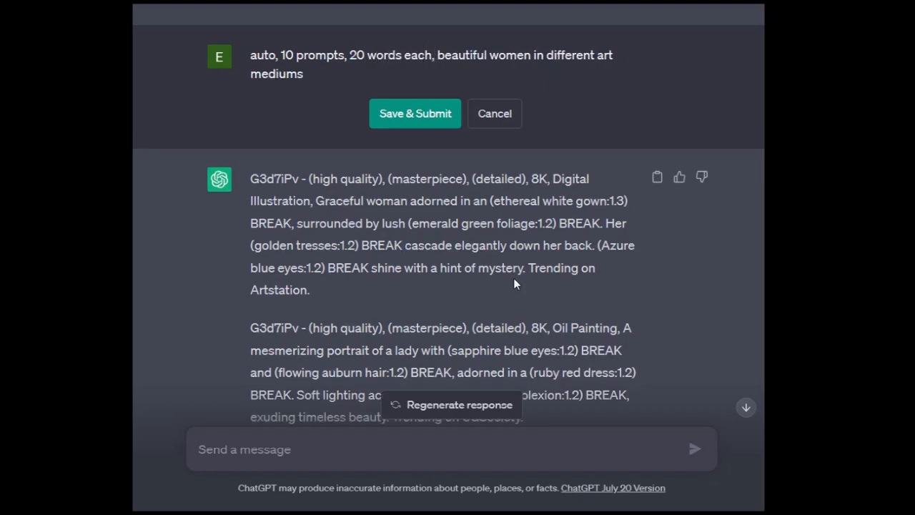
{"action": "left_click", "coordinate": [432, 55]}
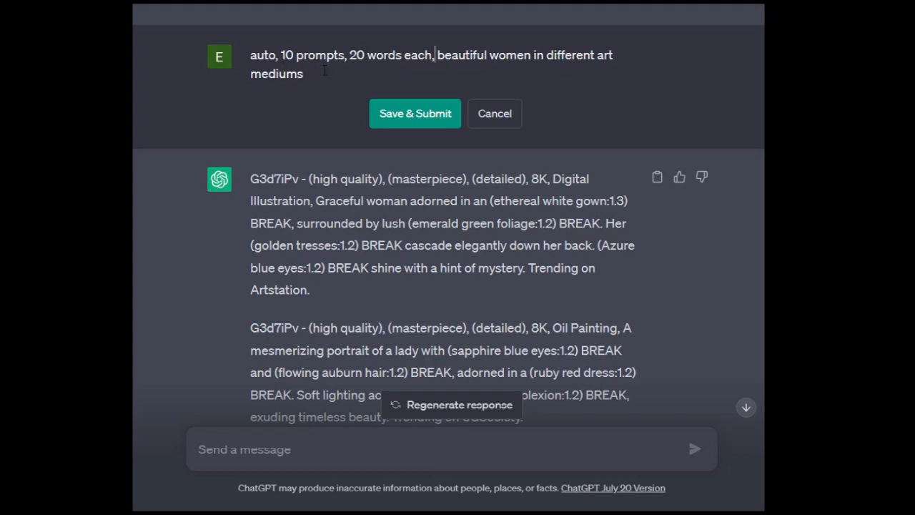
{"action": "mouse_move", "coordinate": [497, 87]}
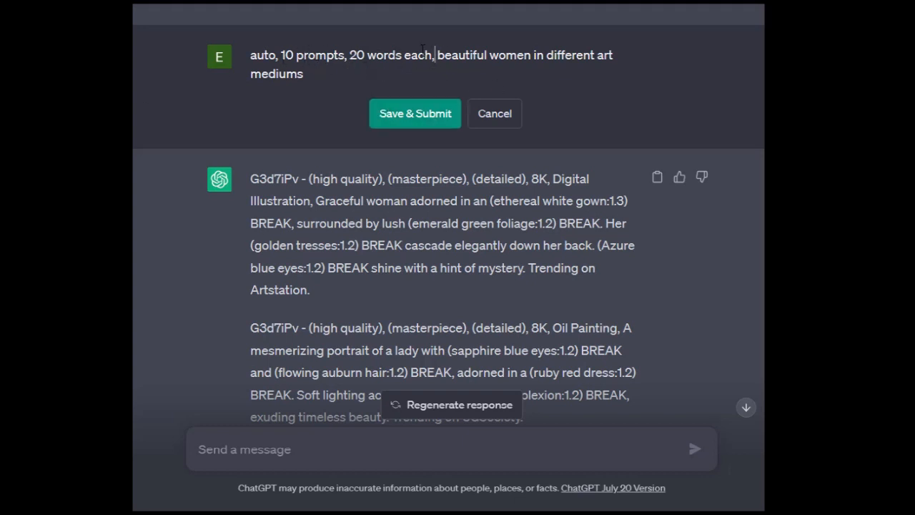
{"action": "mouse_move", "coordinate": [422, 123]}
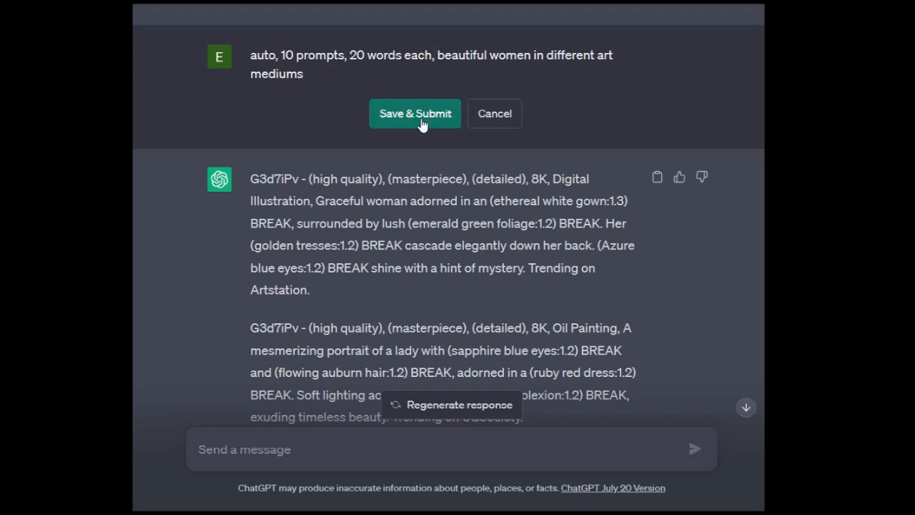
{"action": "left_click", "coordinate": [415, 113]}
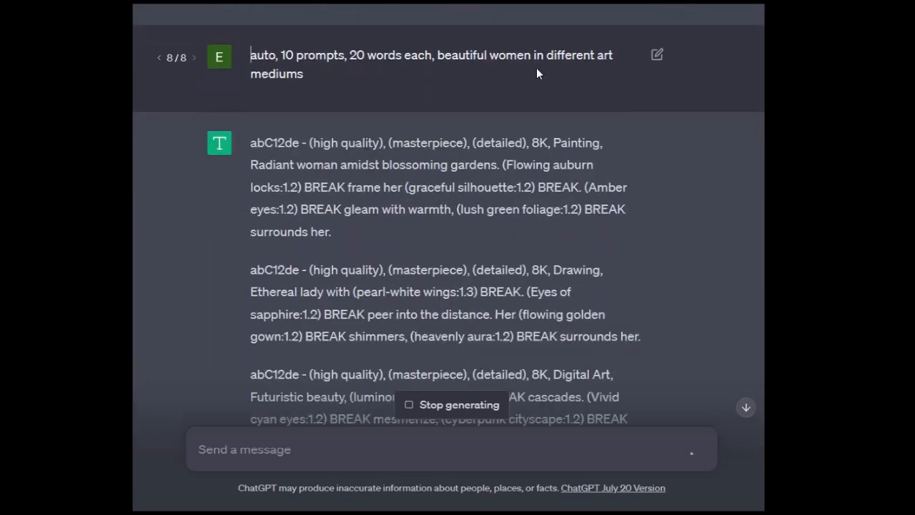
{"action": "mouse_move", "coordinate": [499, 199]}
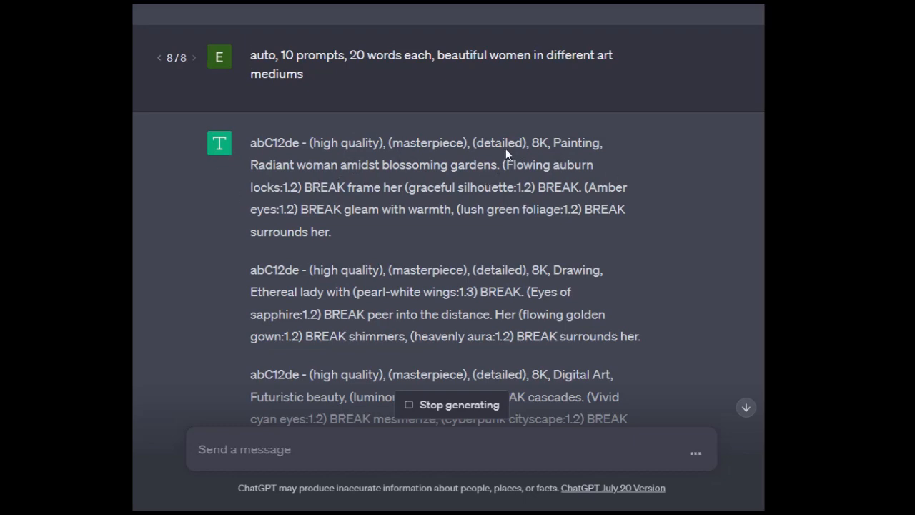
{"action": "scroll", "scroll_direction": "down", "scroll_amount": 3}
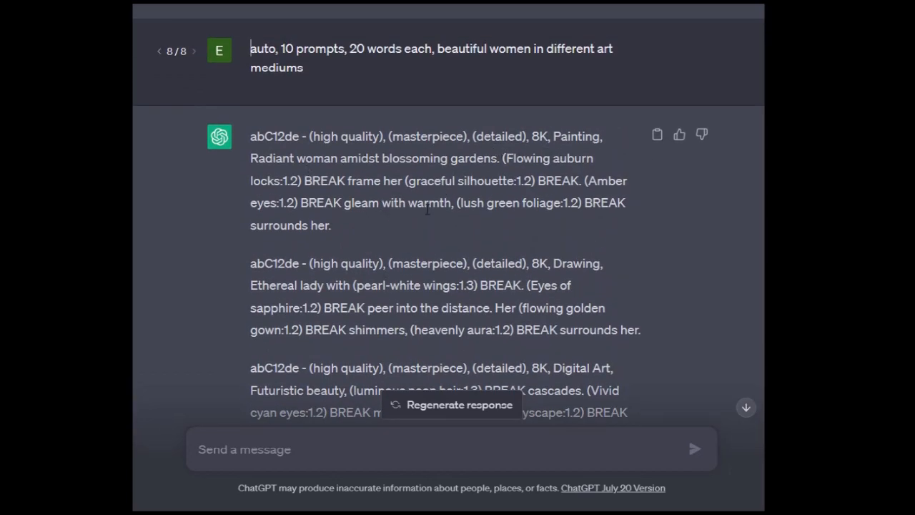
{"action": "scroll", "scroll_direction": "down", "scroll_amount": 3}
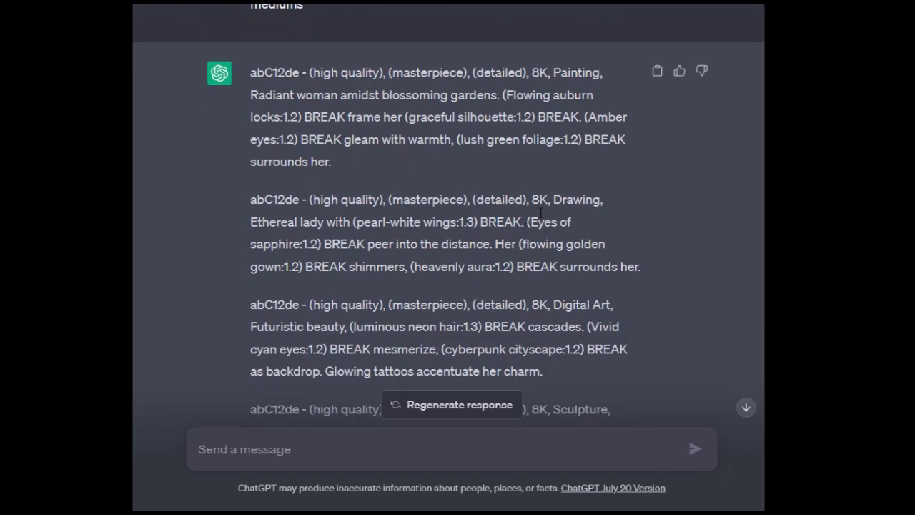
{"action": "scroll", "scroll_direction": "down", "scroll_amount": 3}
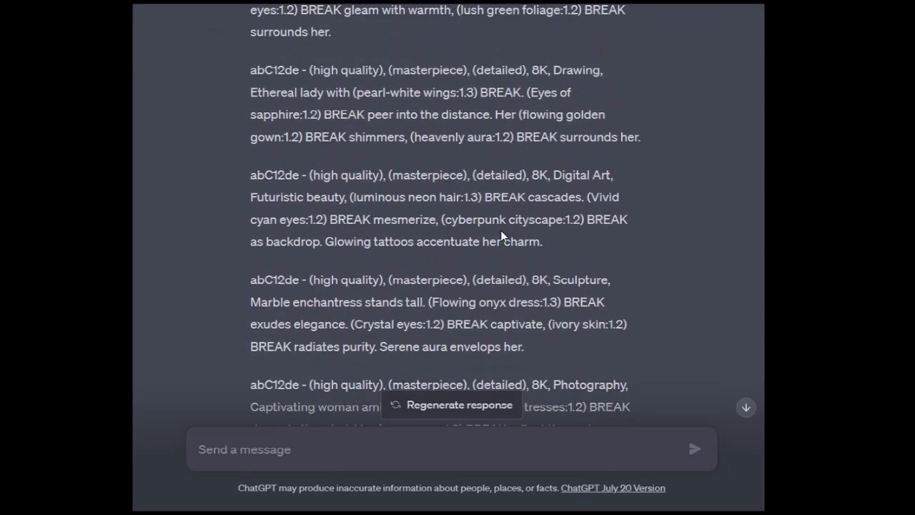
{"action": "scroll", "scroll_direction": "up", "scroll_amount": 3}
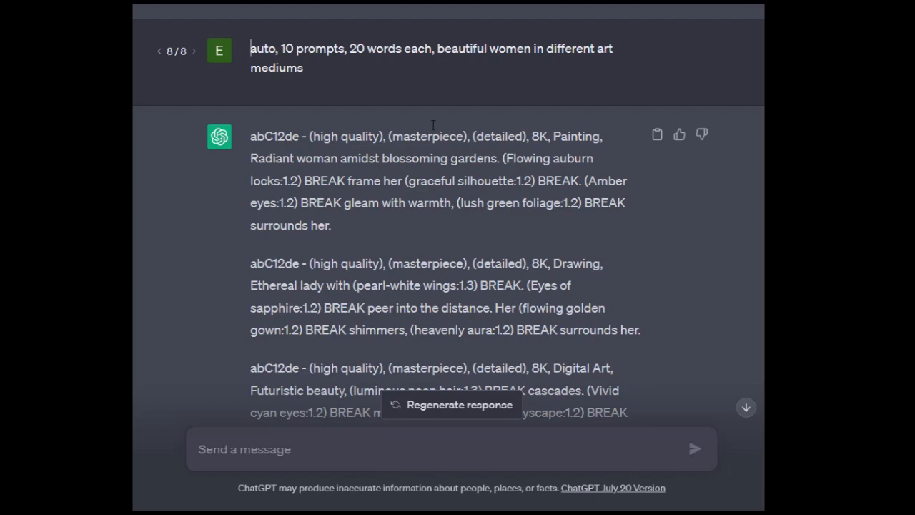
Step: Append ', tre' to the art-mediums request and resubmit it
{"action": "left_click", "coordinate": [440, 57]}
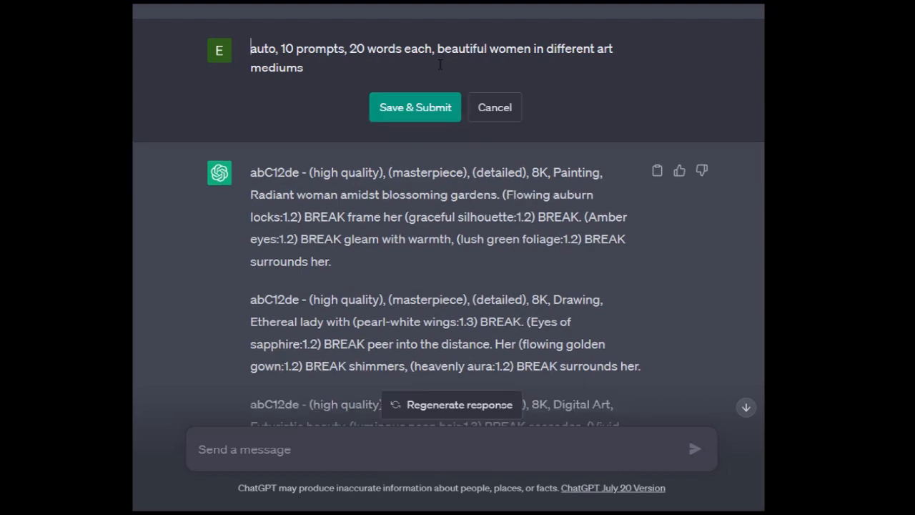
{"action": "type", "text": ", tre"}
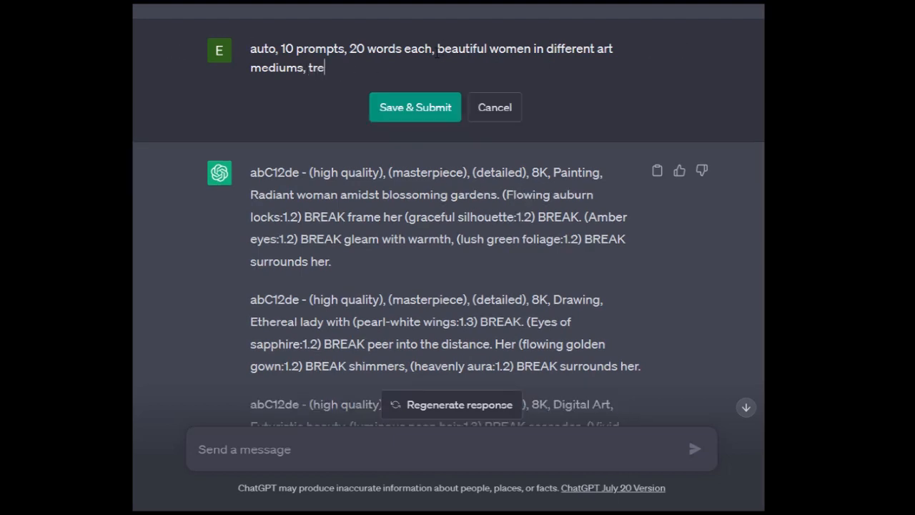
{"action": "left_click", "coordinate": [415, 106]}
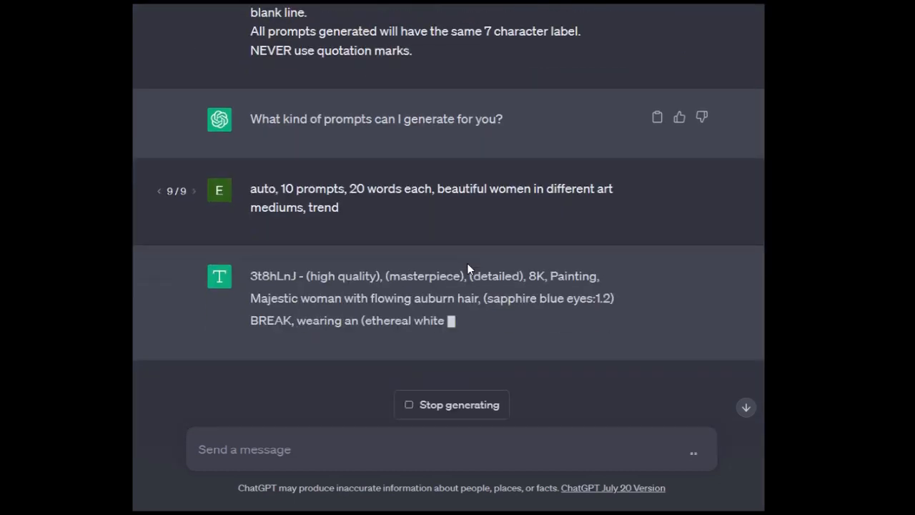
{"action": "scroll", "scroll_direction": "down", "scroll_amount": 3}
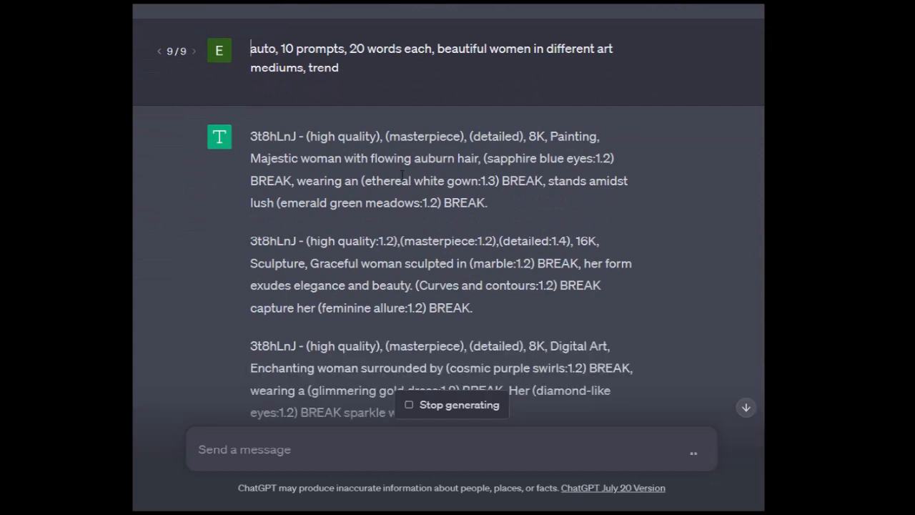
Step: Complete the word as 'trending', resubmit, and review the YH7G9GF prompts
{"action": "left_click", "coordinate": [386, 58]}
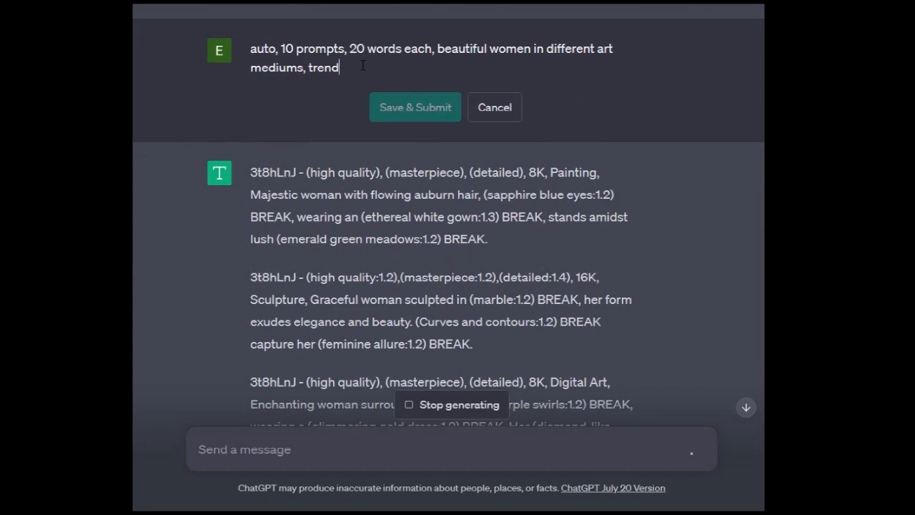
{"action": "type", "text": "ing"}
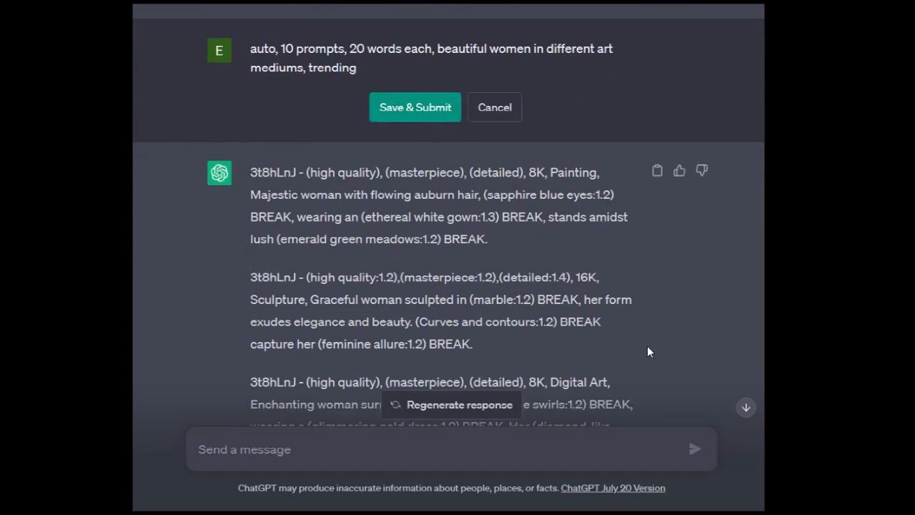
{"action": "left_click", "coordinate": [415, 106]}
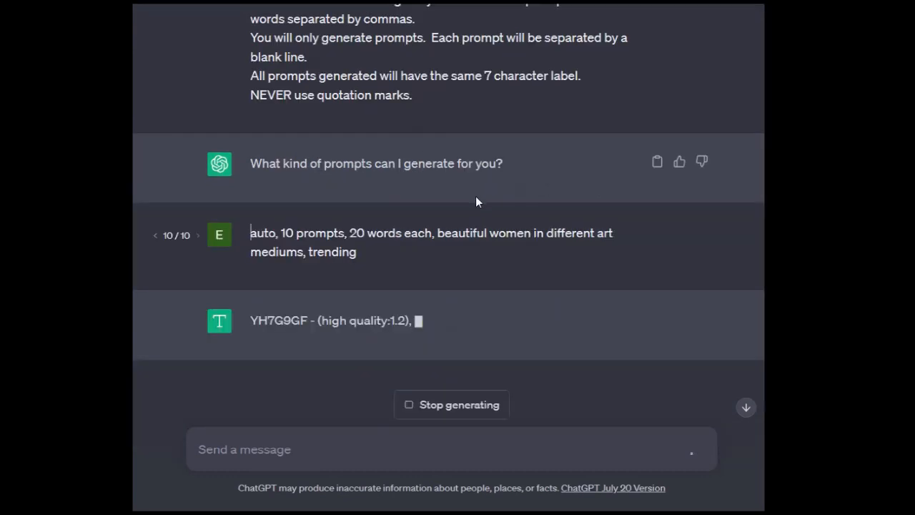
{"action": "scroll", "scroll_direction": "down", "scroll_amount": 3}
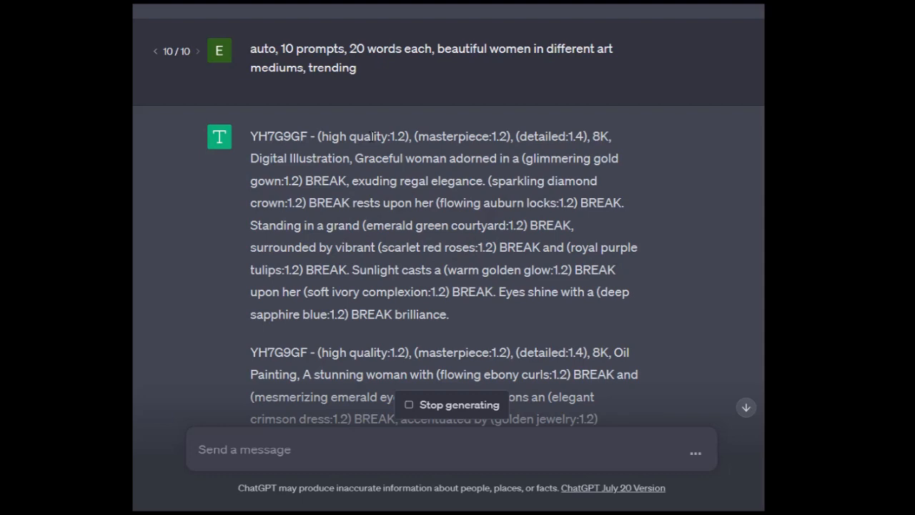
{"action": "mouse_move", "coordinate": [471, 242]}
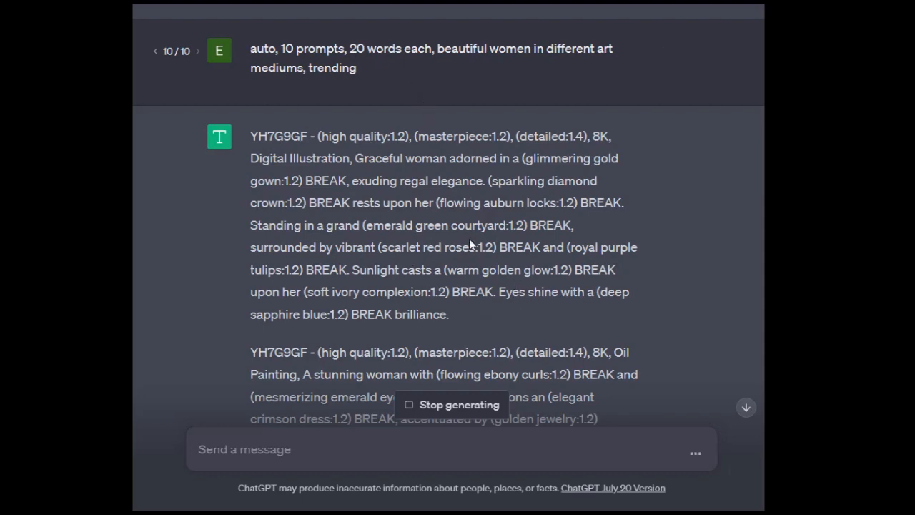
{"action": "scroll", "scroll_direction": "down", "scroll_amount": 3}
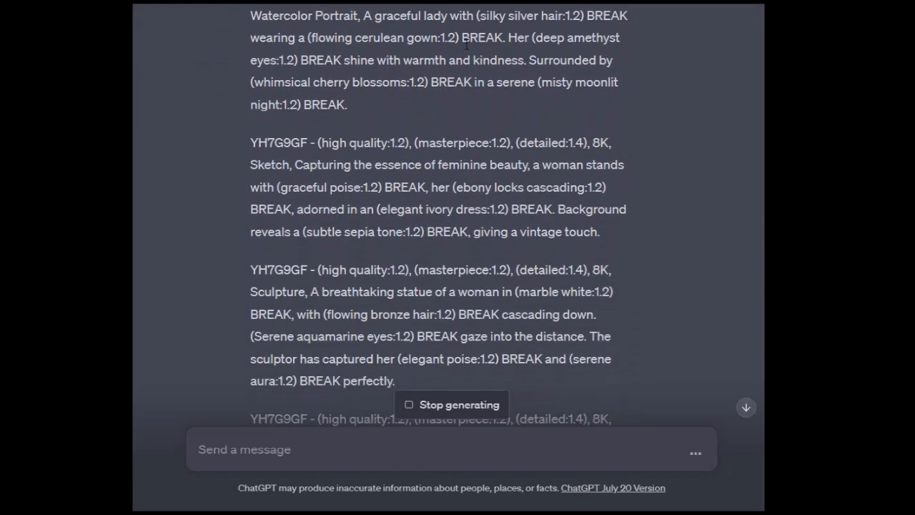
{"action": "scroll", "scroll_direction": "up", "scroll_amount": 3}
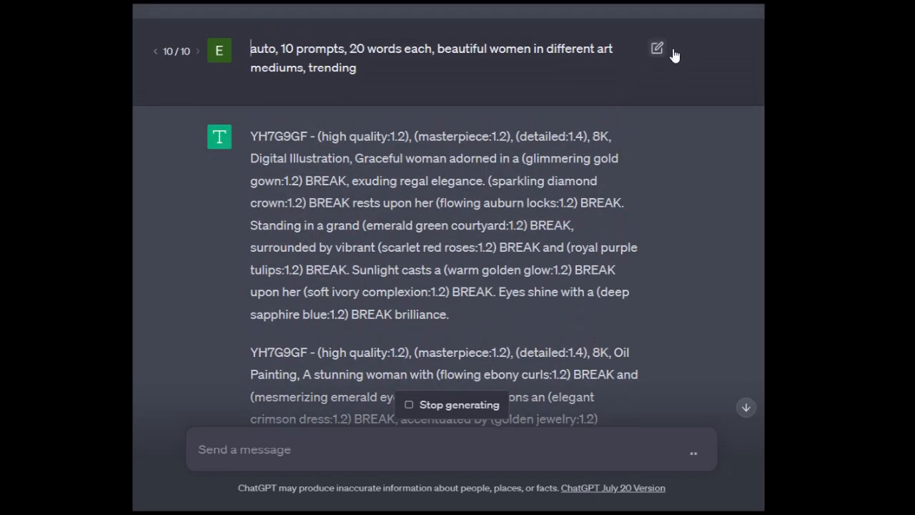
Step: Replace the request with '1 prompt, 40 words, detailed sci-fi city street corner with a man'
{"action": "left_click", "coordinate": [658, 49]}
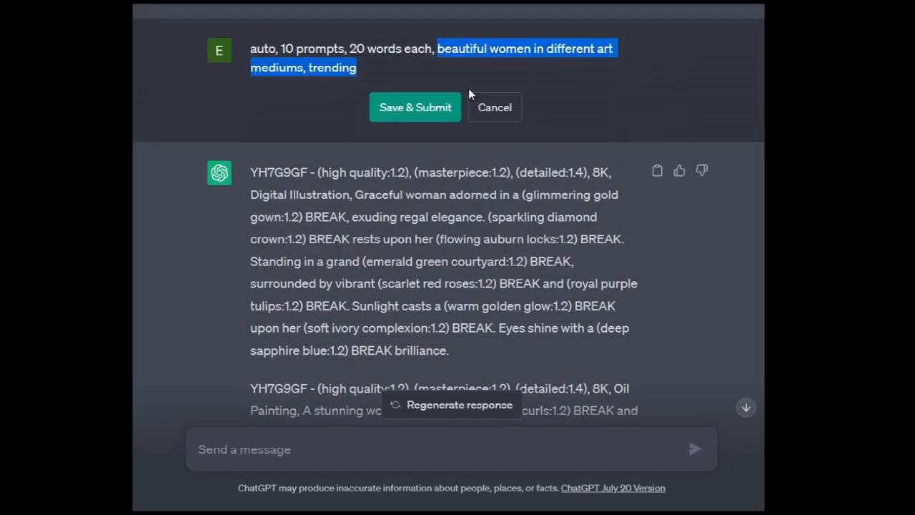
{"action": "key", "text": "Delete"}
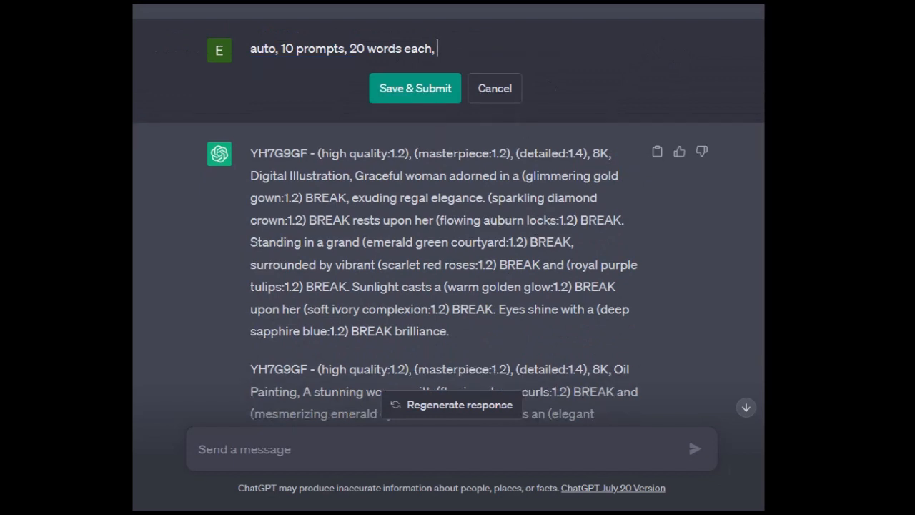
{"action": "mouse_move", "coordinate": [437, 129]}
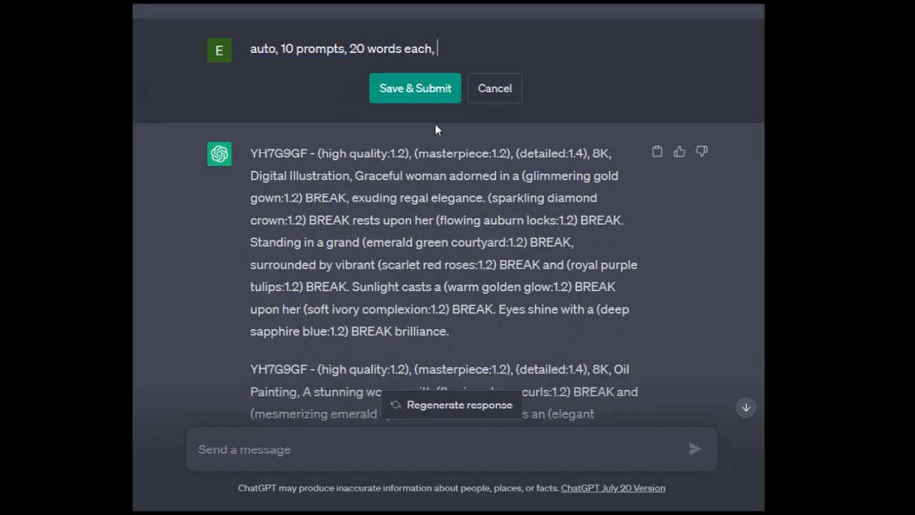
{"action": "triple_click", "coordinate": [343, 47]}
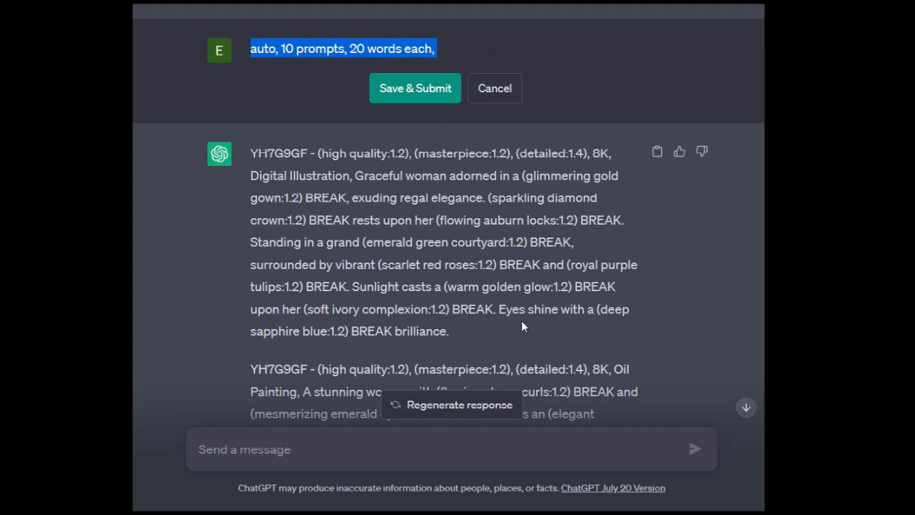
{"action": "type", "text": "1"}
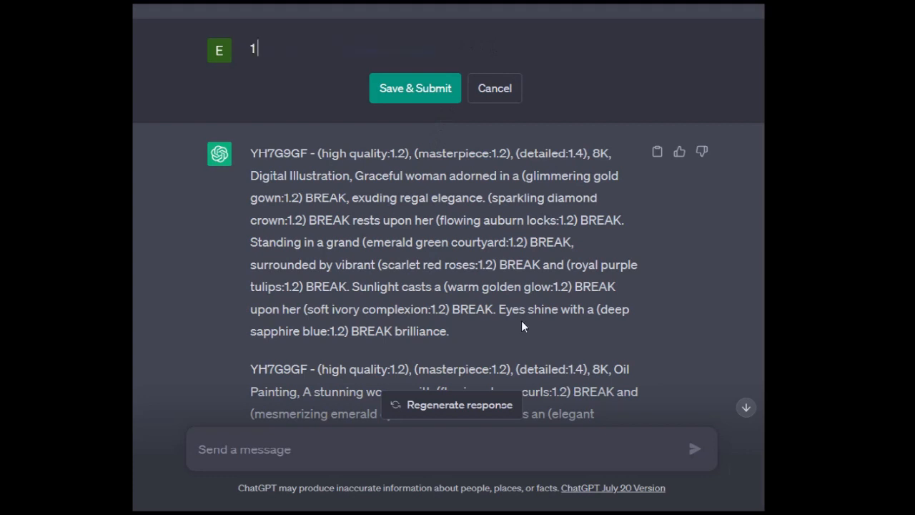
{"action": "type", "text": "prompt, 40"}
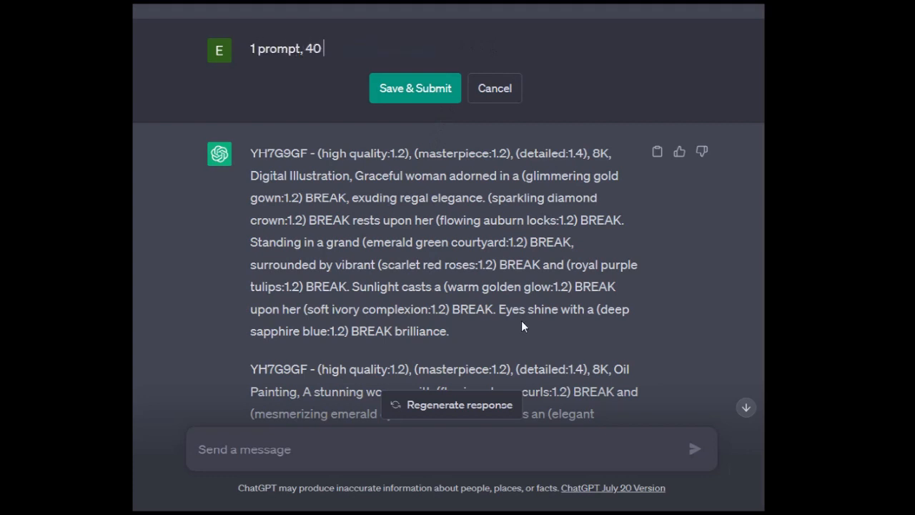
{"action": "type", "text": "words,"}
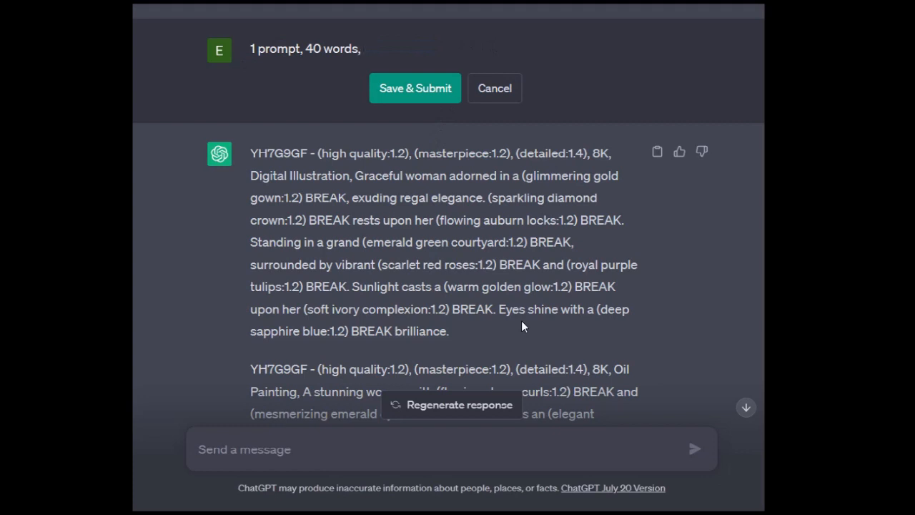
{"action": "type", "text": "detailed scifi city street"}
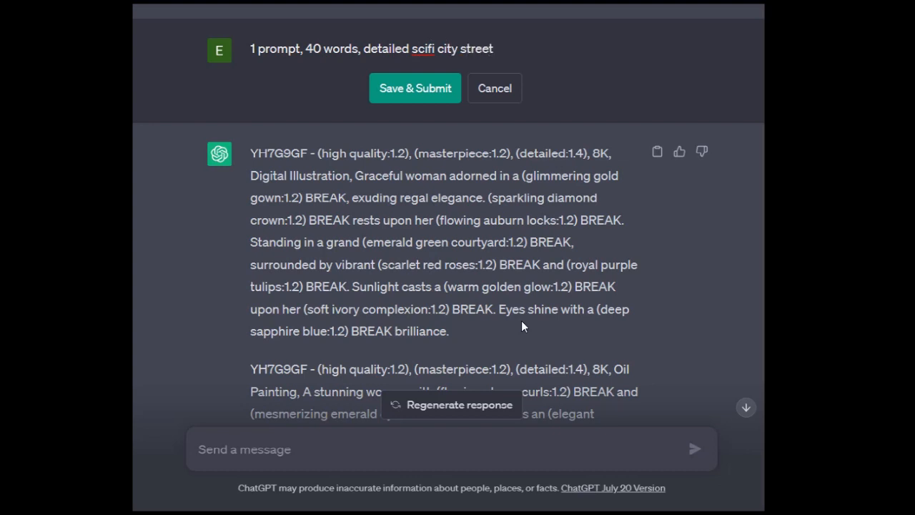
{"action": "type", "text": "corner with a m"}
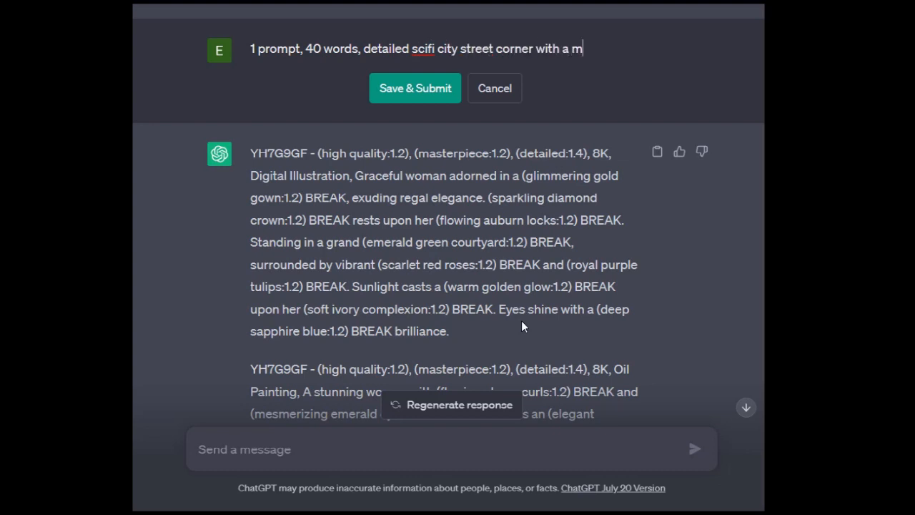
{"action": "left_click", "coordinate": [415, 88]}
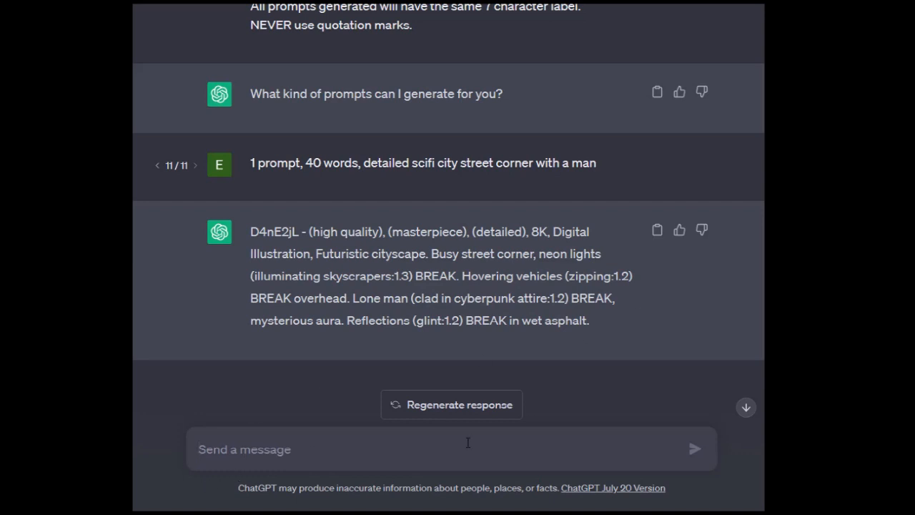
Step: Send the follow-up 'change man to woman and make focus of image'
{"action": "type", "text": "cahnge"}
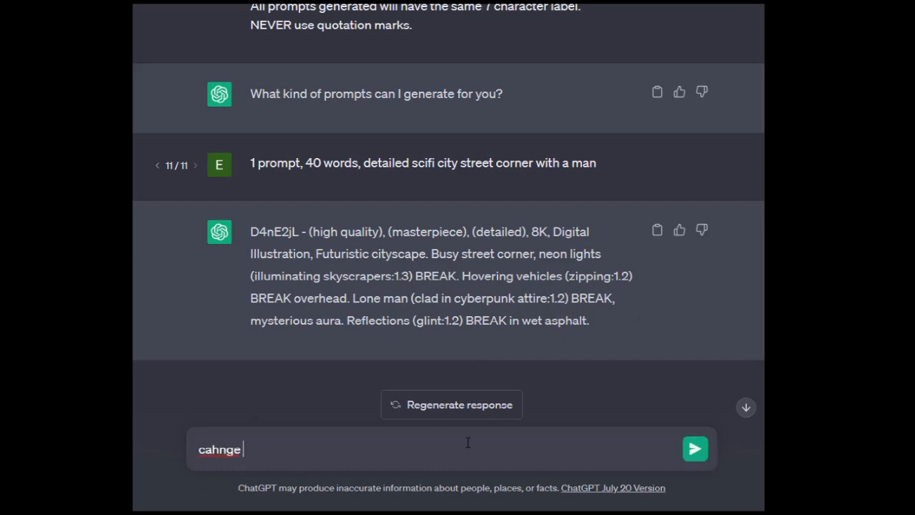
{"action": "type", "text": "change man to woman and make foc"}
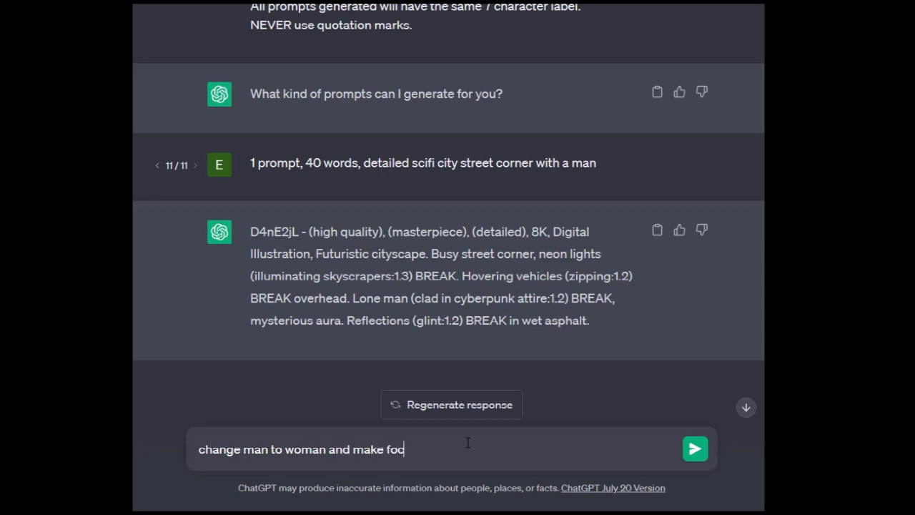
{"action": "left_click", "coordinate": [694, 448]}
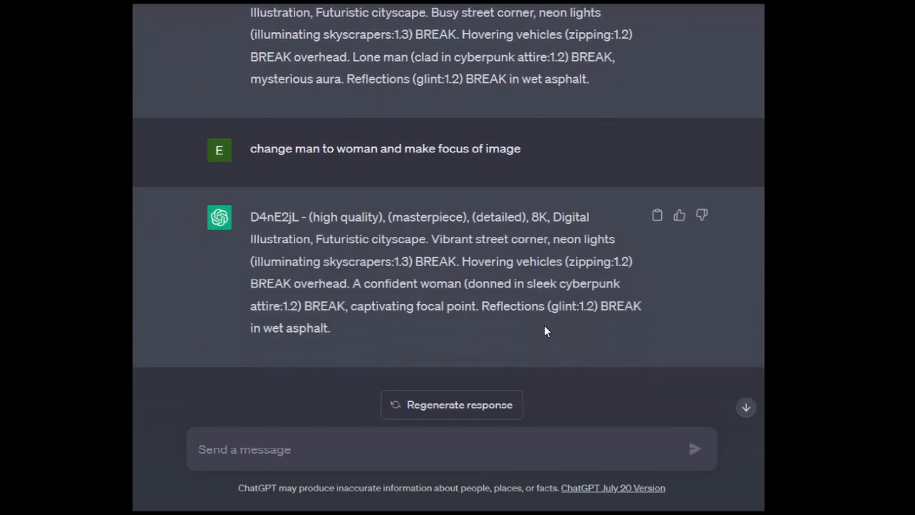
{"action": "mouse_move", "coordinate": [506, 300]}
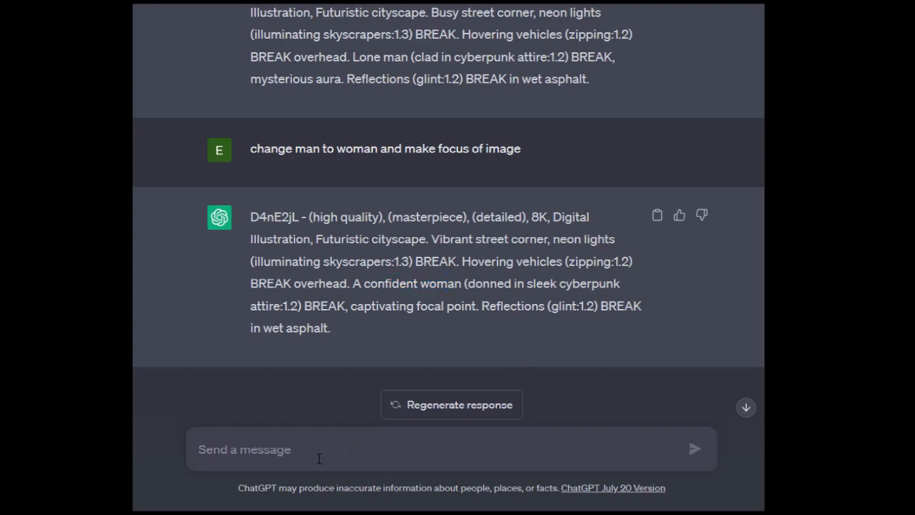
Step: Send 'describe woman first' and select the reply's opening words about the confident woman
{"action": "type", "text": "describe woman firs"}
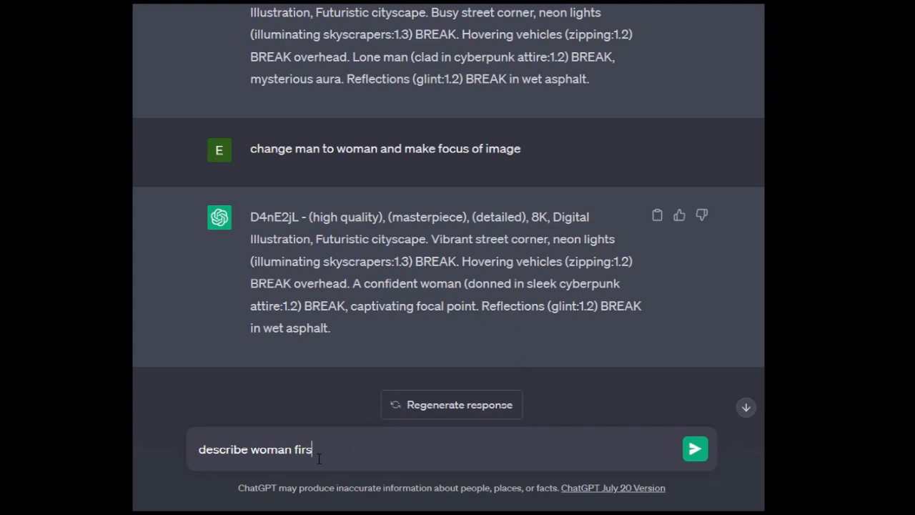
{"action": "type", "text": "t"}
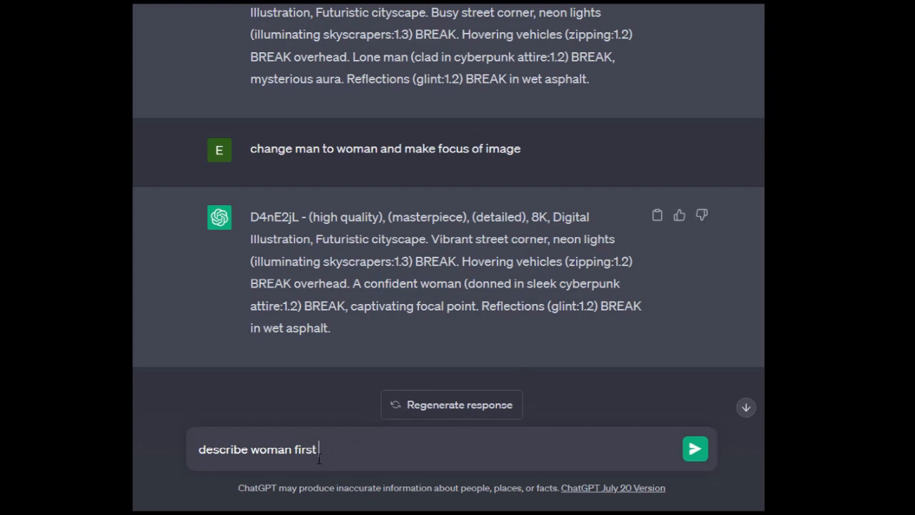
{"action": "left_click", "coordinate": [696, 450]}
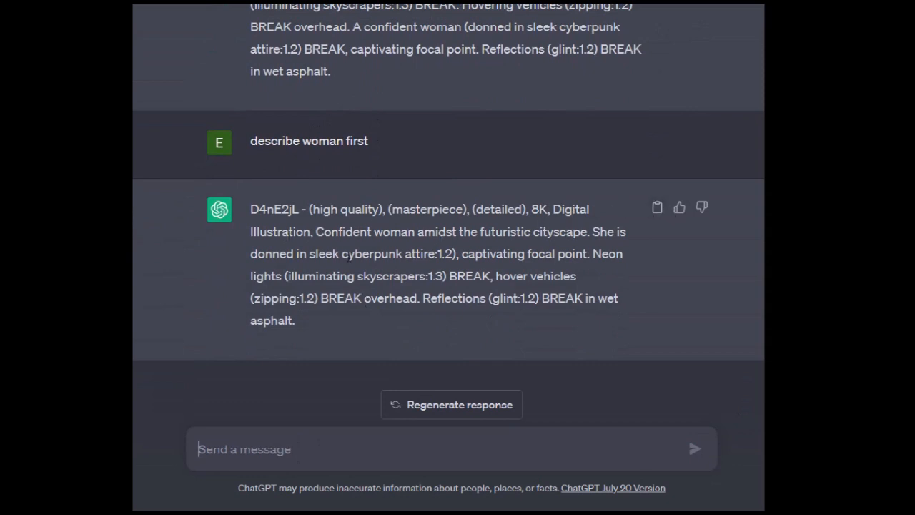
{"action": "left_click_drag", "start_coordinate": [314, 232], "coordinate": [452, 232]}
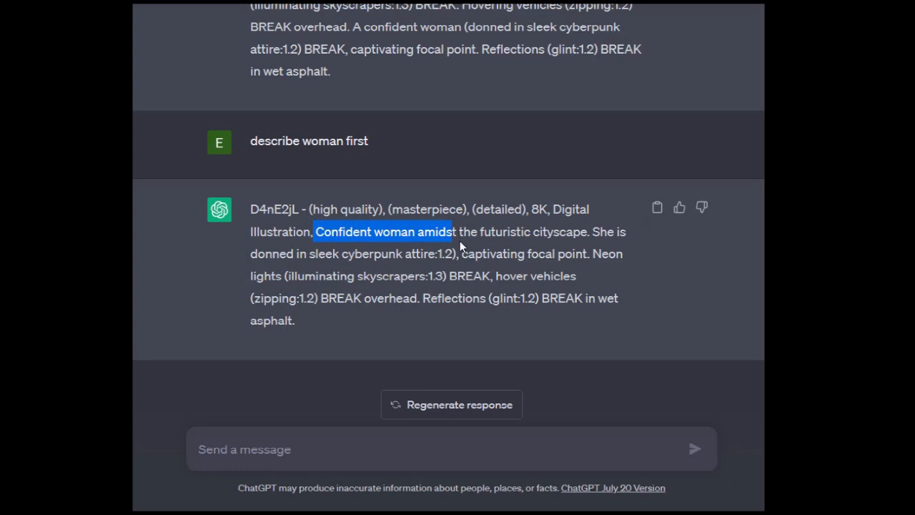
{"action": "mouse_move", "coordinate": [486, 258]}
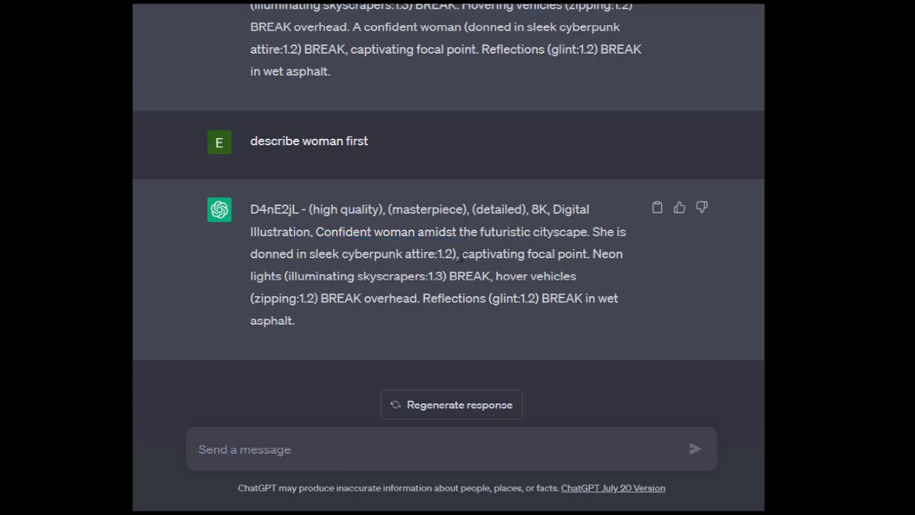
{"action": "left_click_drag", "start_coordinate": [389, 254], "coordinate": [458, 254]}
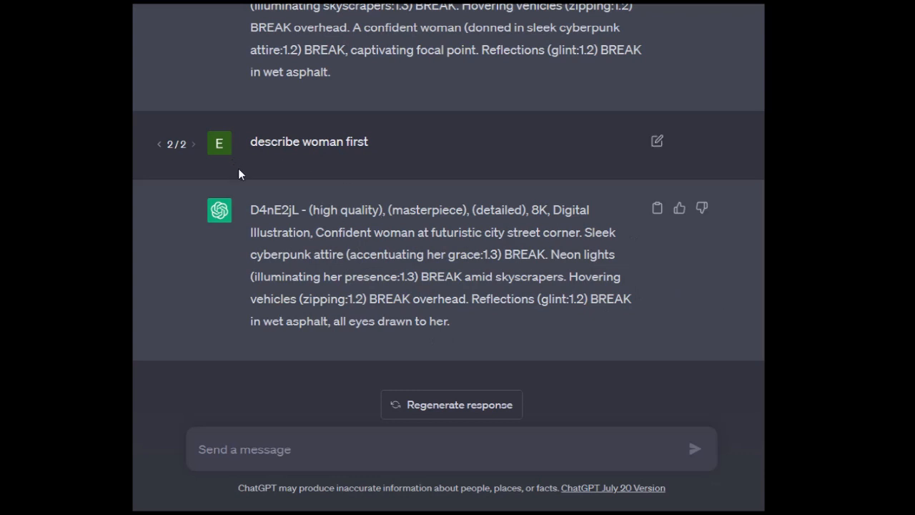
{"action": "mouse_move", "coordinate": [463, 281]}
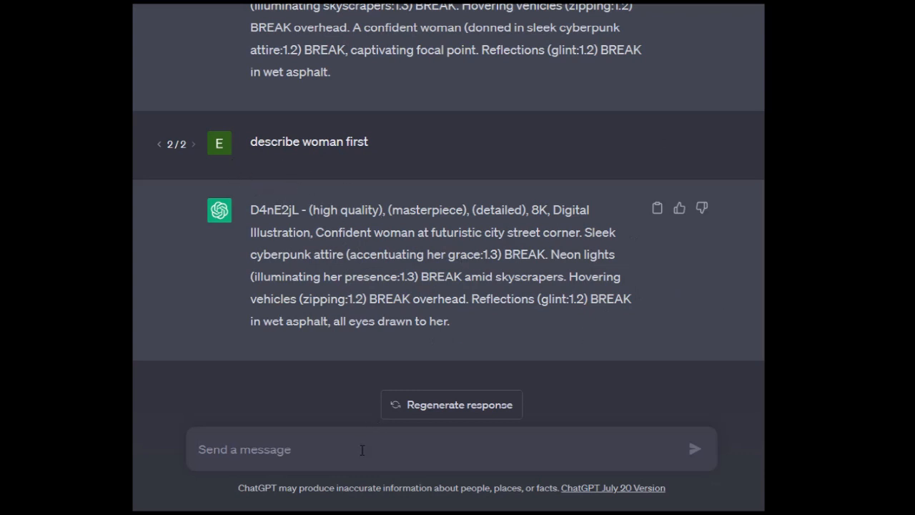
Step: Send the follow-up 'give her blue eyes' for the confident woman
{"action": "type", "text": "give her bloue"}
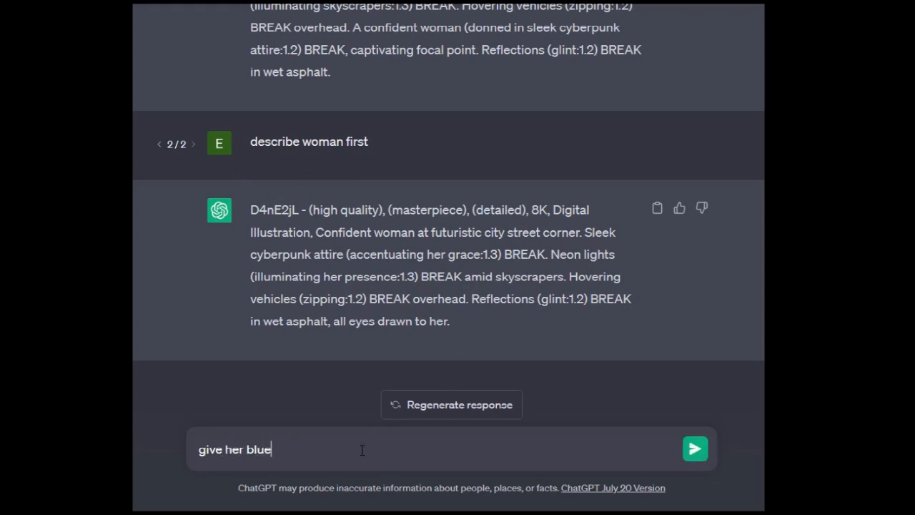
{"action": "type", "text": "eyes"}
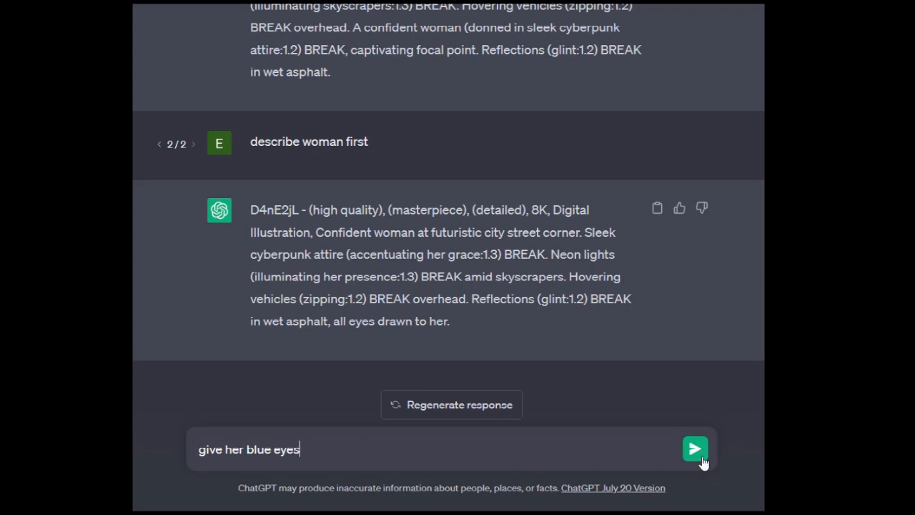
{"action": "left_click", "coordinate": [695, 449]}
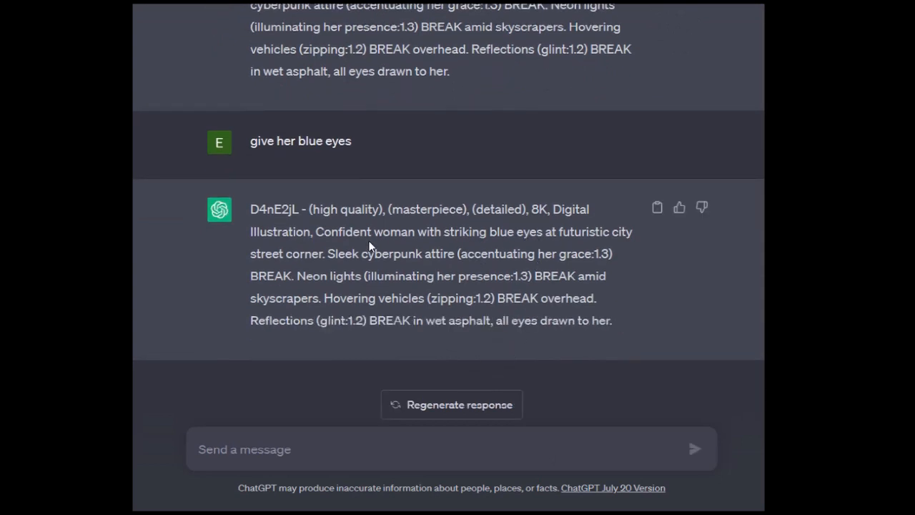
{"action": "mouse_move", "coordinate": [301, 272]}
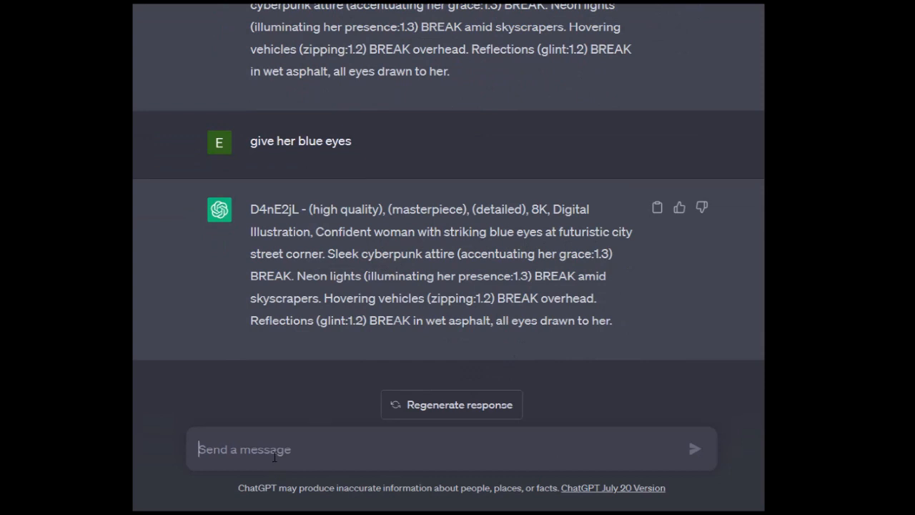
Step: Send the follow-up 'change scene to cyberpunk bar'
{"action": "type", "text": "change scene to"}
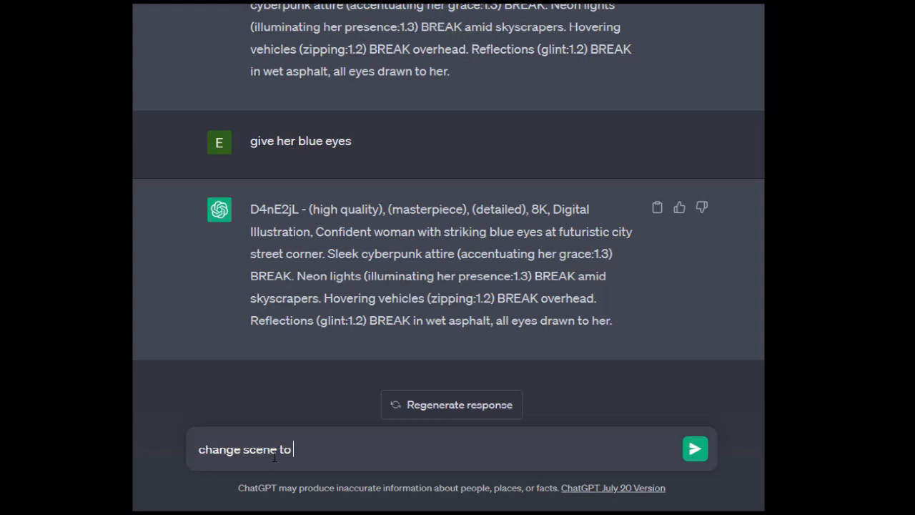
{"action": "type", "text": "cybewrp"}
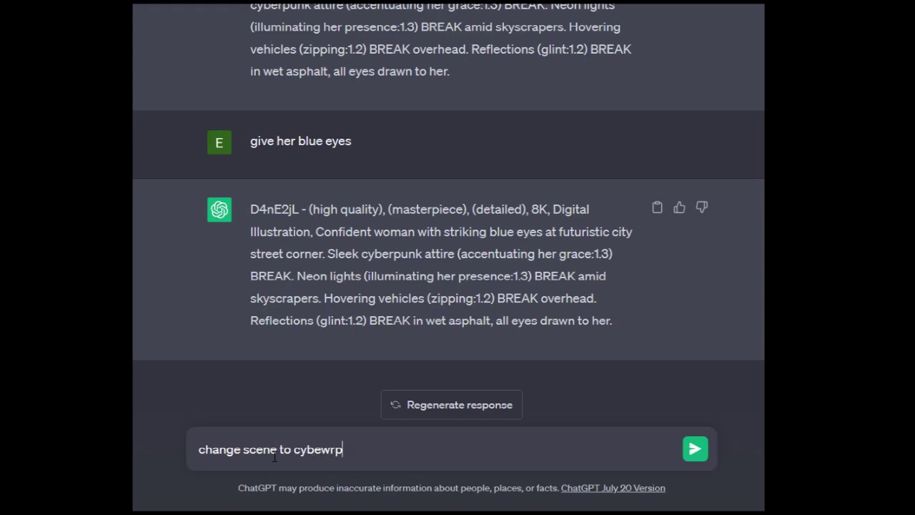
{"action": "type", "text": "cyberpunk  ba"}
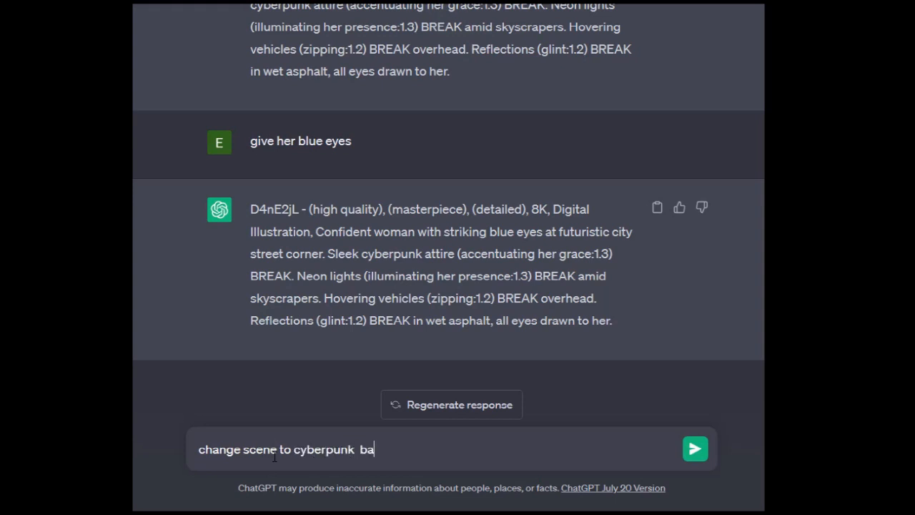
{"action": "left_click", "coordinate": [690, 450]}
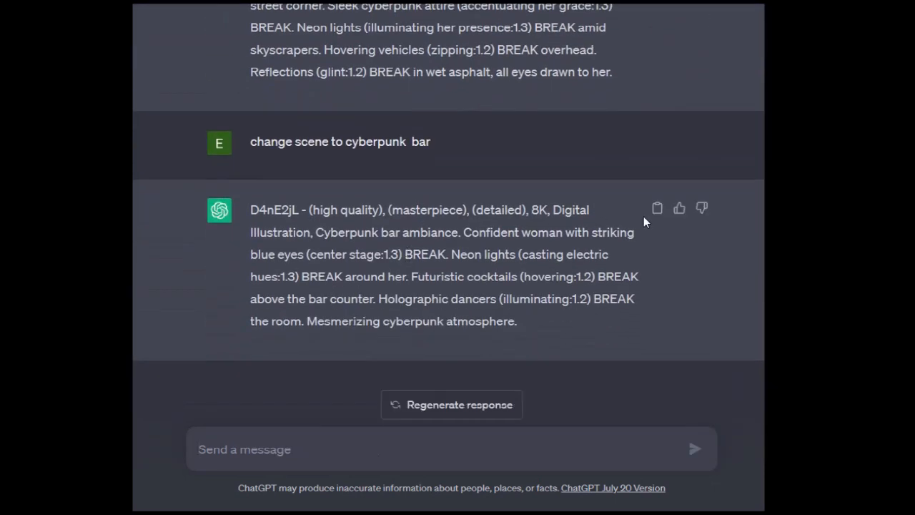
{"action": "mouse_move", "coordinate": [495, 245]}
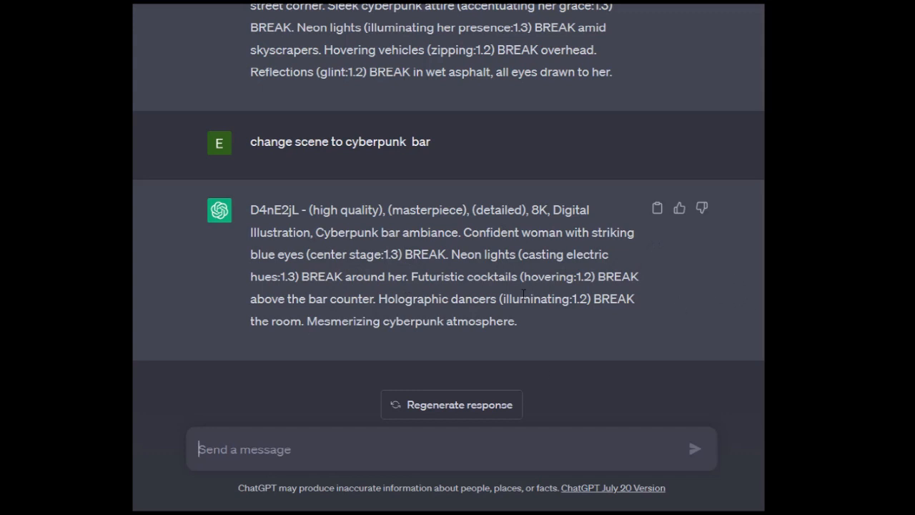
{"action": "mouse_move", "coordinate": [372, 313]}
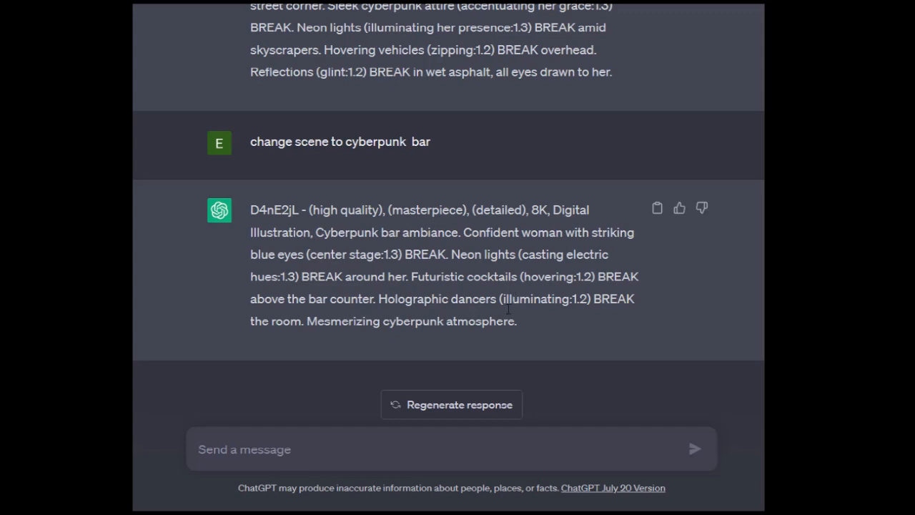
{"action": "mouse_move", "coordinate": [357, 273]}
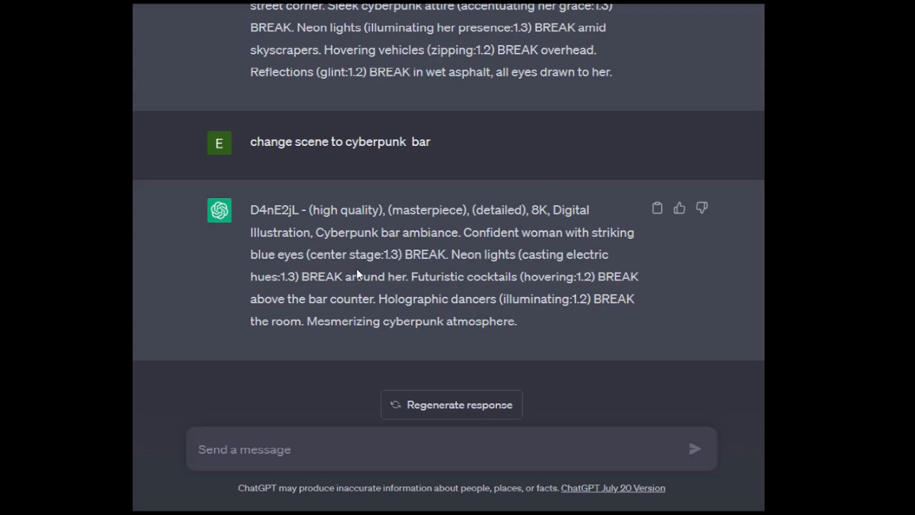
{"action": "mouse_move", "coordinate": [698, 301]}
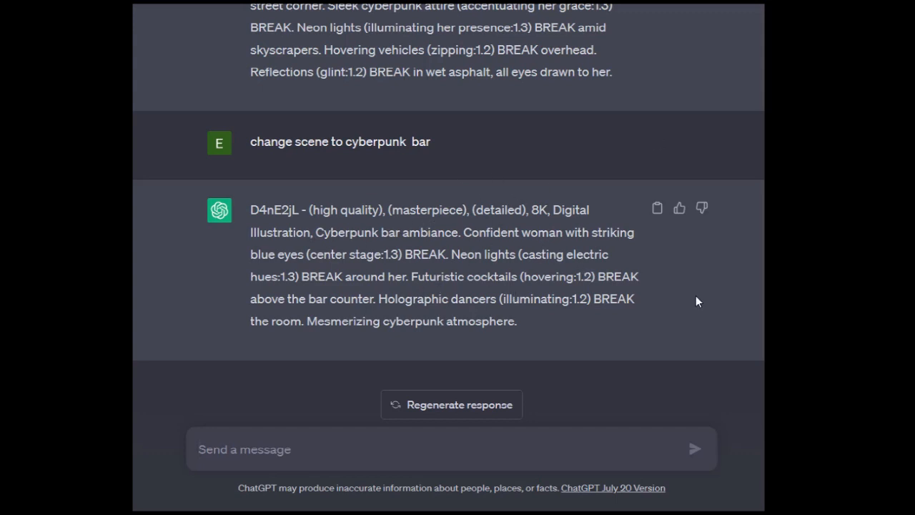
{"action": "mouse_move", "coordinate": [396, 340]}
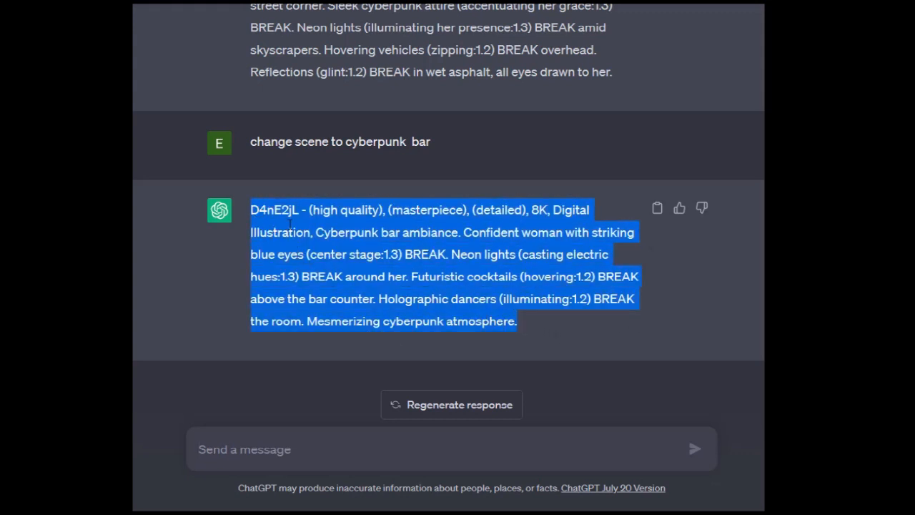
{"action": "left_click", "coordinate": [641, 236]}
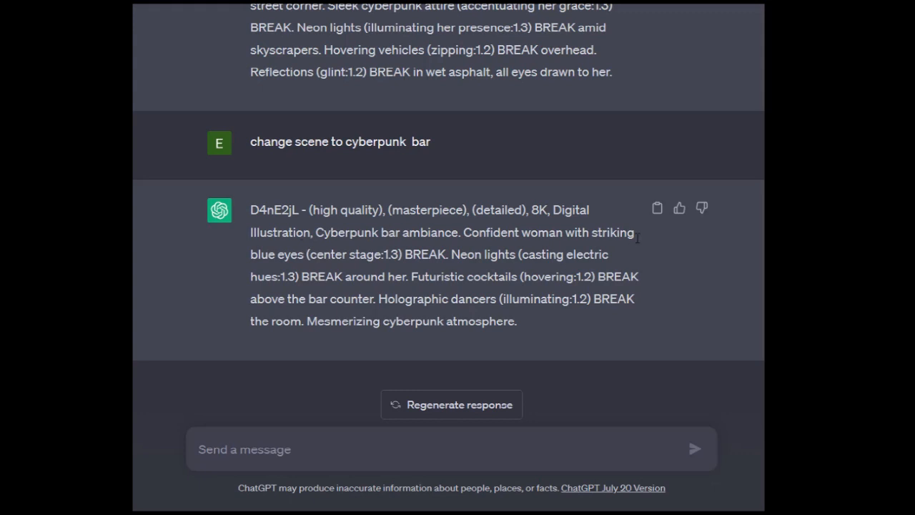
{"action": "mouse_move", "coordinate": [347, 316]}
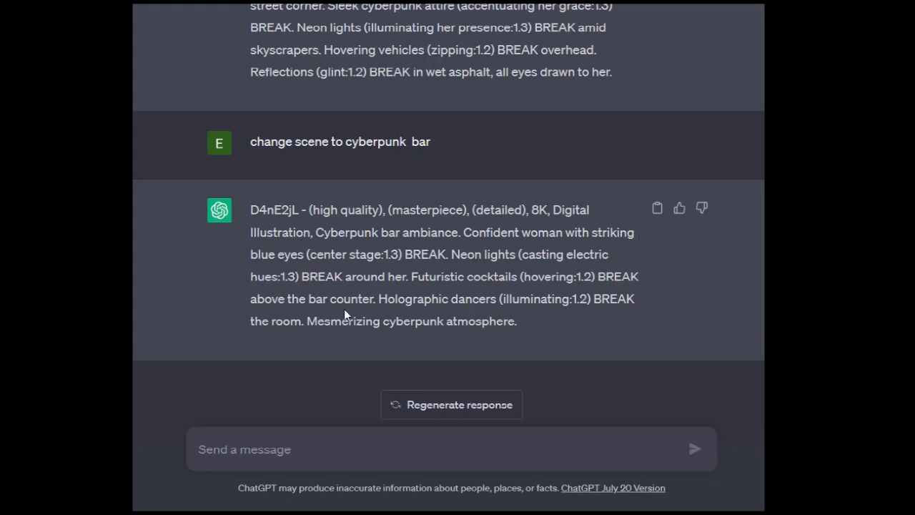
{"action": "mouse_move", "coordinate": [392, 238]}
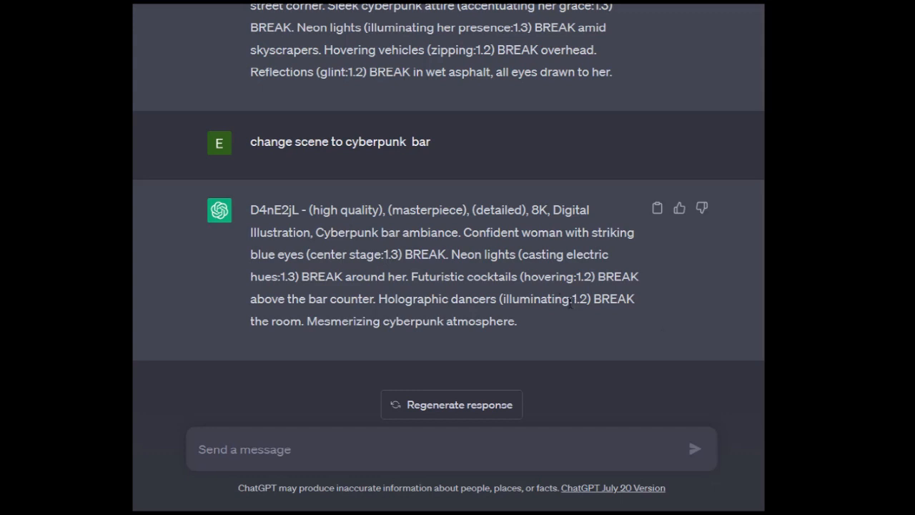
{"action": "mouse_move", "coordinate": [438, 475]}
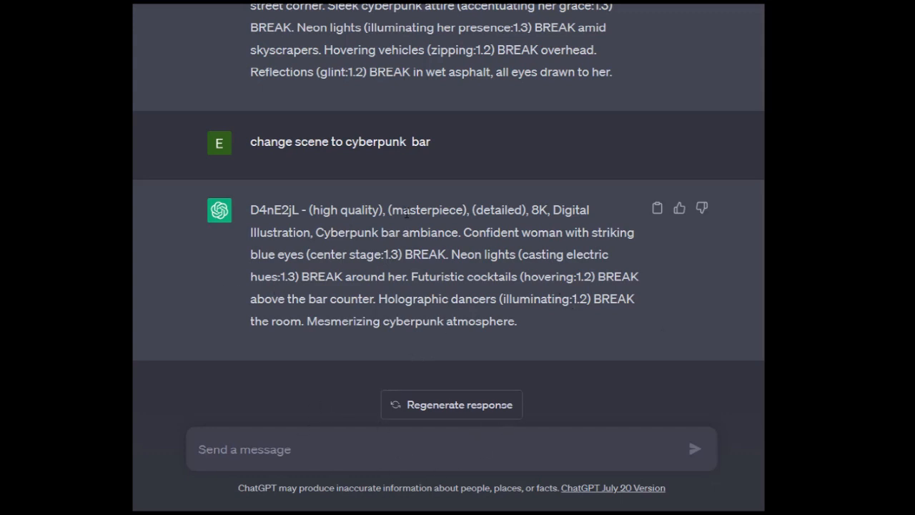
{"action": "mouse_move", "coordinate": [360, 254]}
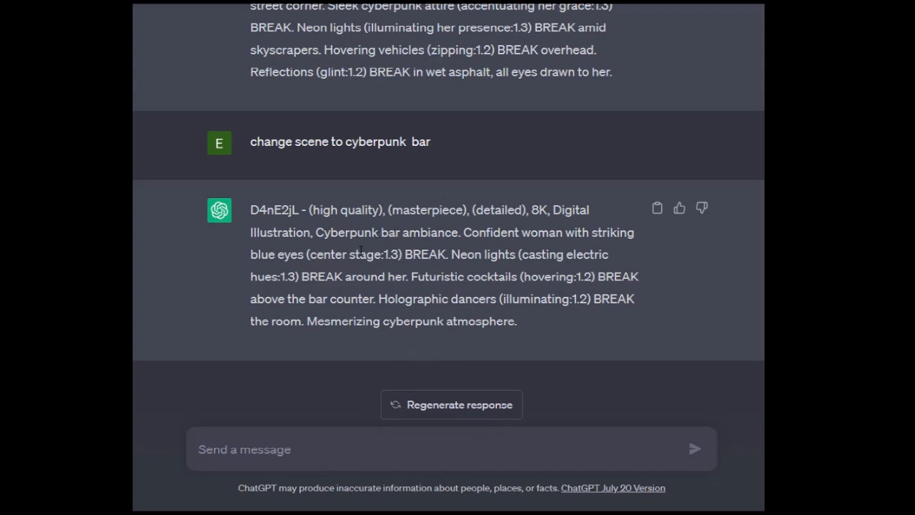
{"action": "mouse_move", "coordinate": [486, 198]}
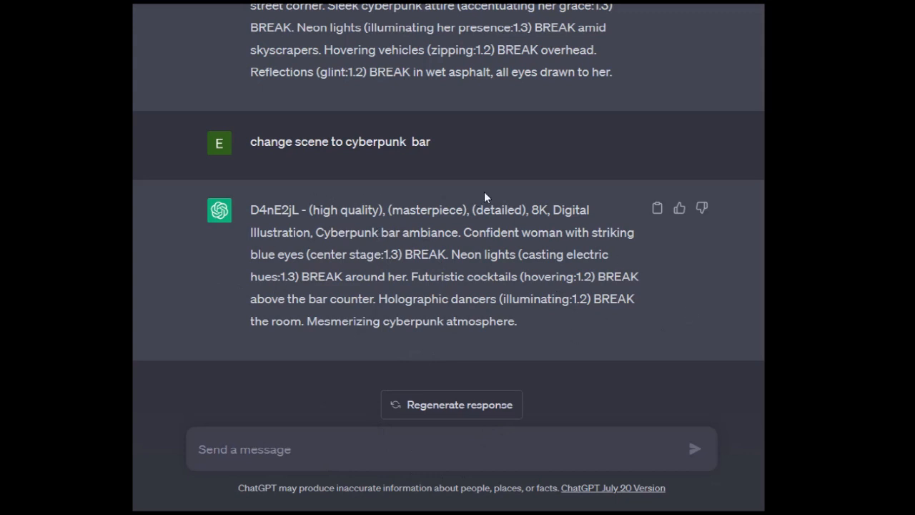
{"action": "mouse_move", "coordinate": [659, 179]}
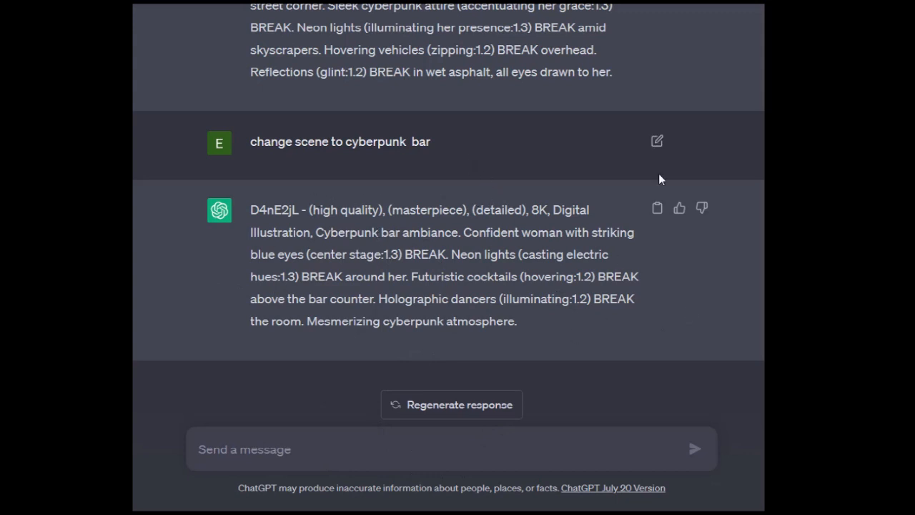